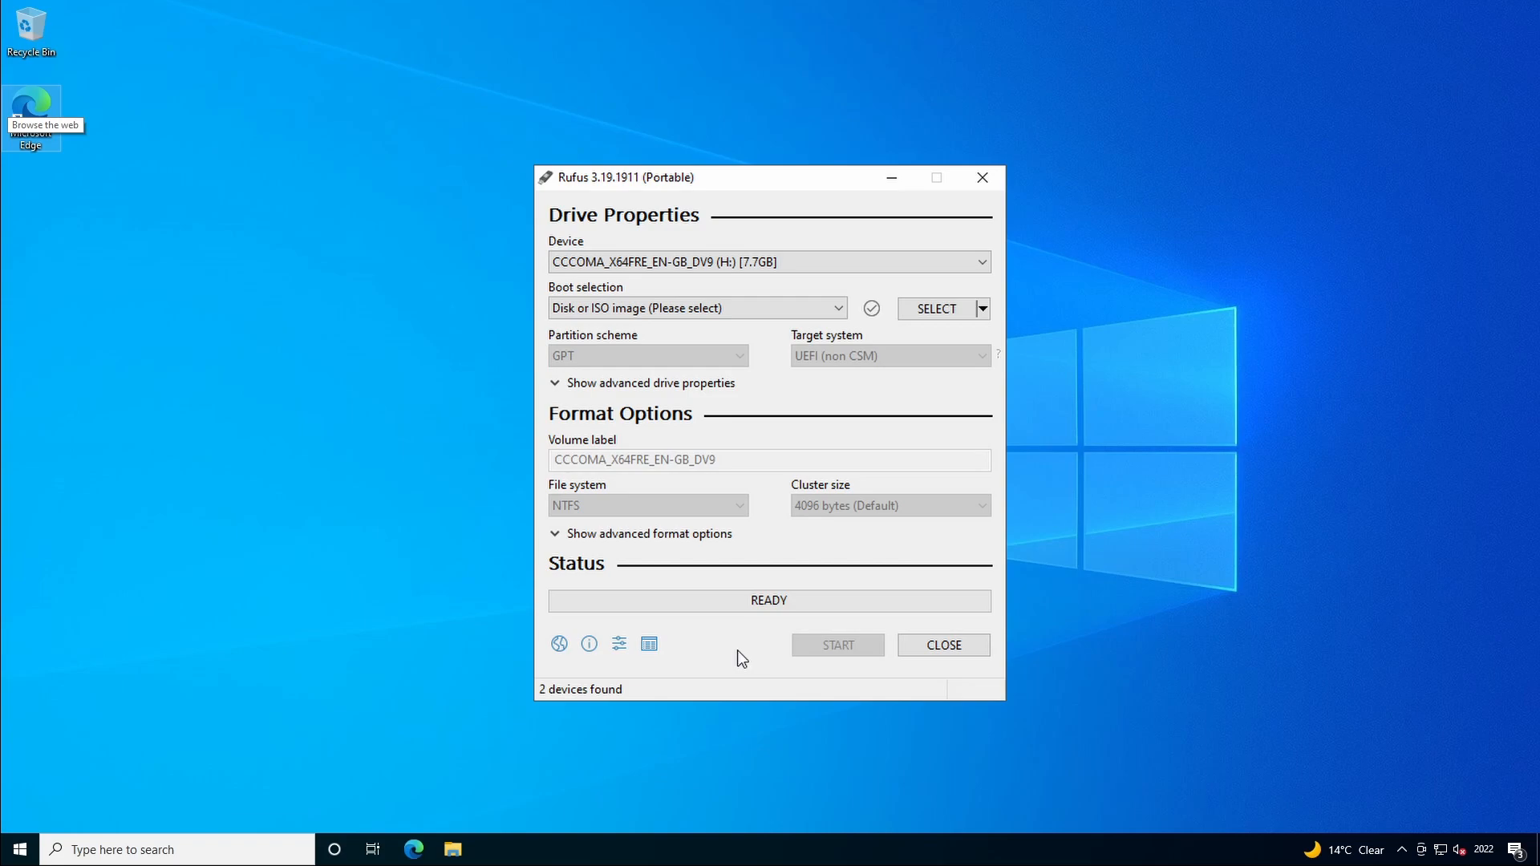
mouse_move(741, 658)
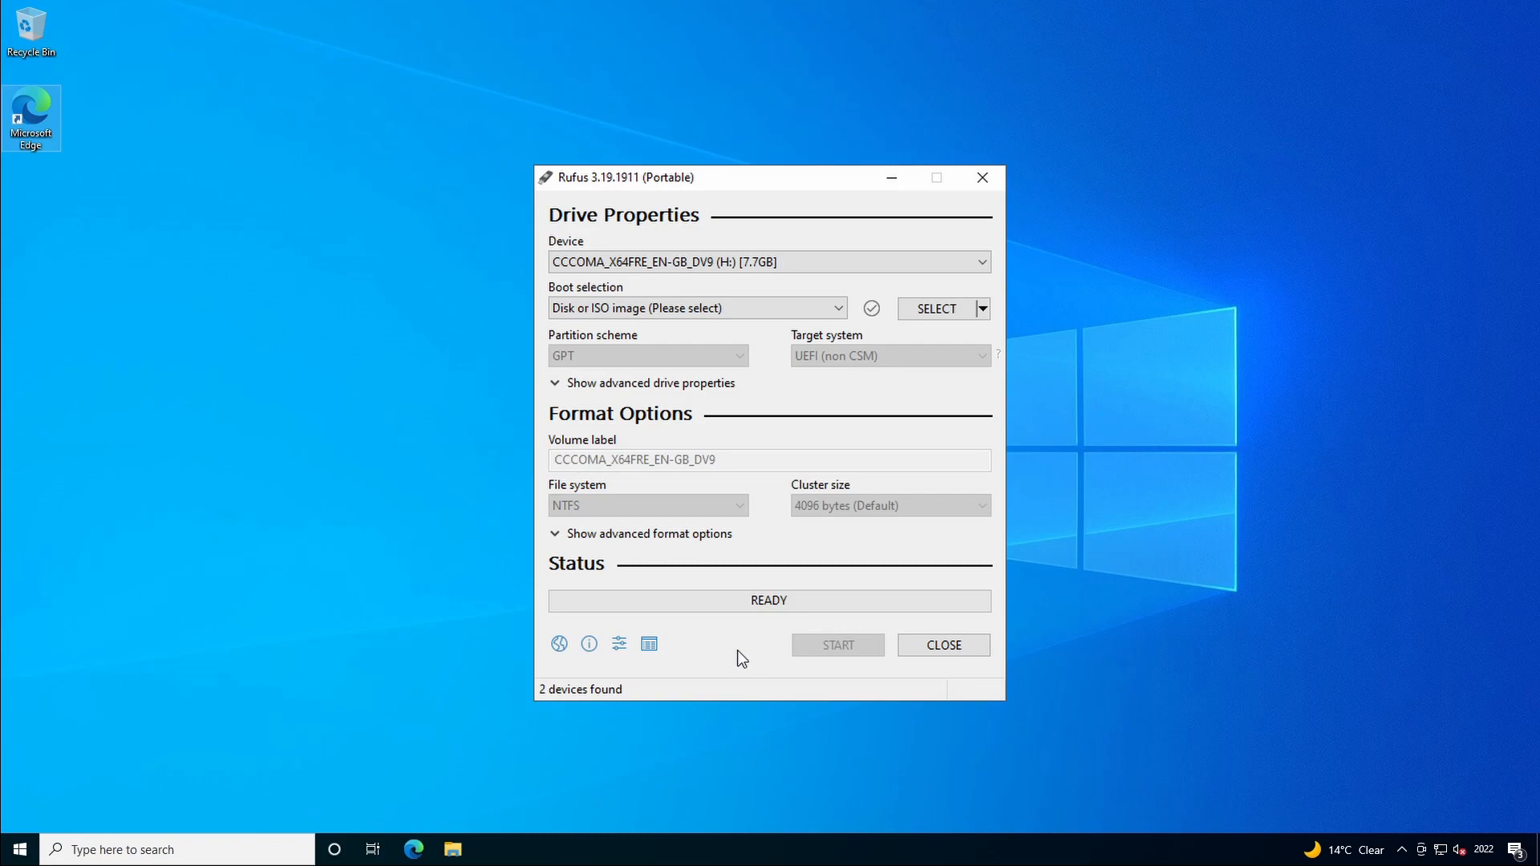
Step: Open Edge and search Google for 'download windows 11 iso'
left_click(836, 645)
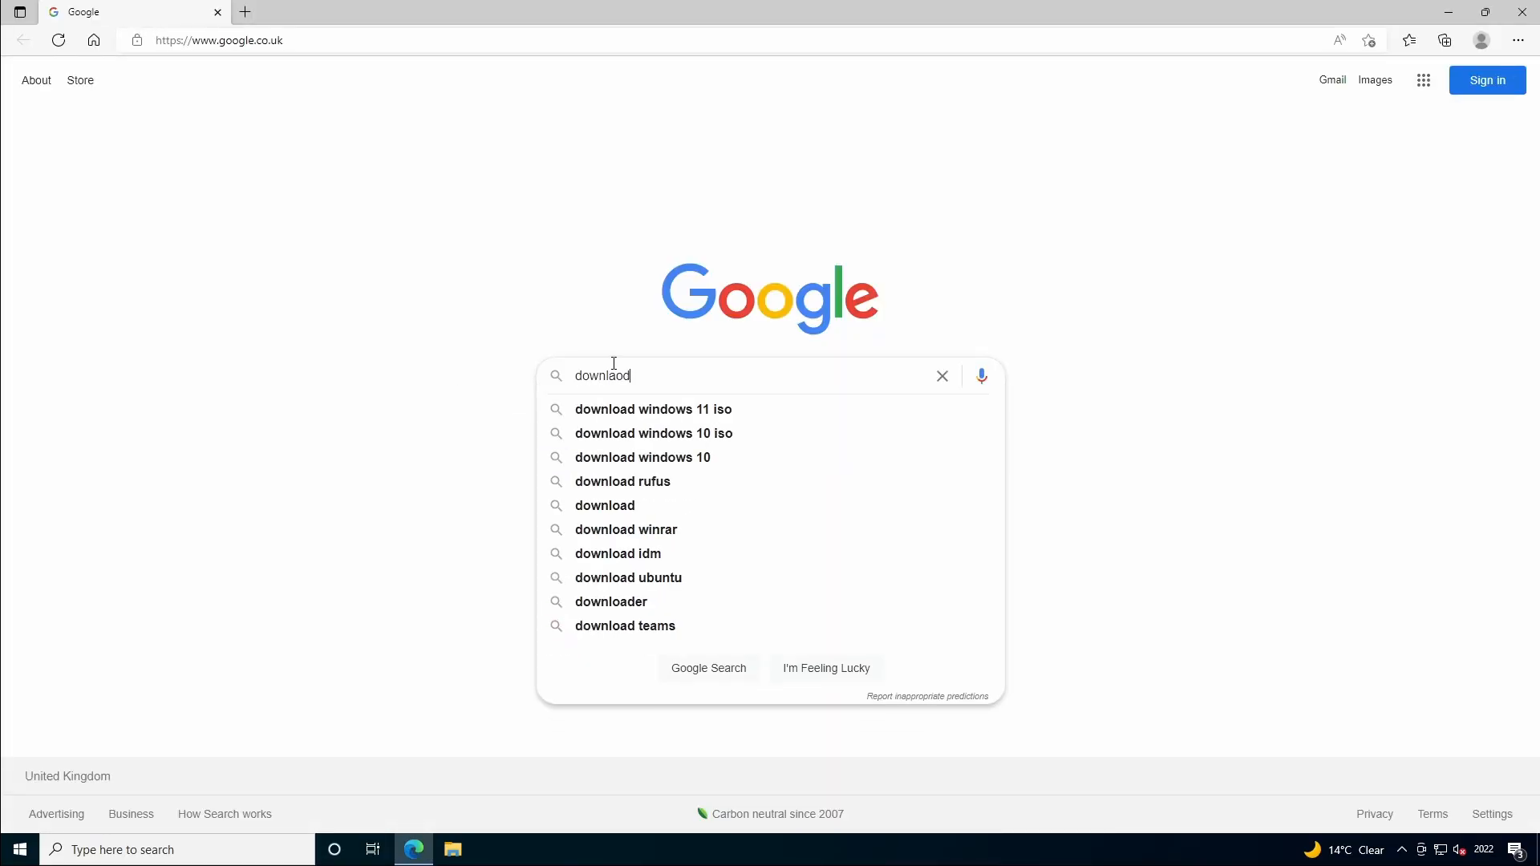
left_click(652, 408)
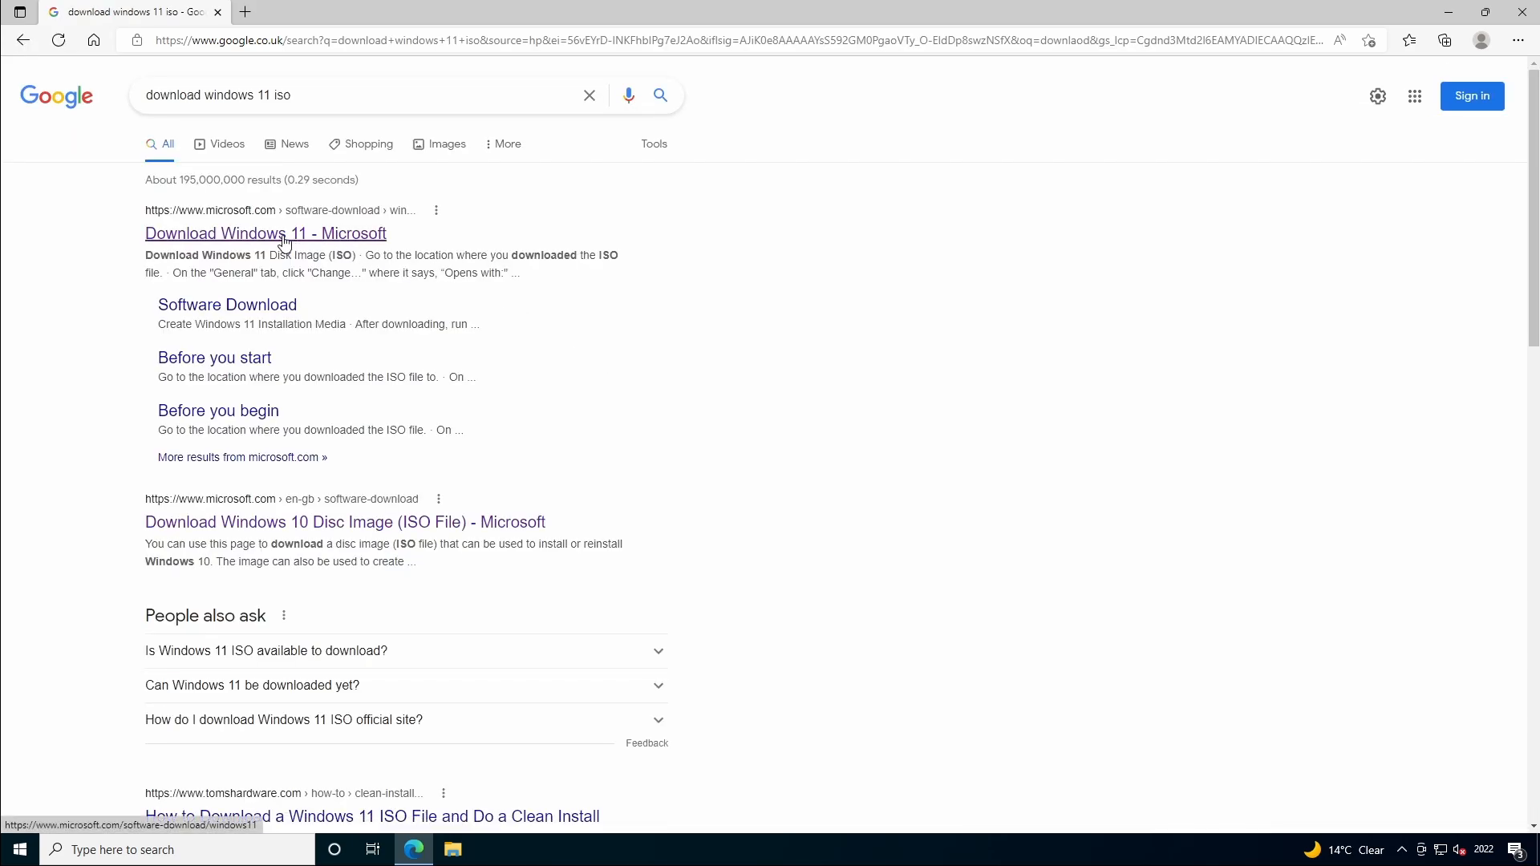
Step: On Microsoft's Download Windows 11 page, select and request the Windows 11 multi-edition ISO
left_click(265, 233)
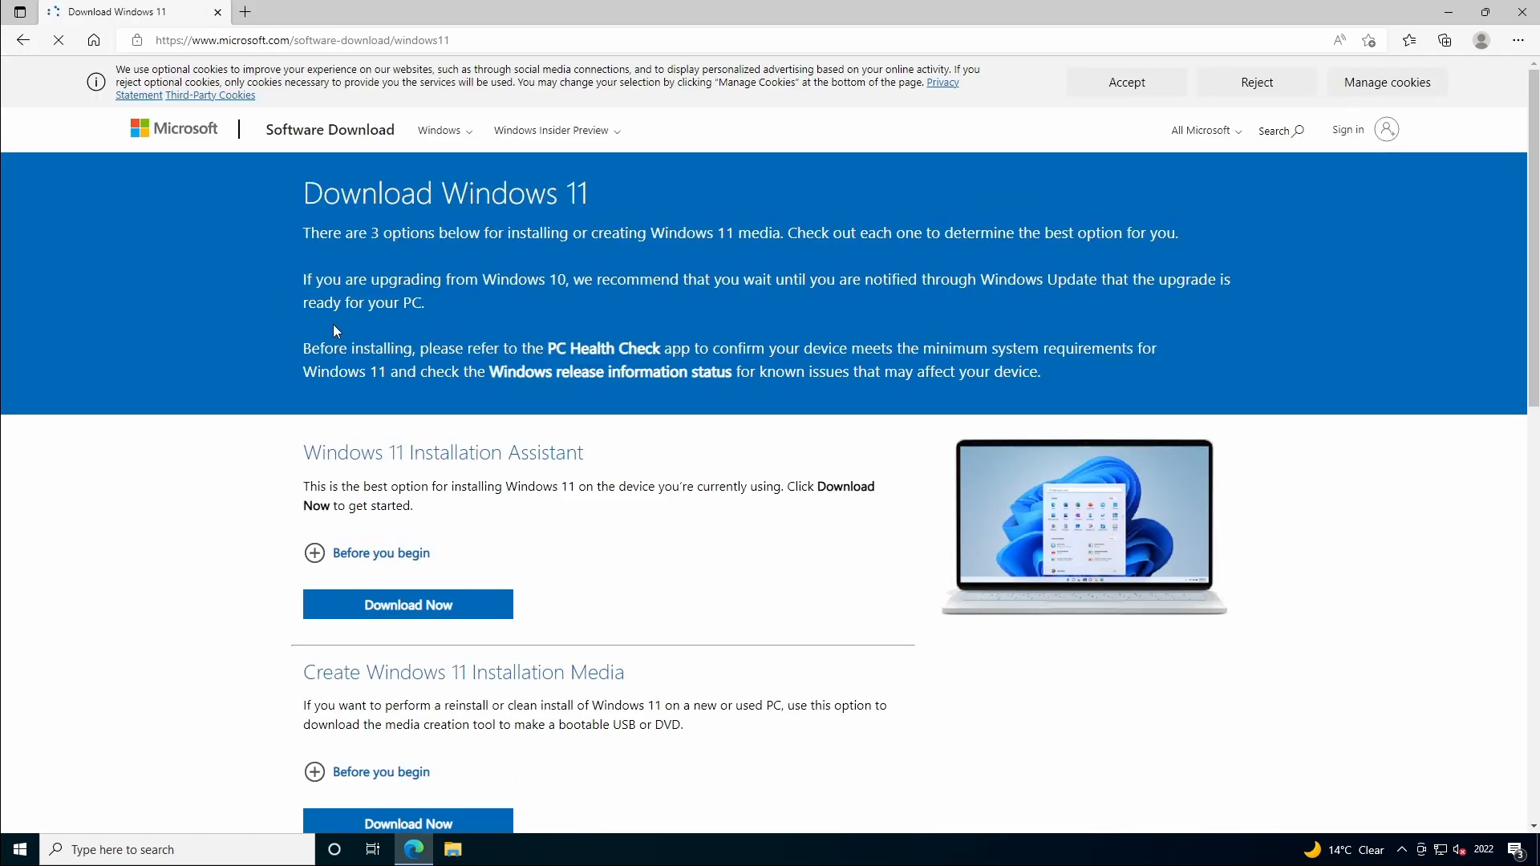
scroll("down", 3)
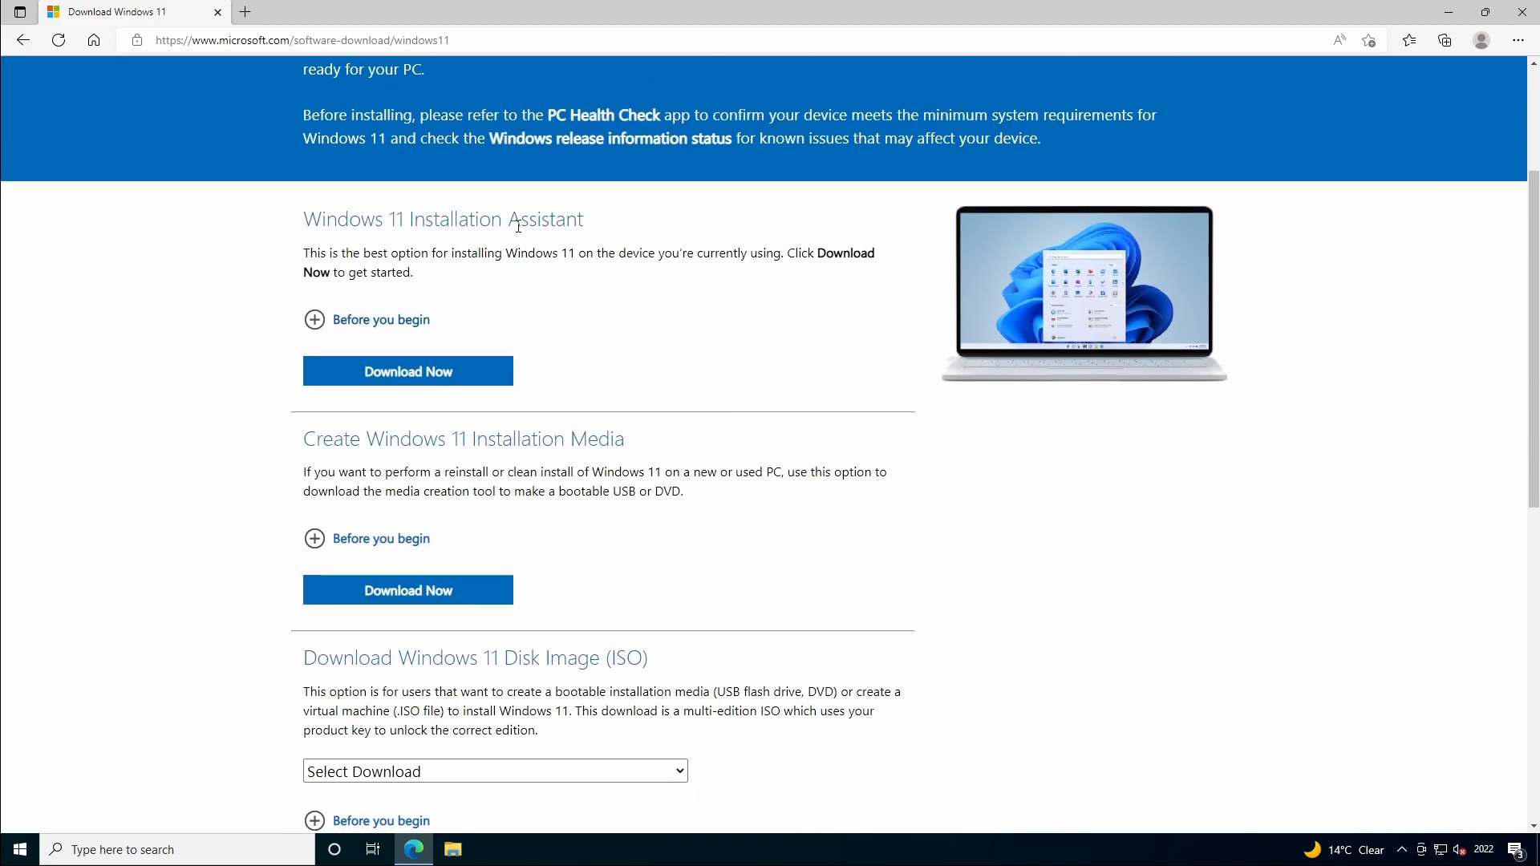
mouse_move(661, 442)
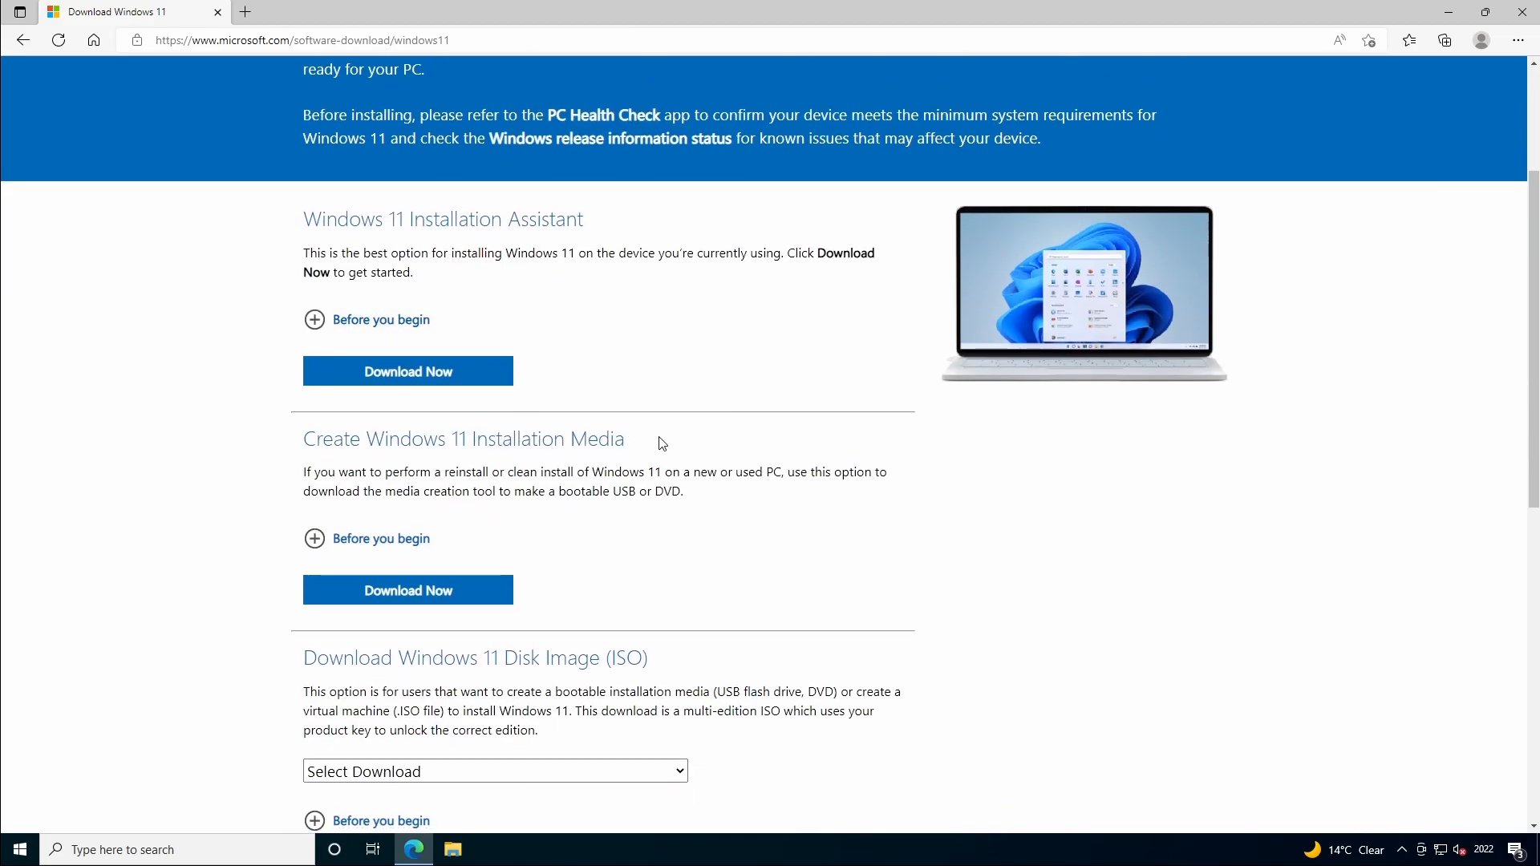
scroll("down", 3)
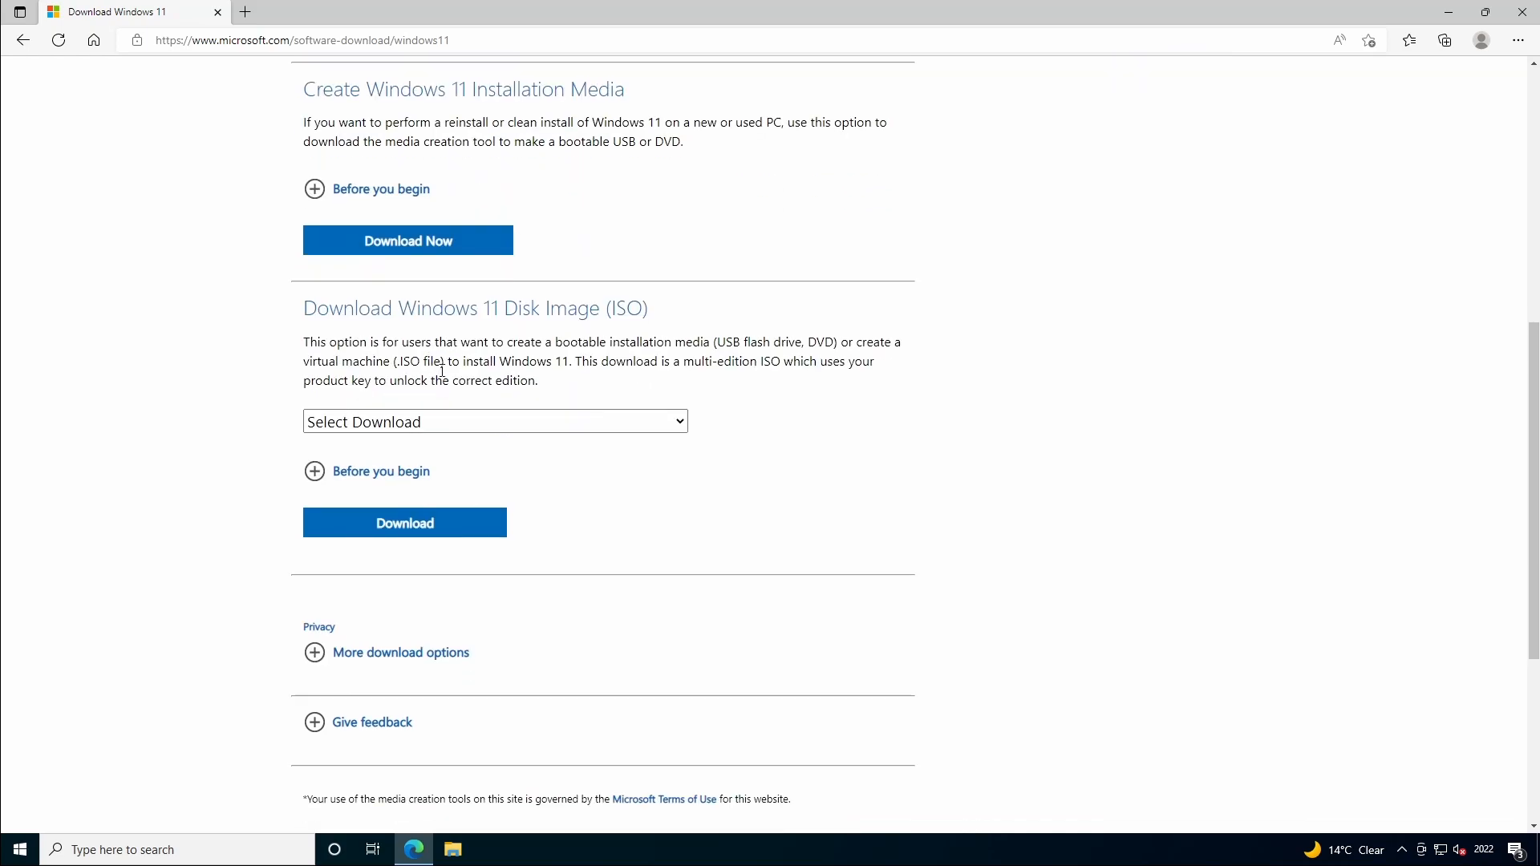
mouse_move(640, 315)
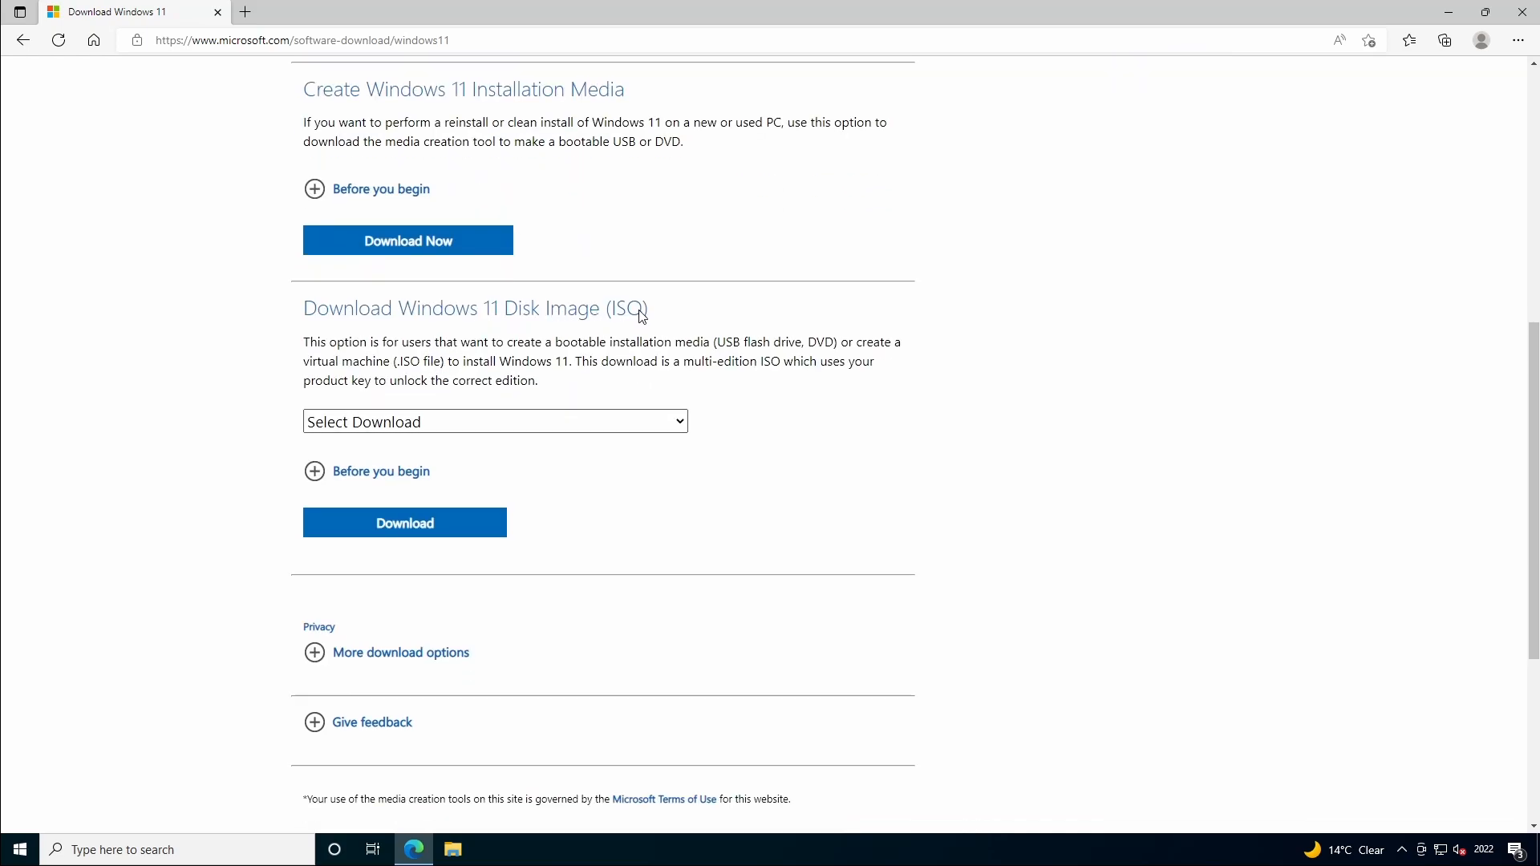
left_click(495, 420)
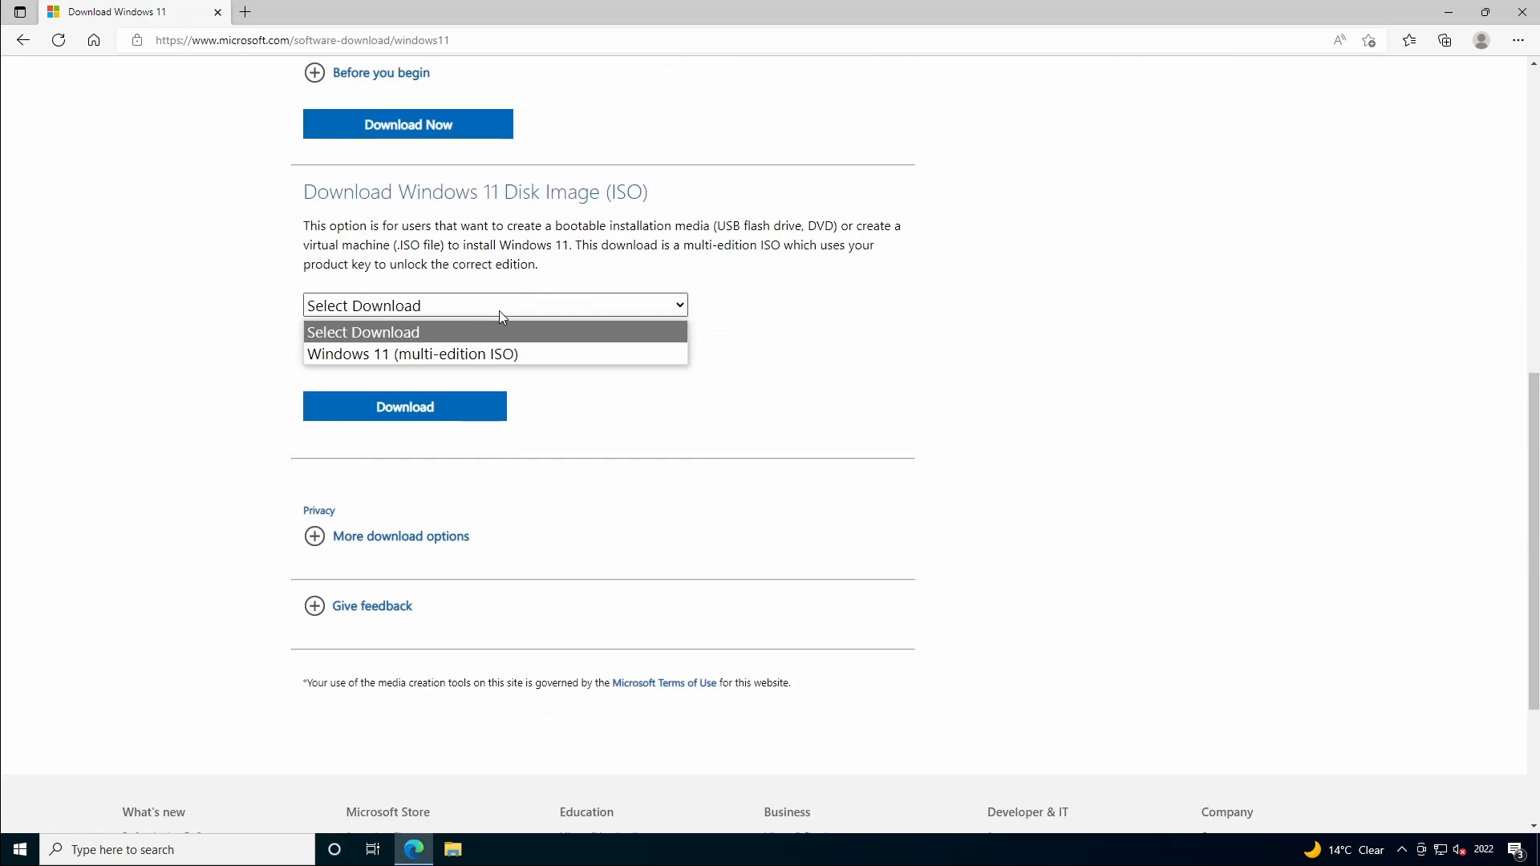
left_click(412, 354)
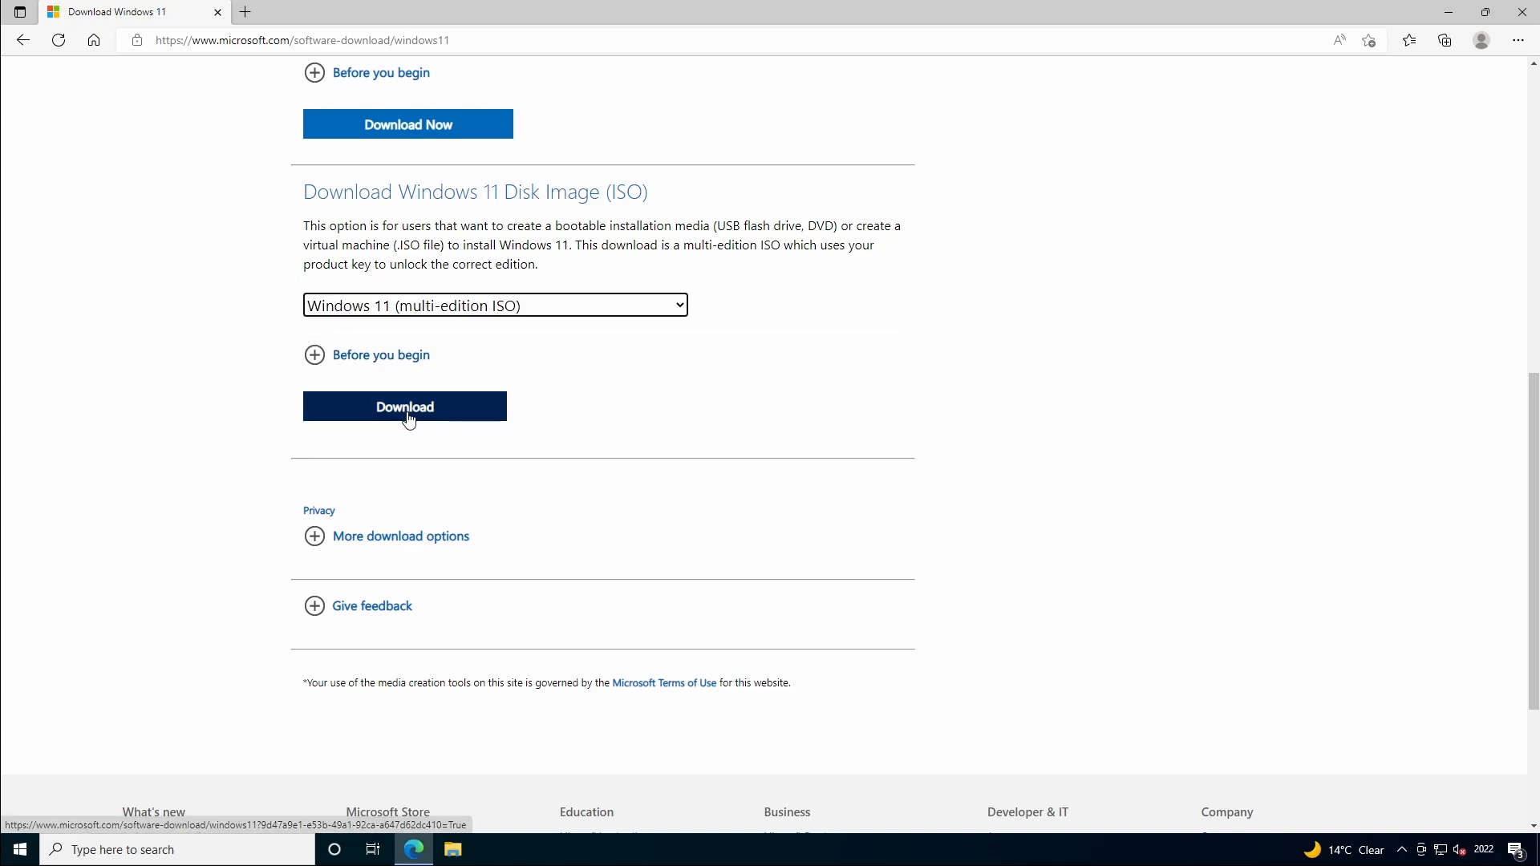
left_click(403, 405)
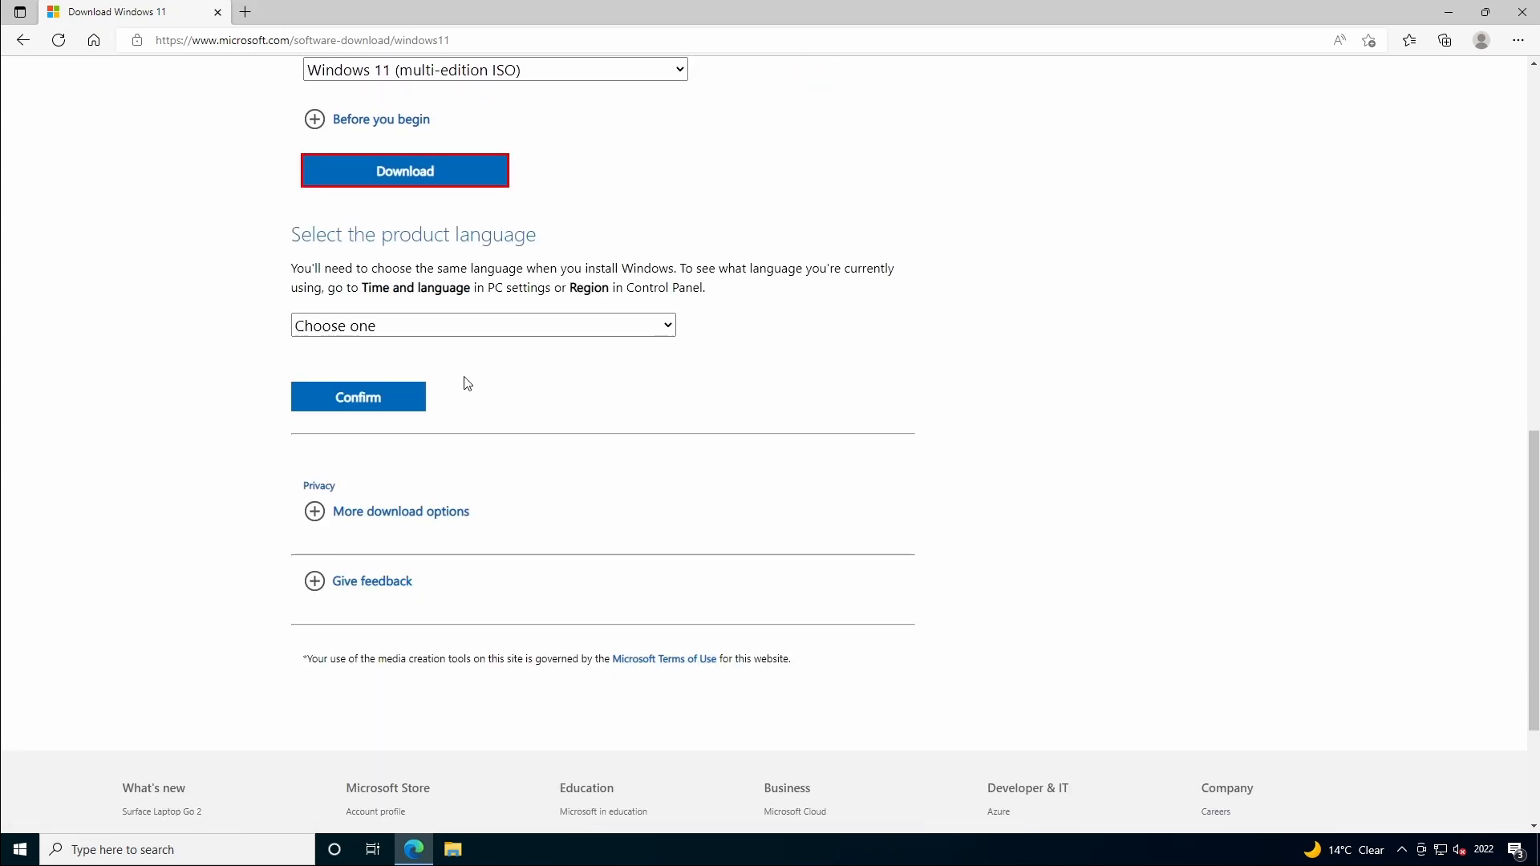
Step: Choose English International, start the ISO download, and search Google for 'download rufus'
left_click(482, 325)
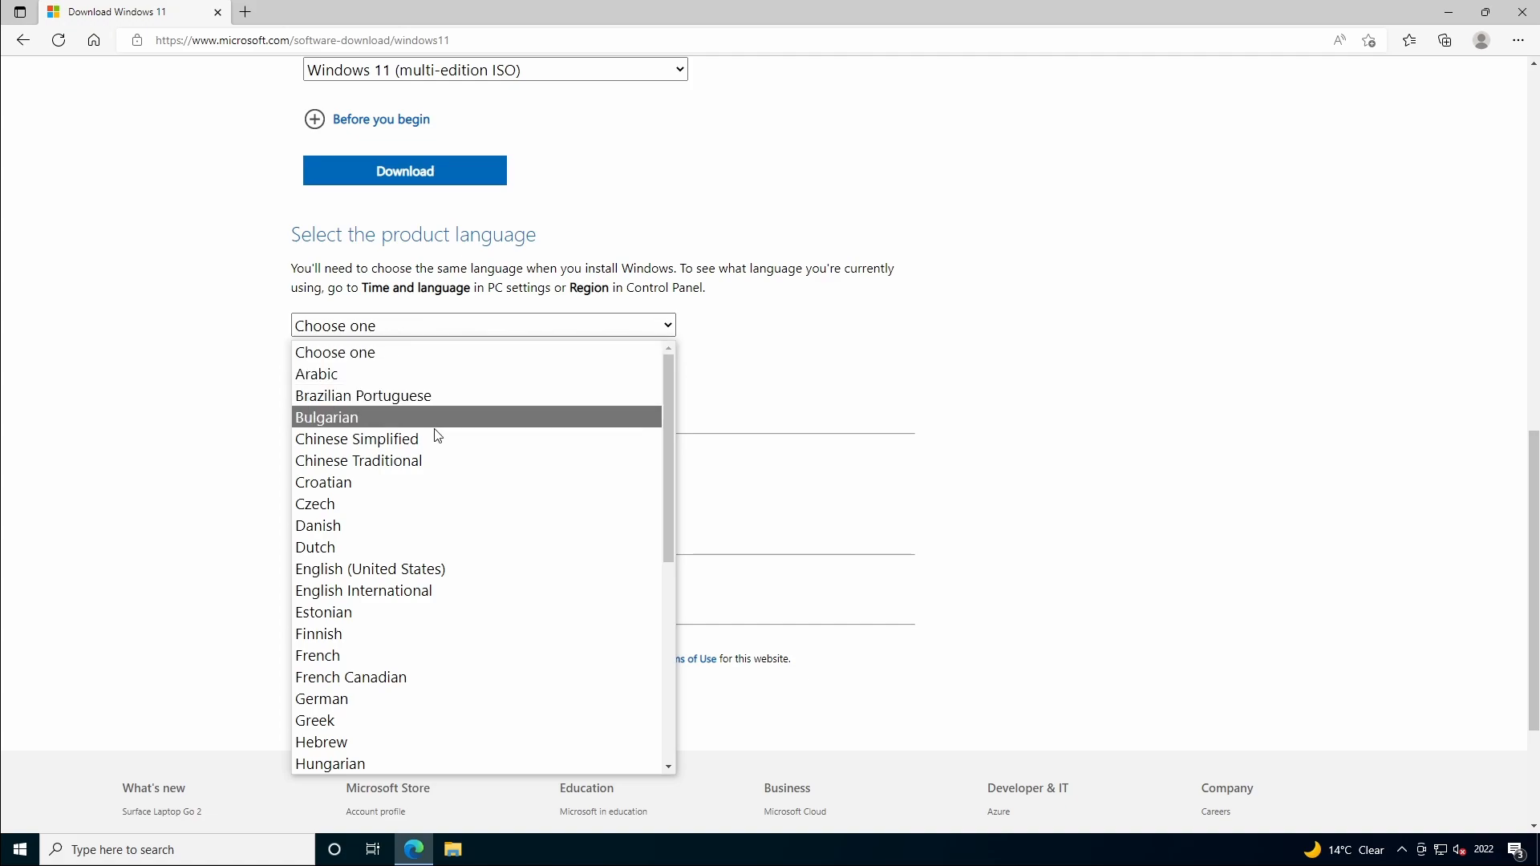
left_click(363, 590)
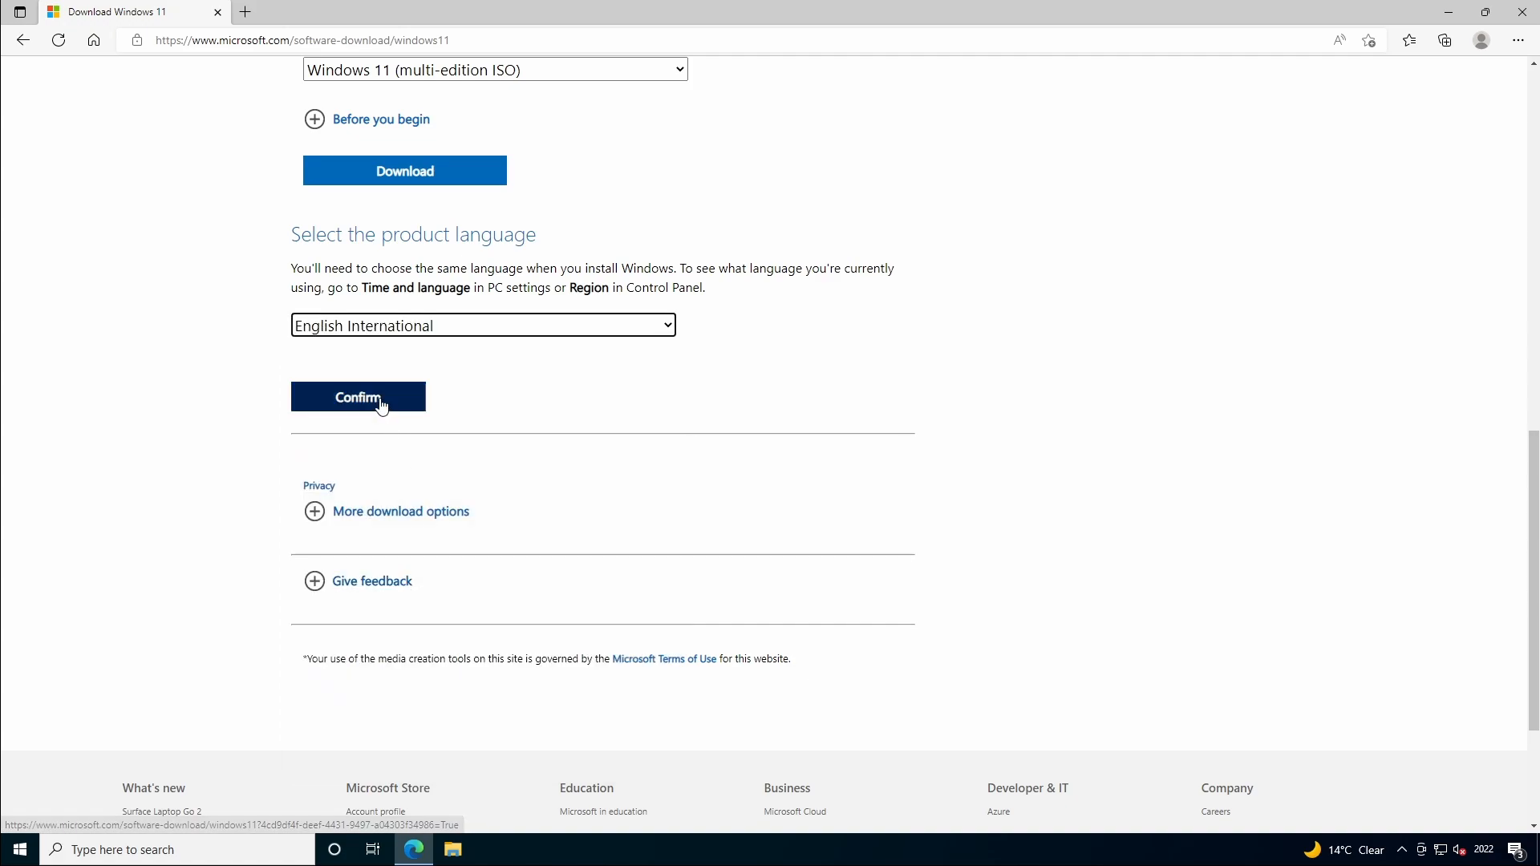
left_click(358, 397)
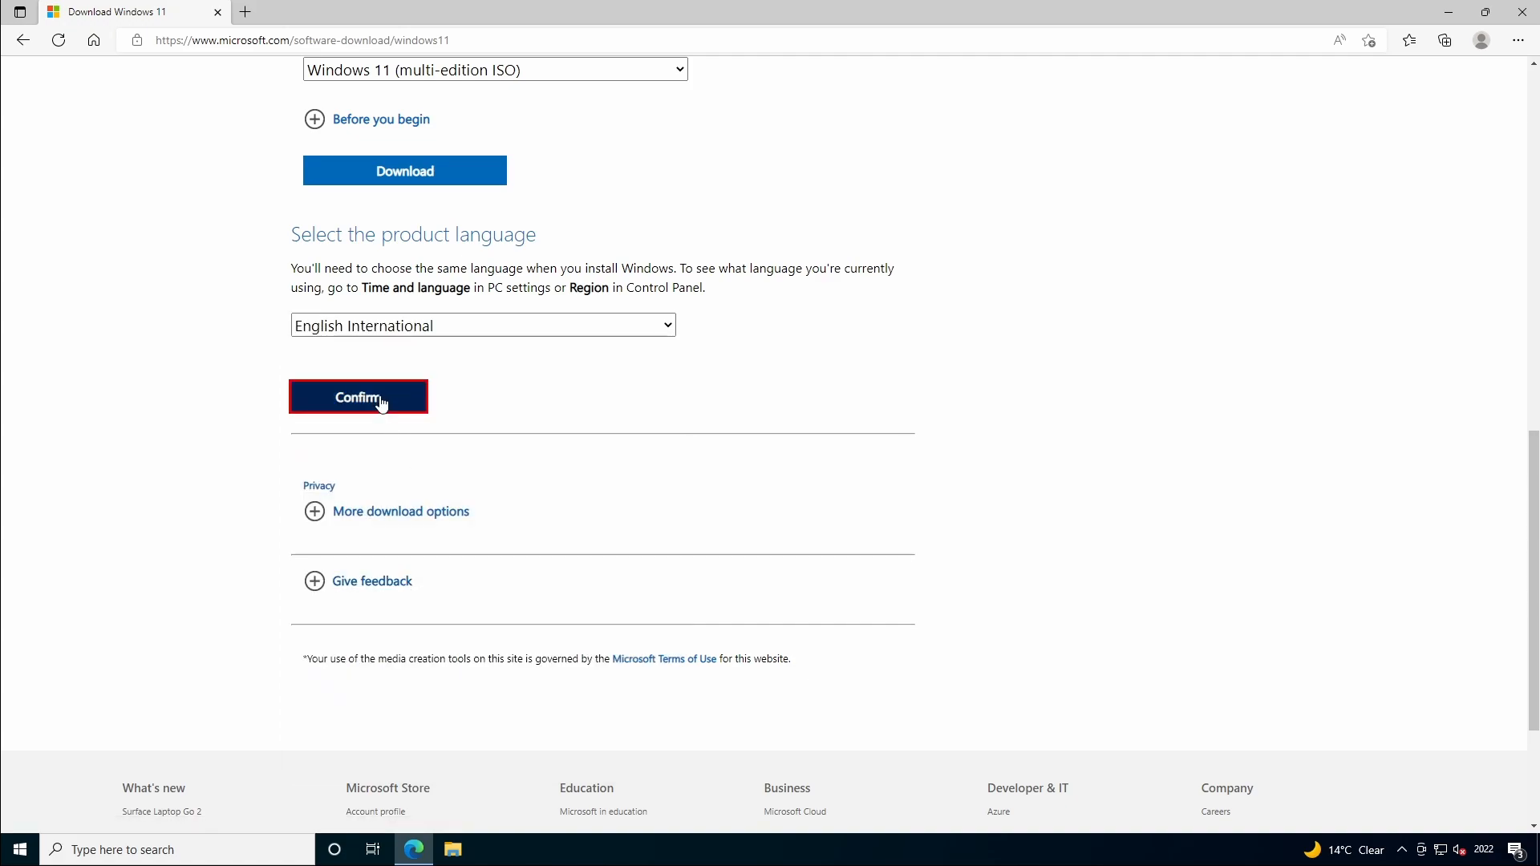
left_click(359, 397)
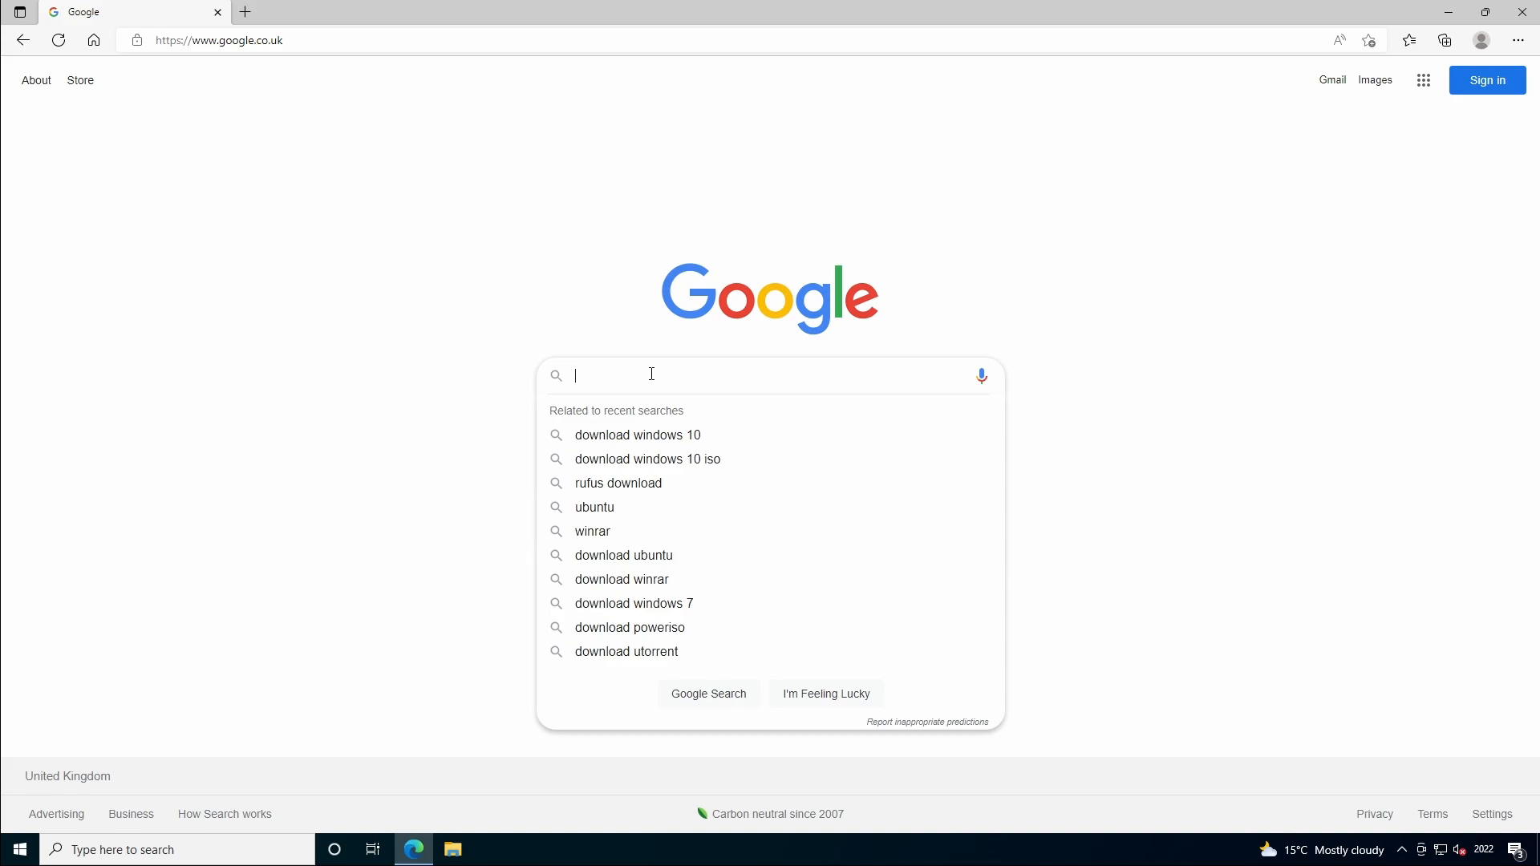
type("download ru")
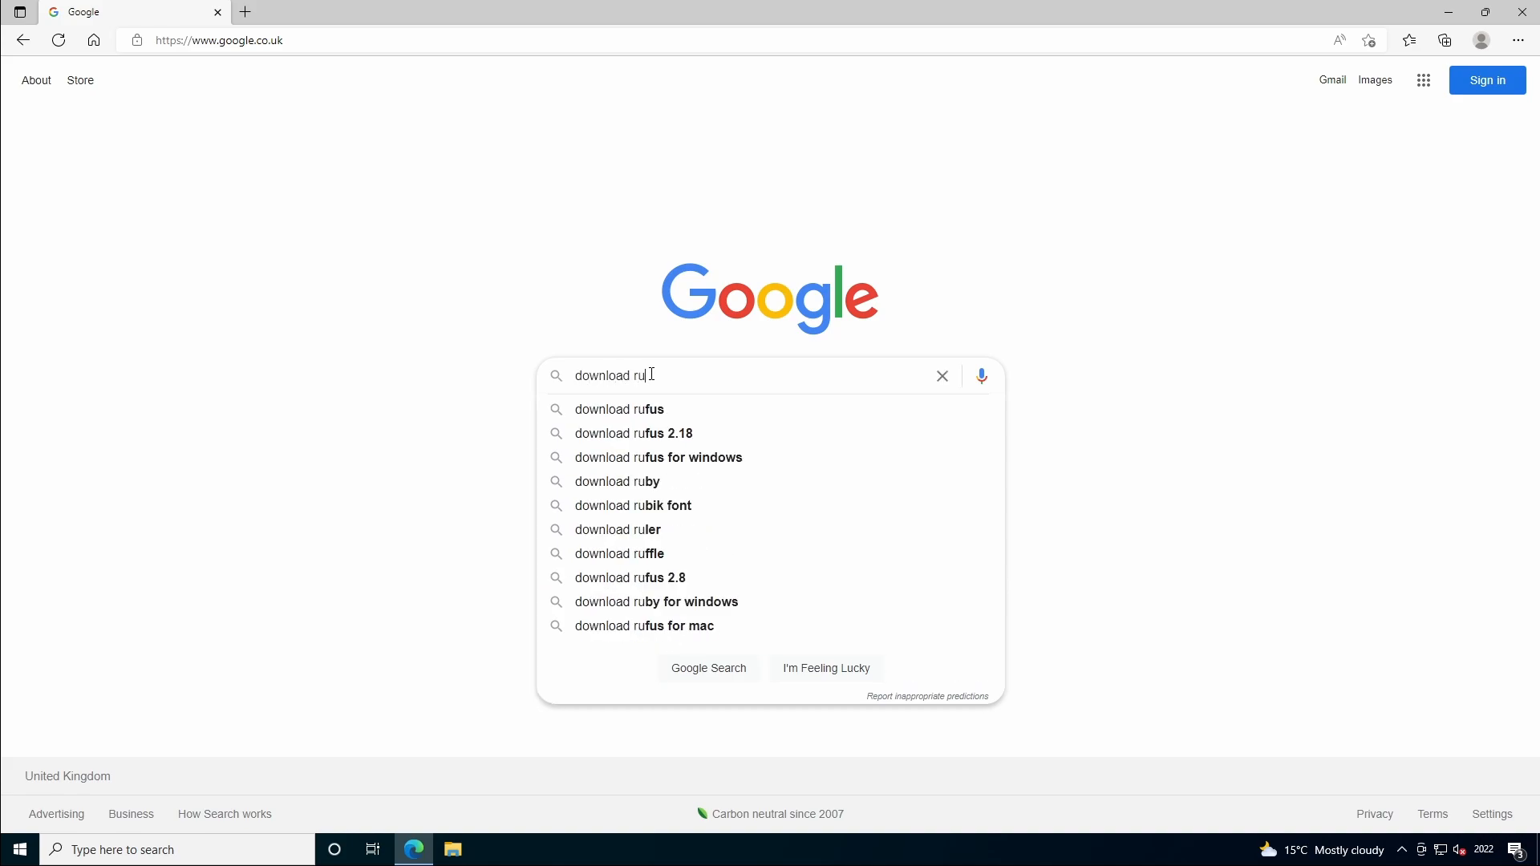
left_click(620, 410)
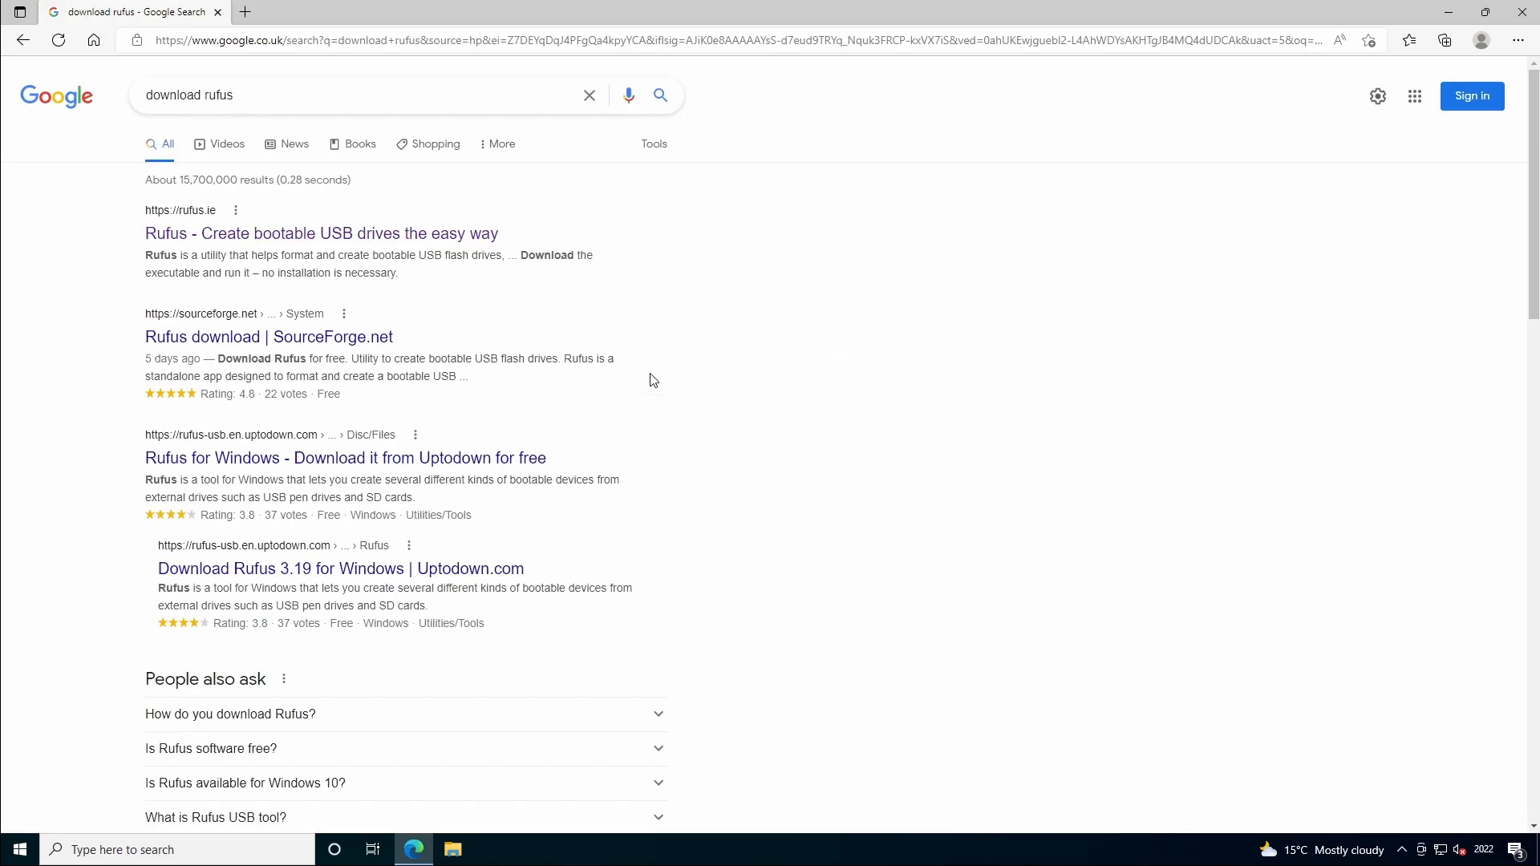
Step: Open rufus.ie and scroll down to the Rufus 3.19 download link
left_click(320, 232)
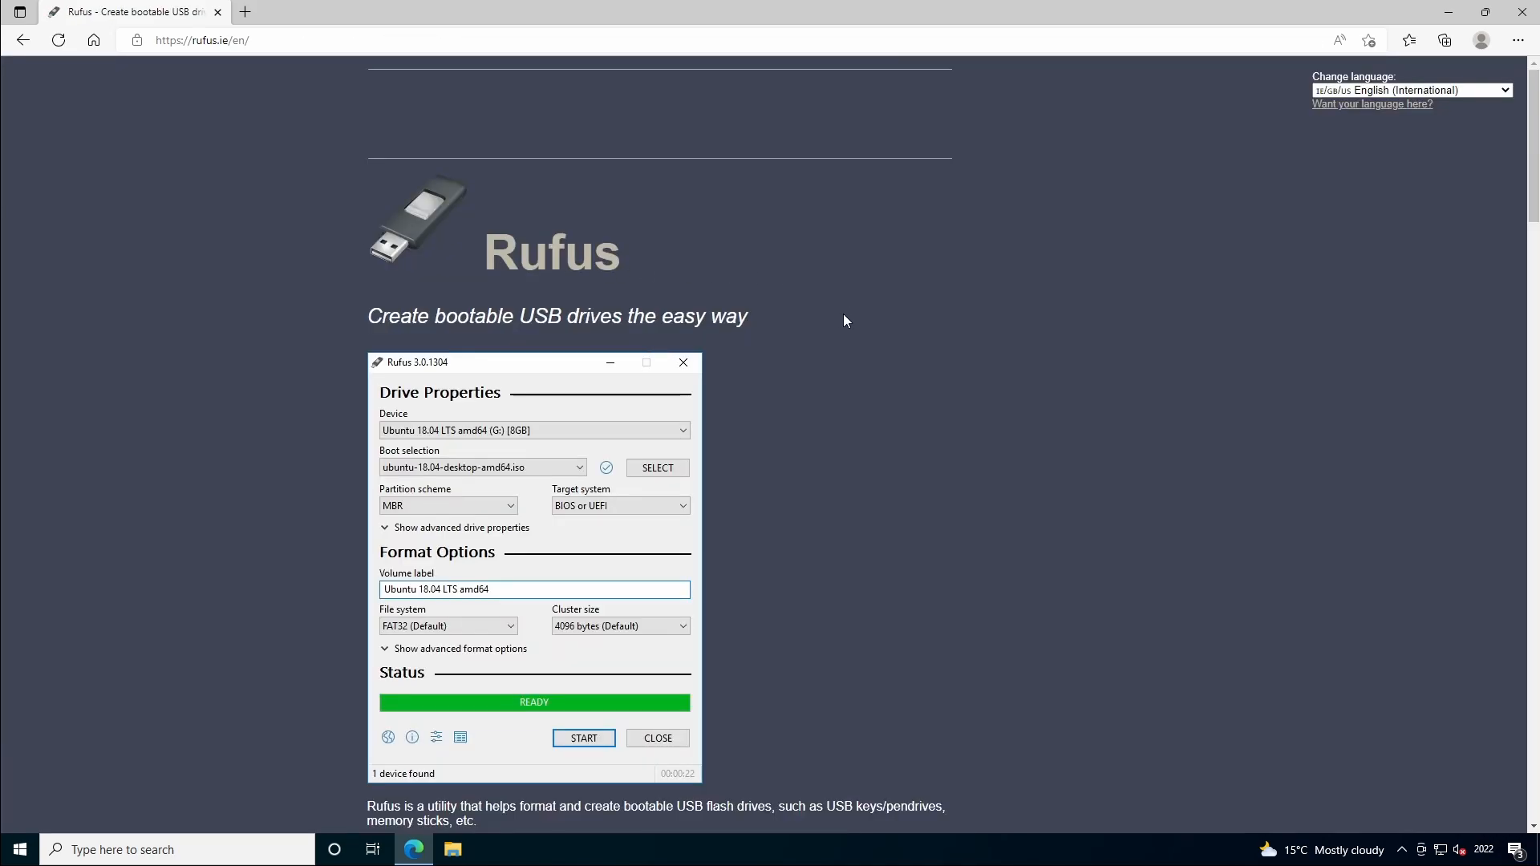
scroll("down", 3)
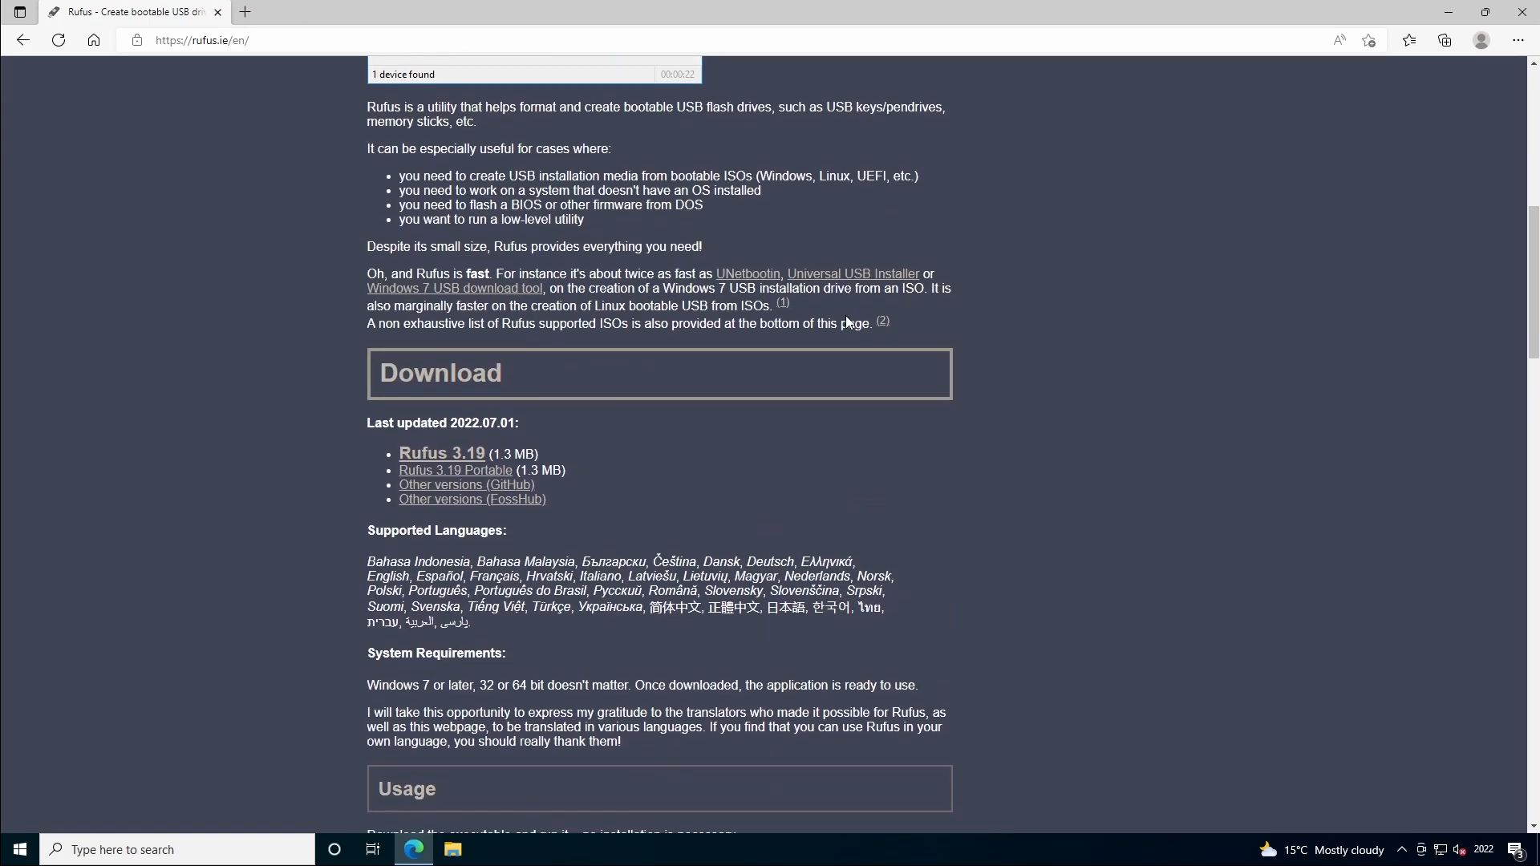
scroll("down", 3)
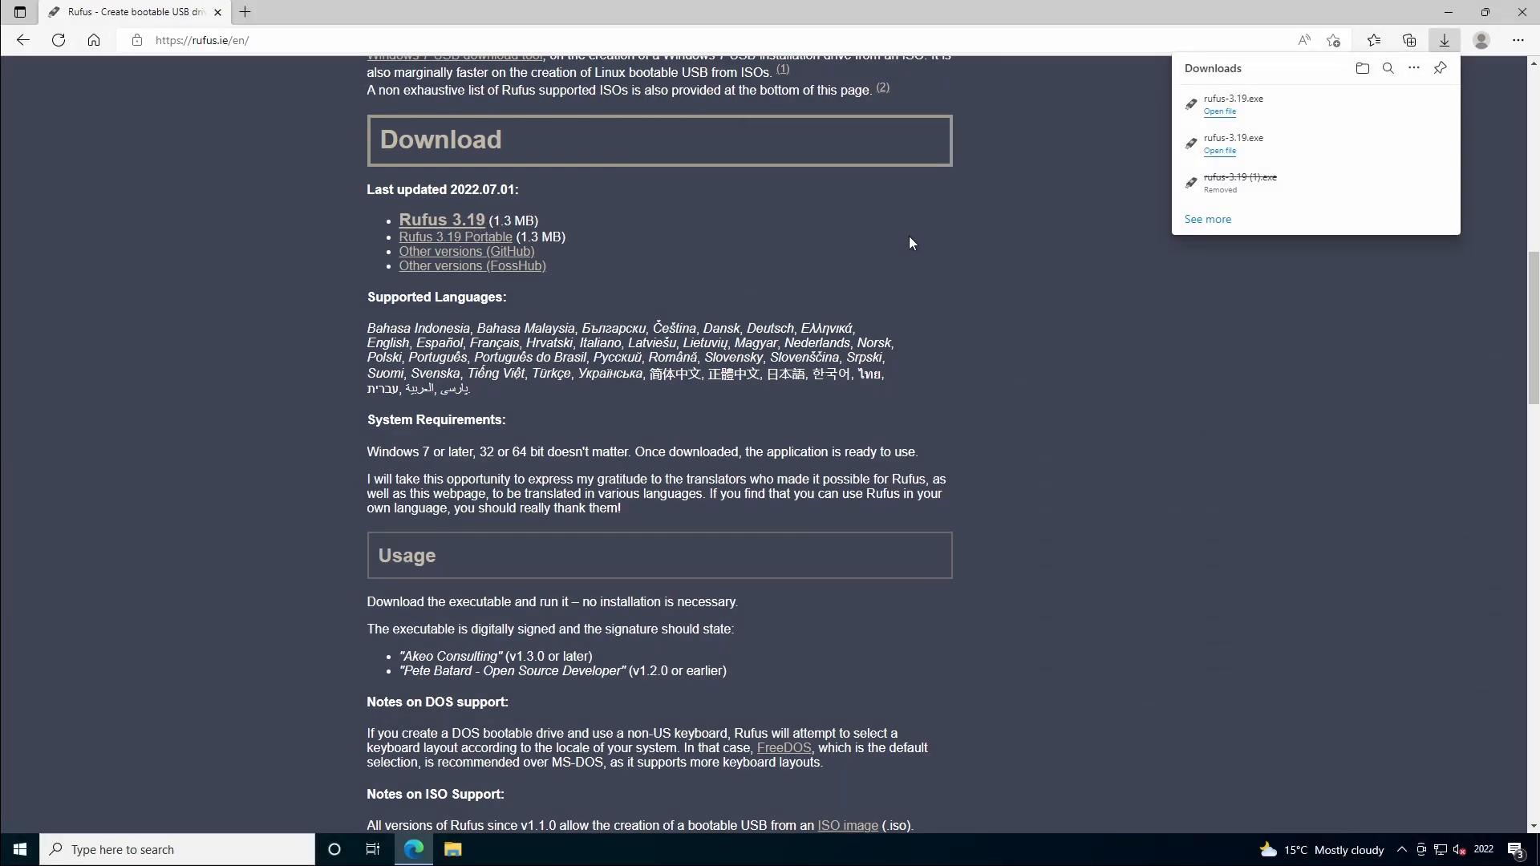
mouse_move(1361, 67)
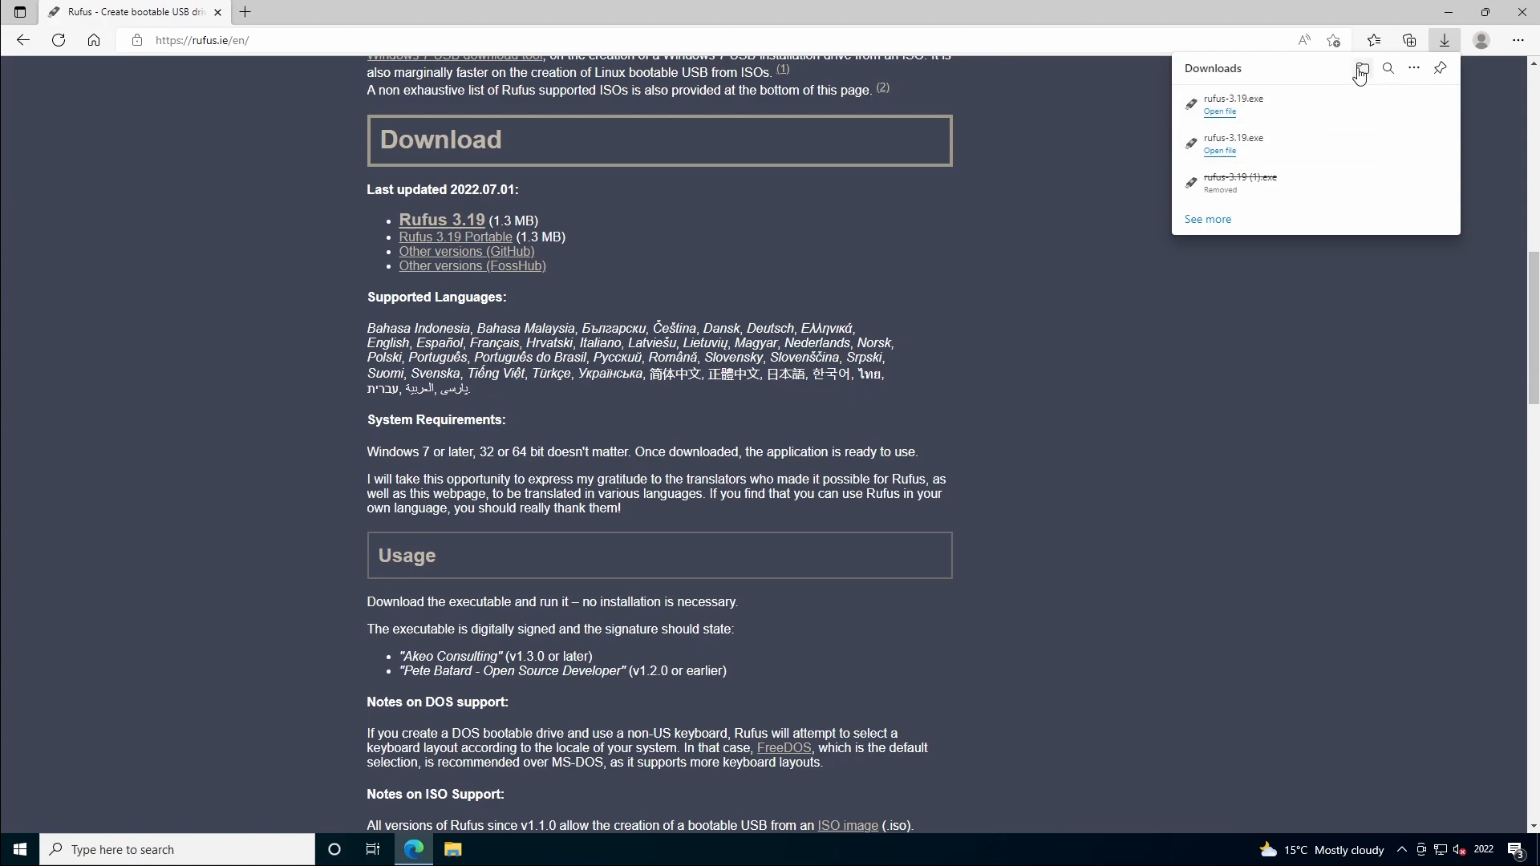
Step: Open the Downloads folder in File Explorer and select rufus-3.19
left_click(1361, 69)
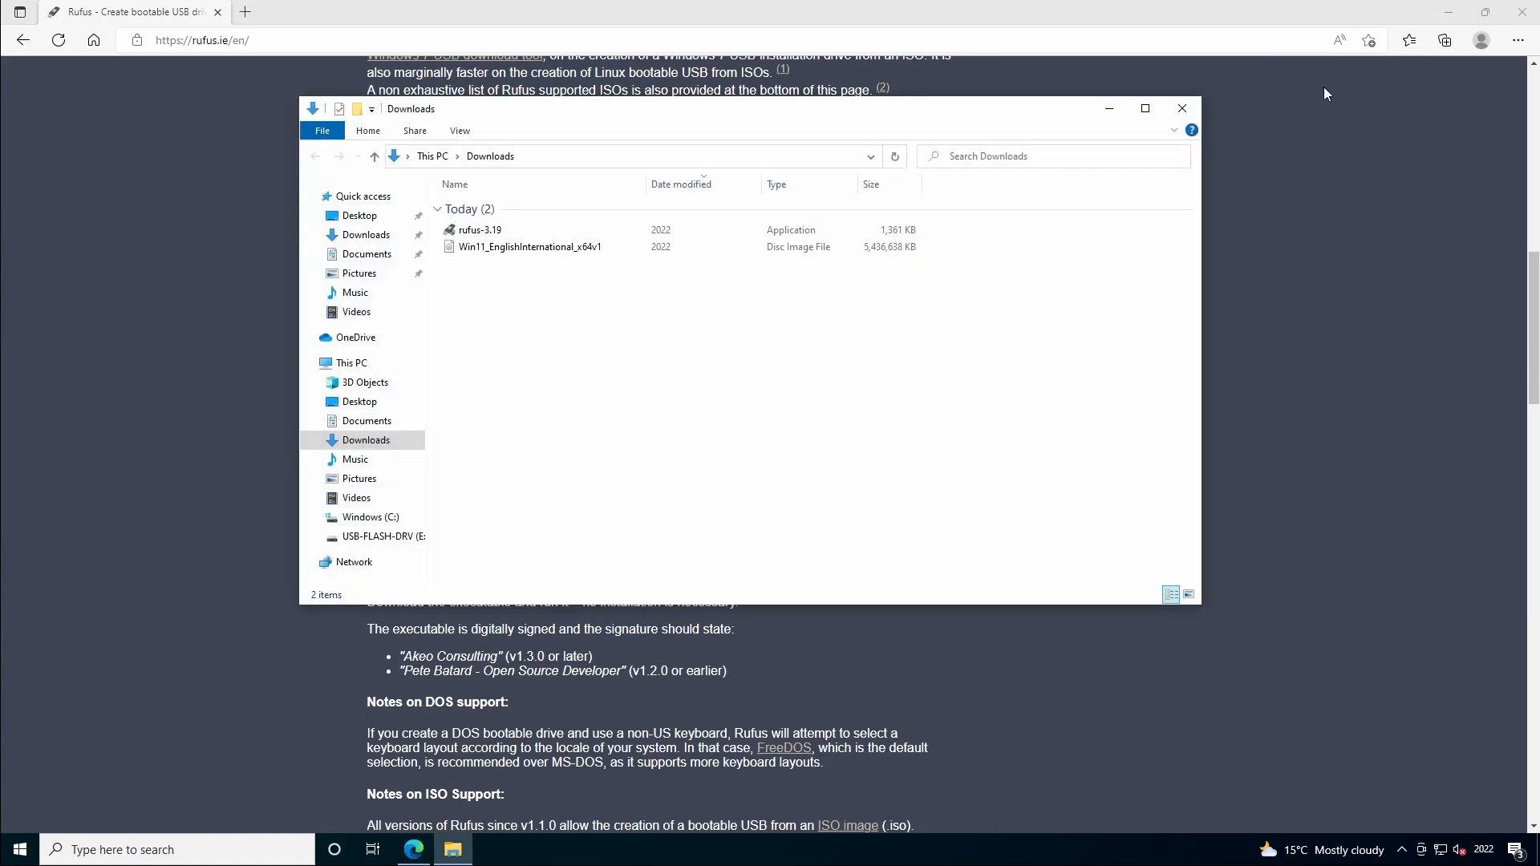
mouse_move(727, 360)
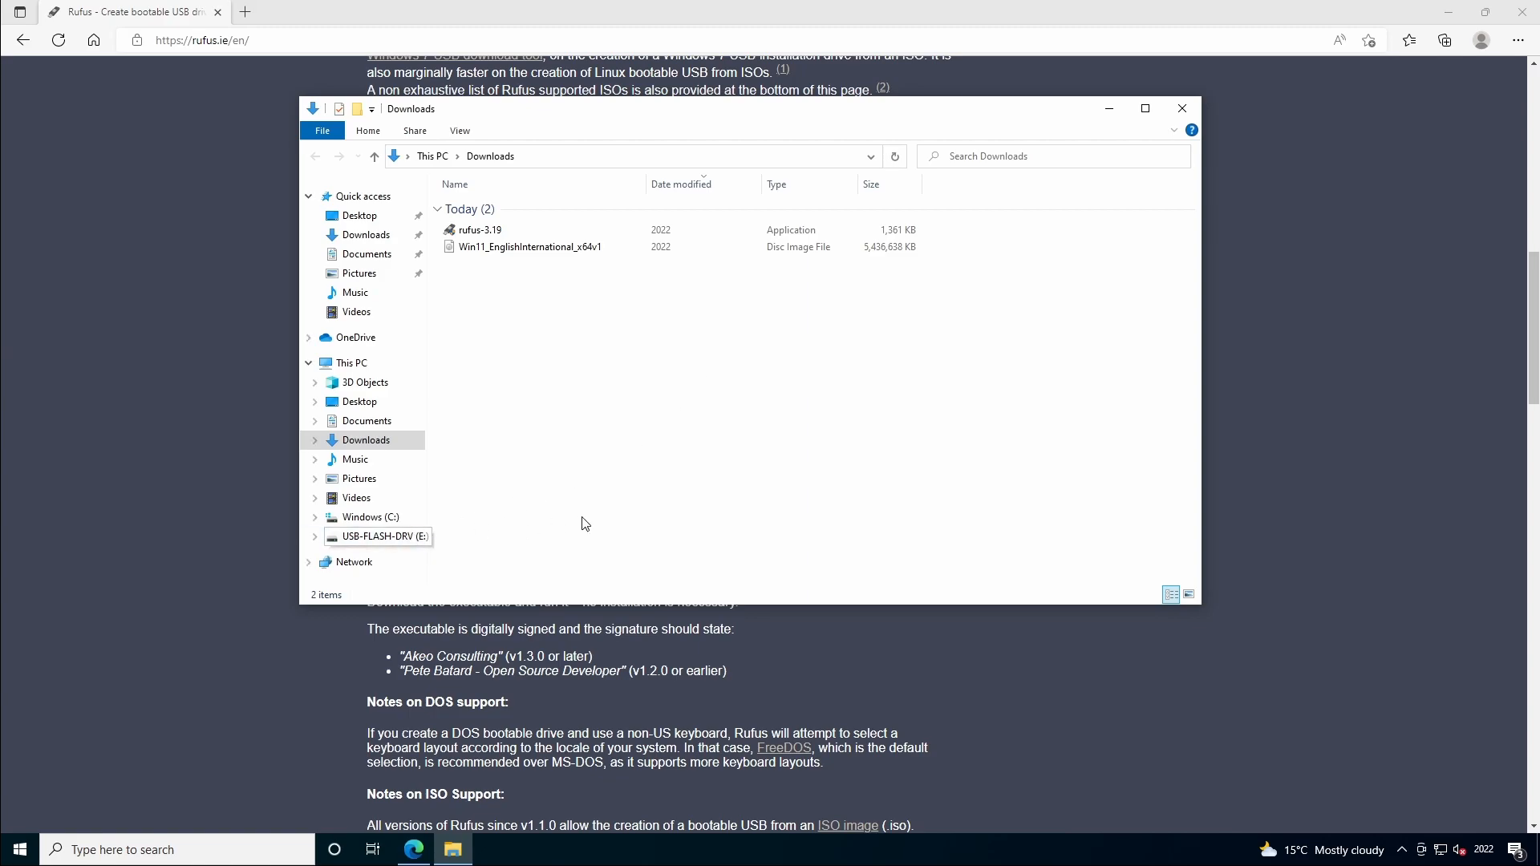
left_click(481, 230)
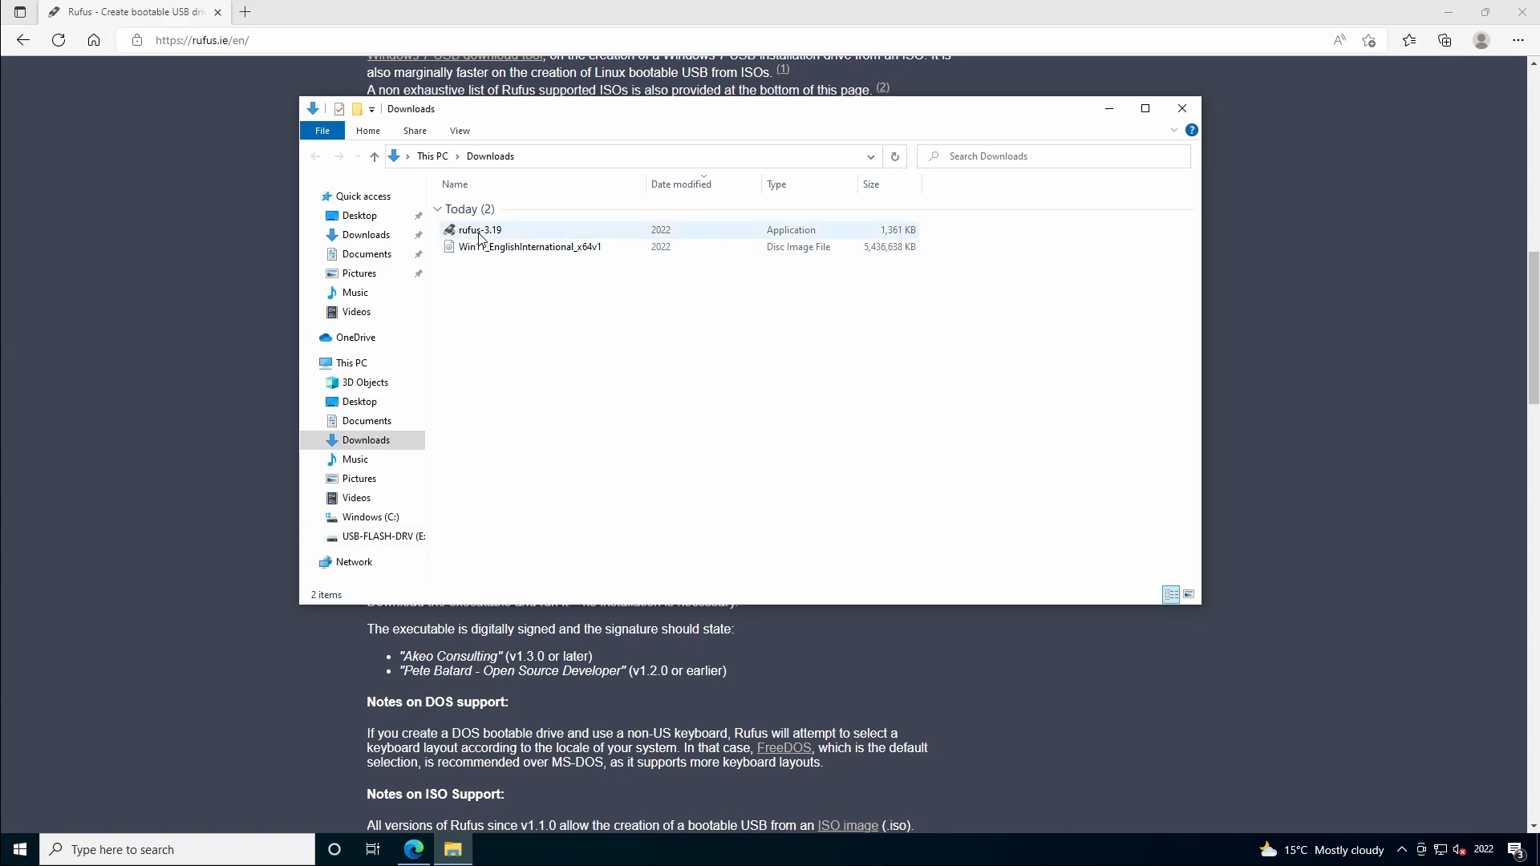
left_click(479, 230)
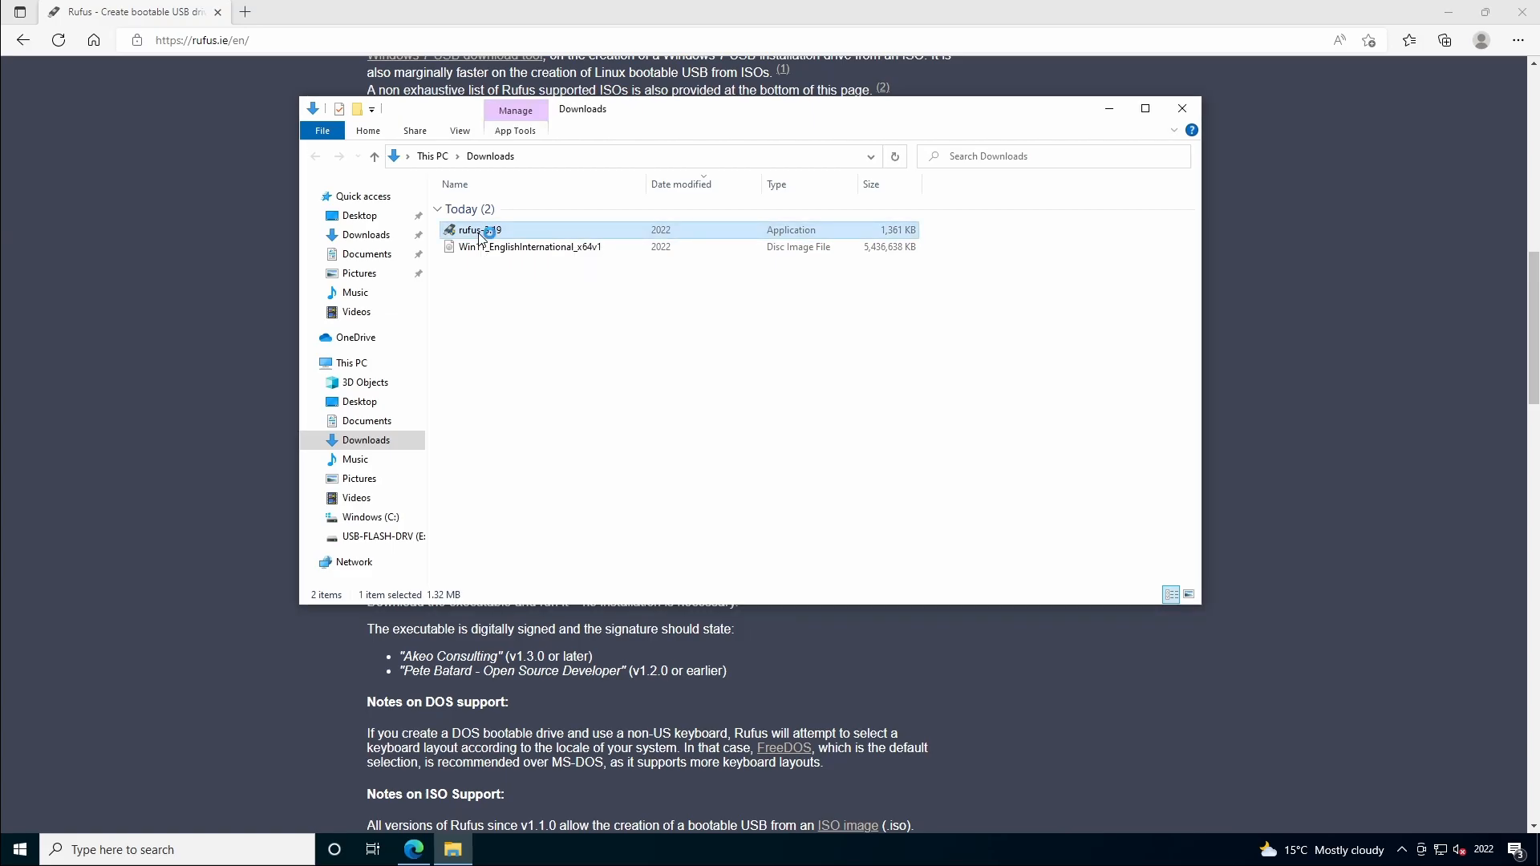
mouse_move(647, 541)
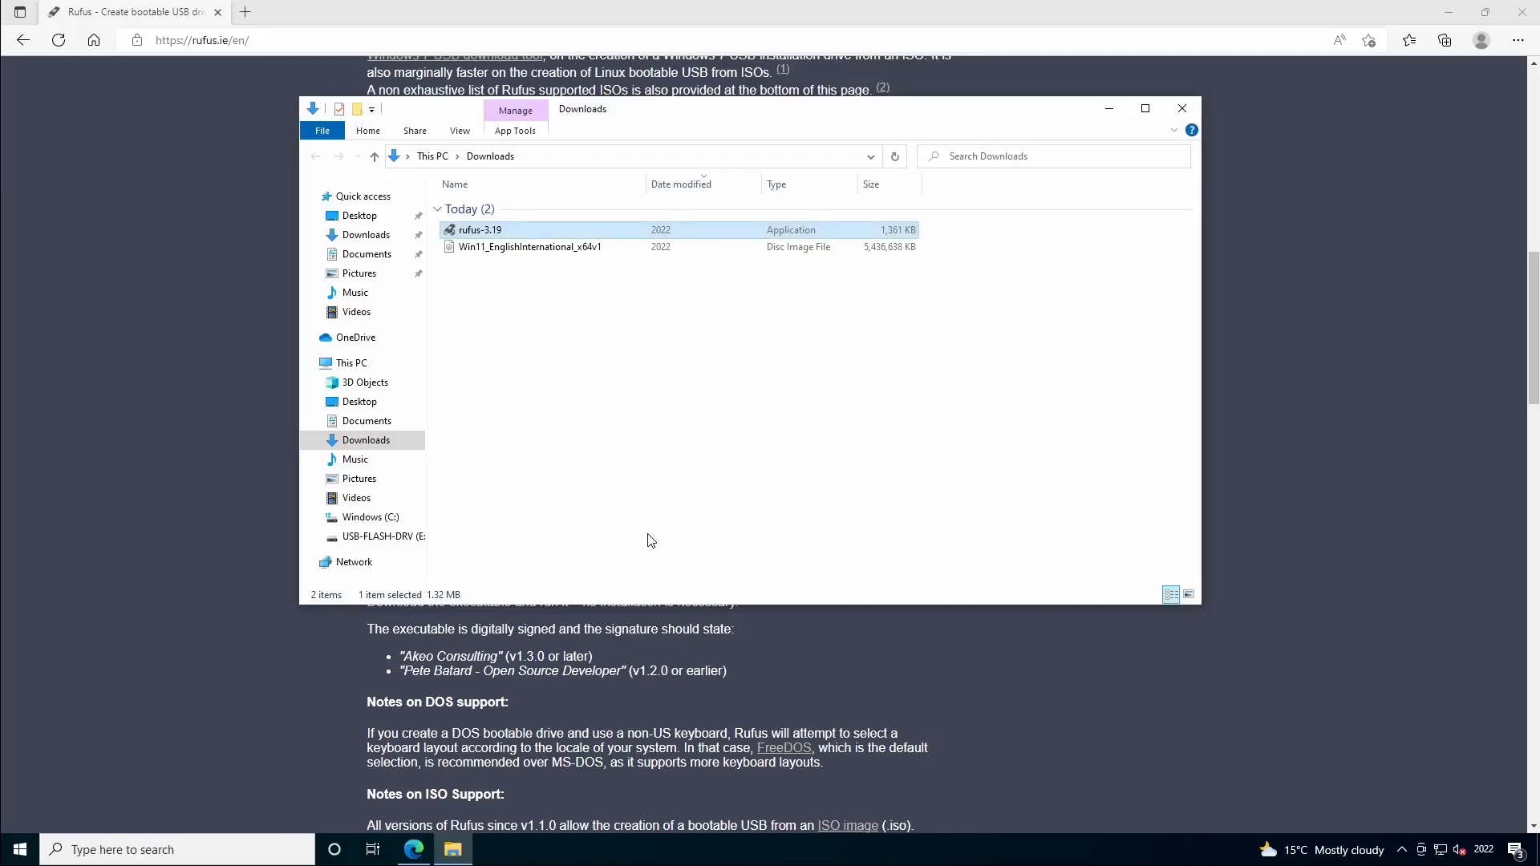
Step: Launch Rufus, load Win11_EnglishInternational_x64v1.iso as the boot image, and start writing
double_click(481, 229)
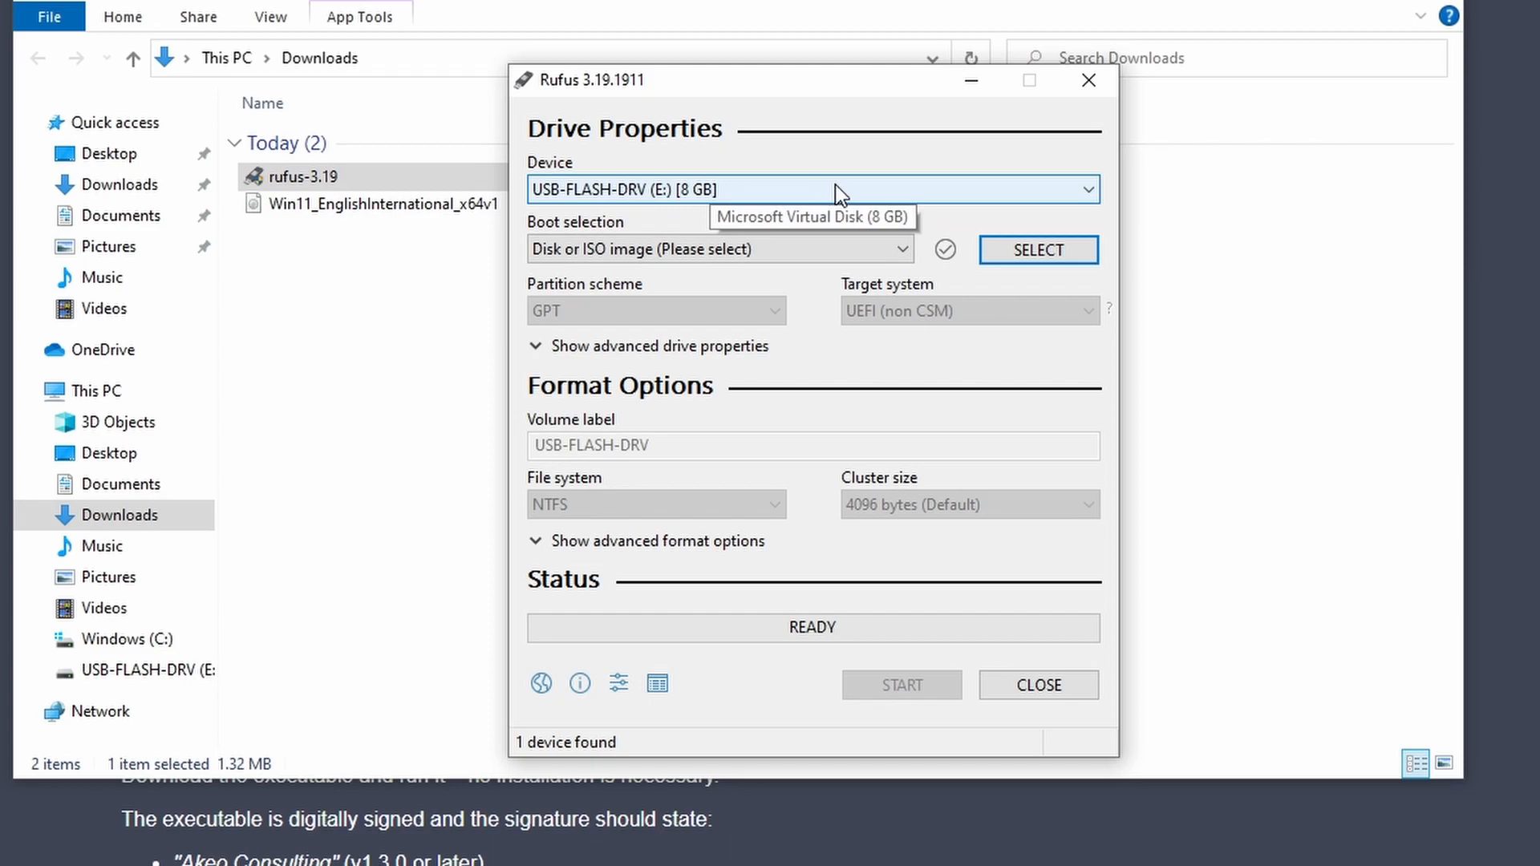
mouse_move(847, 200)
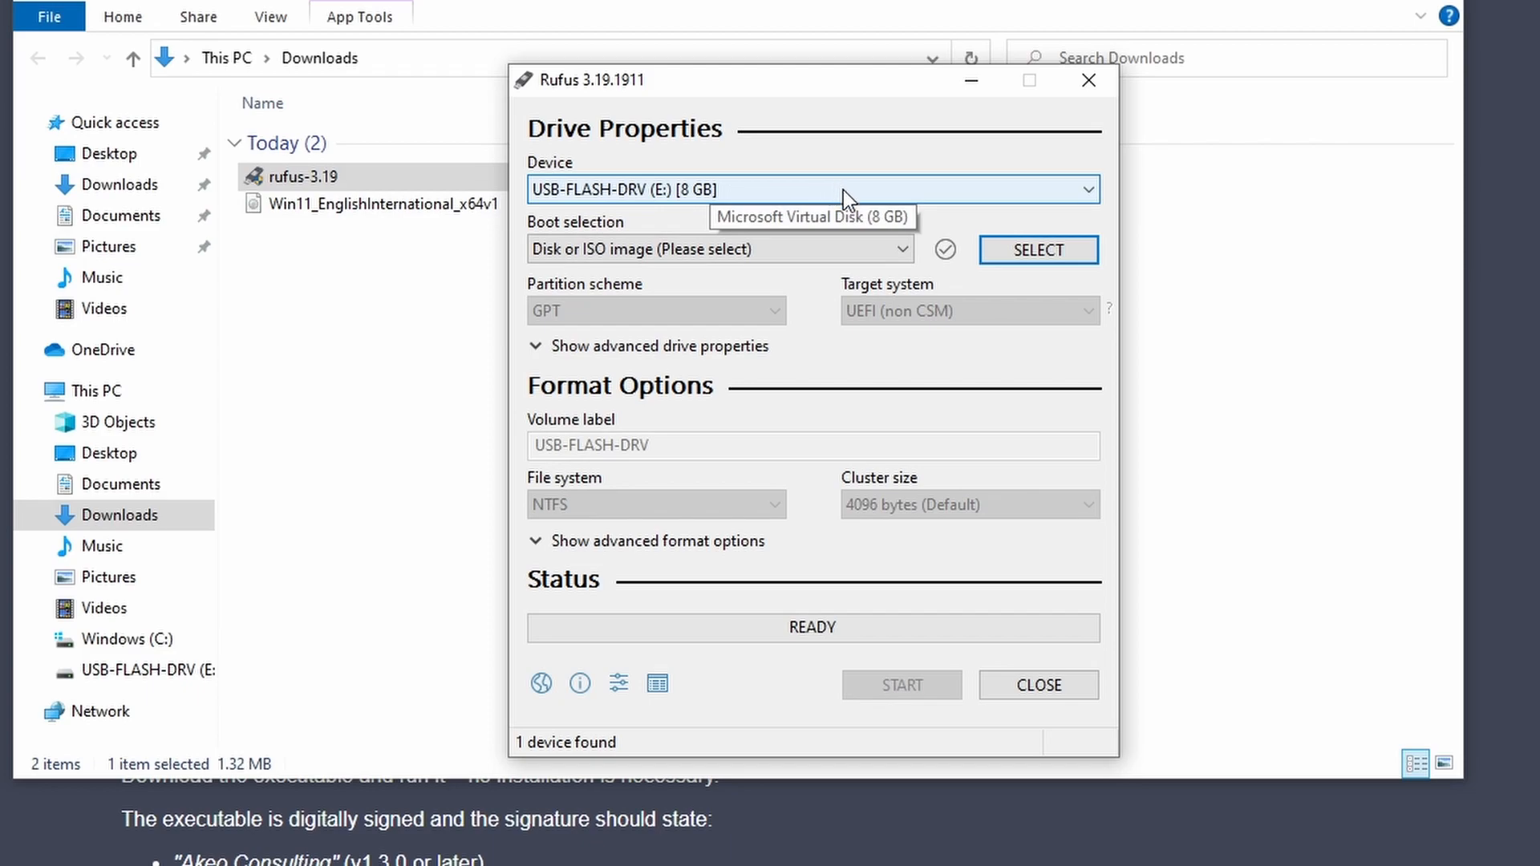
mouse_move(846, 200)
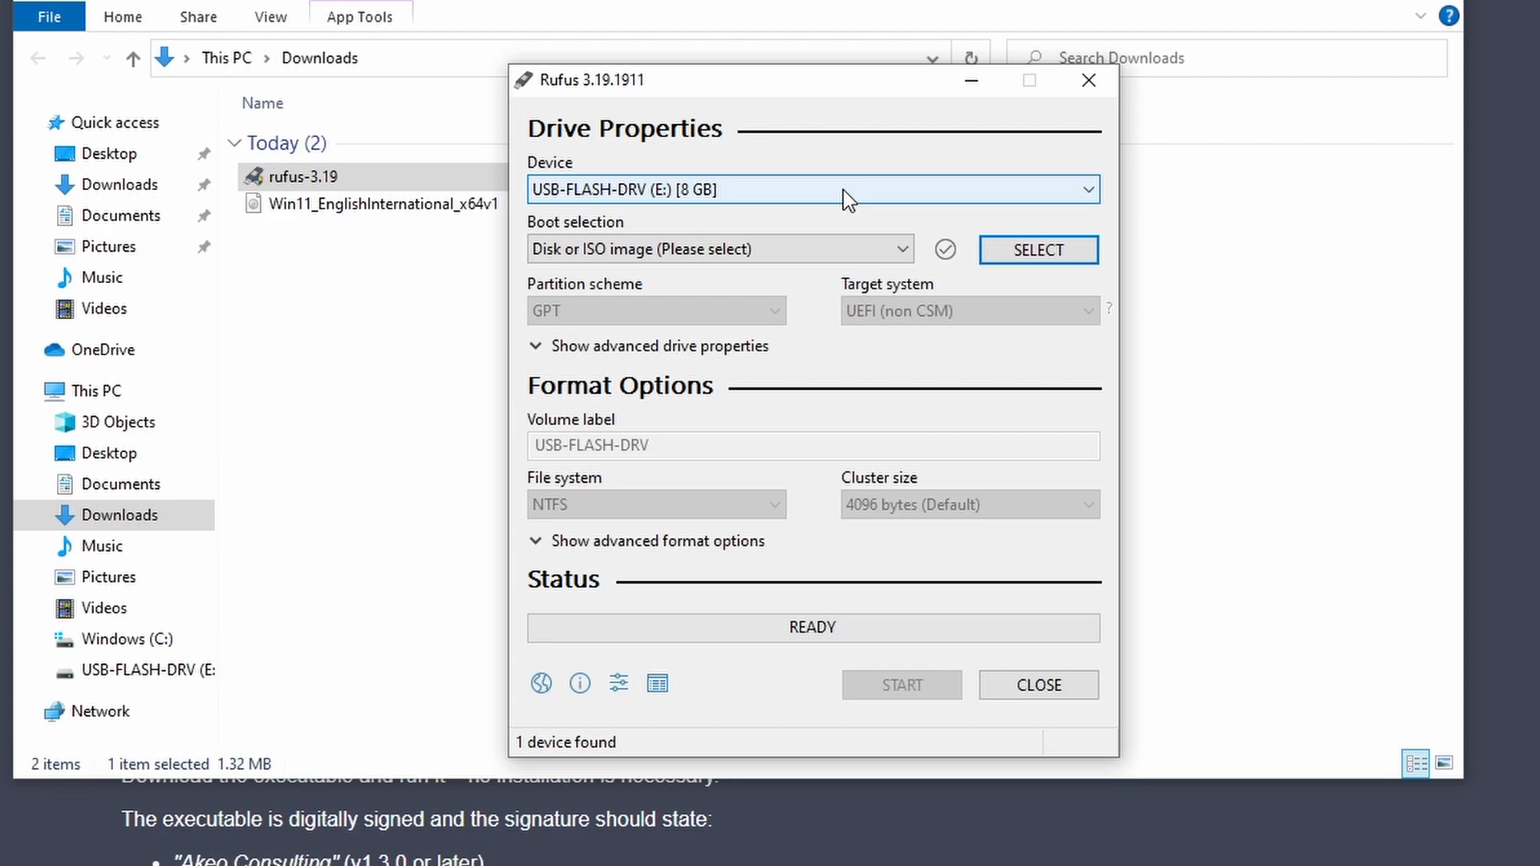
mouse_move(717, 206)
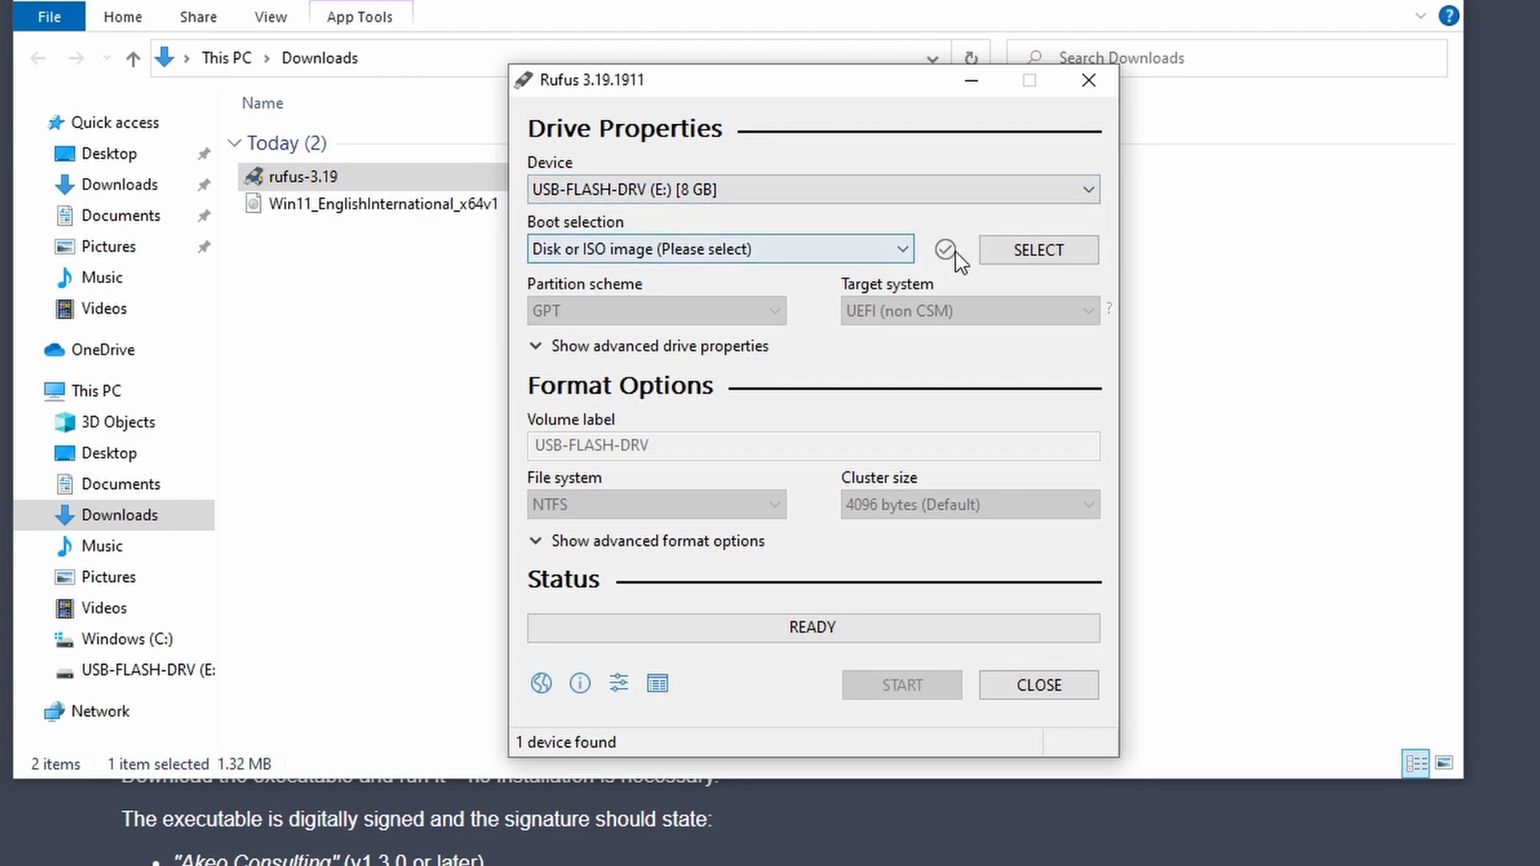
mouse_move(1038, 249)
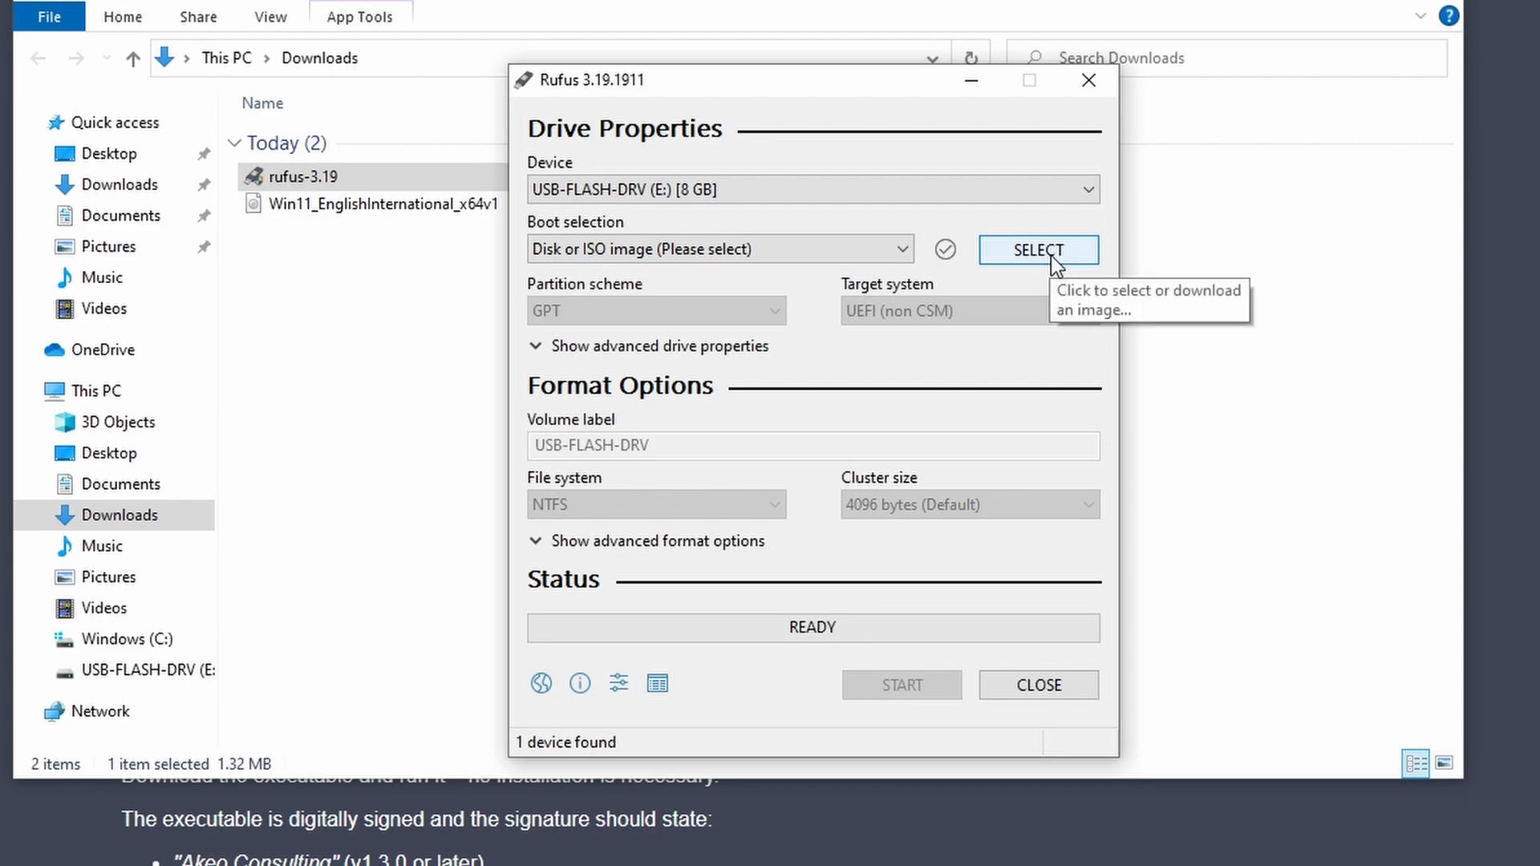
left_click(1039, 248)
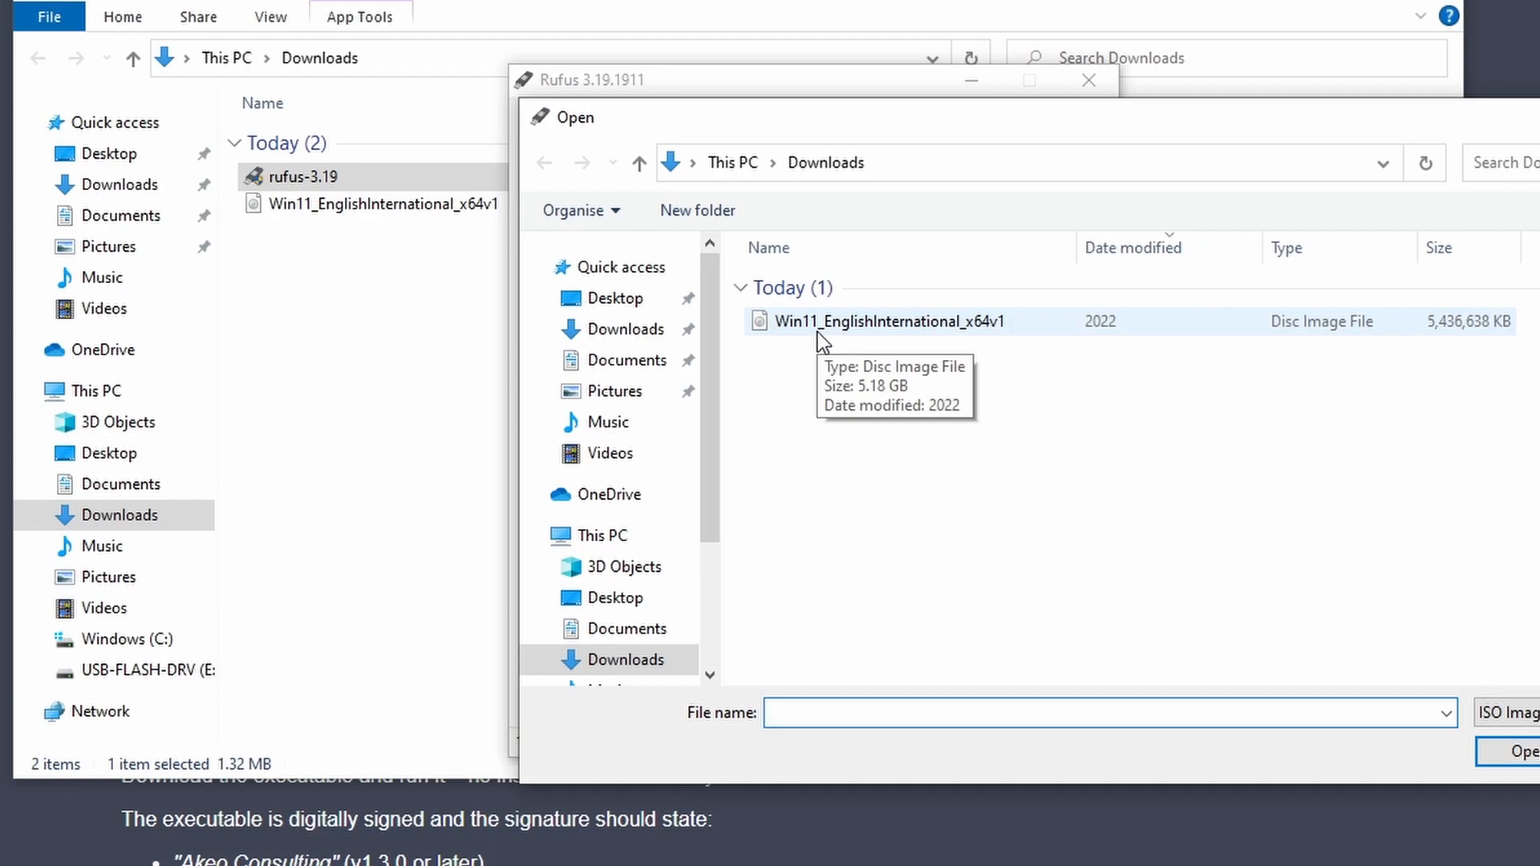
double_click(891, 321)
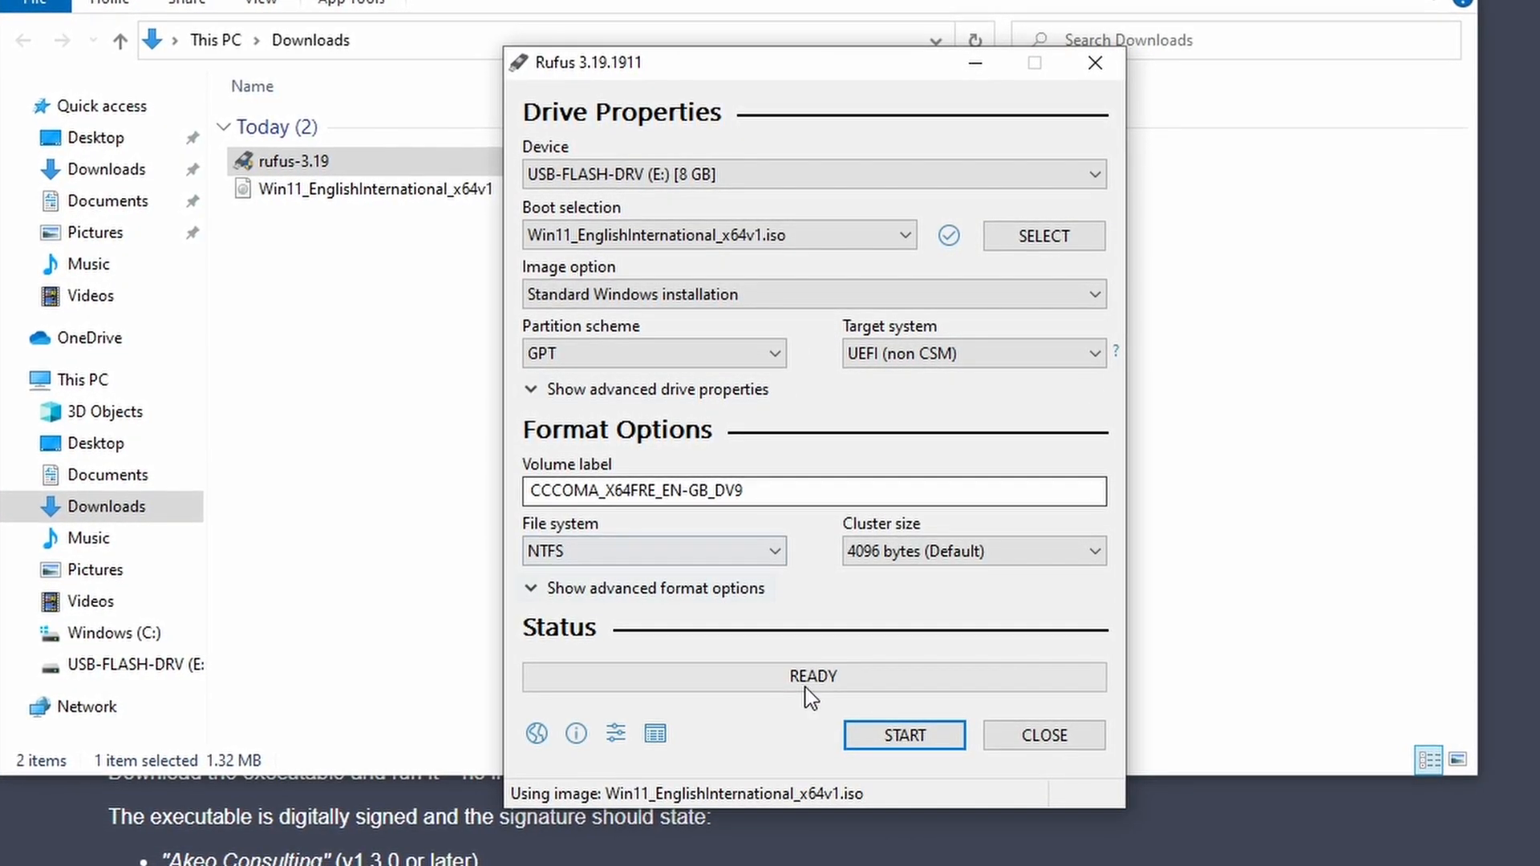
left_click(903, 735)
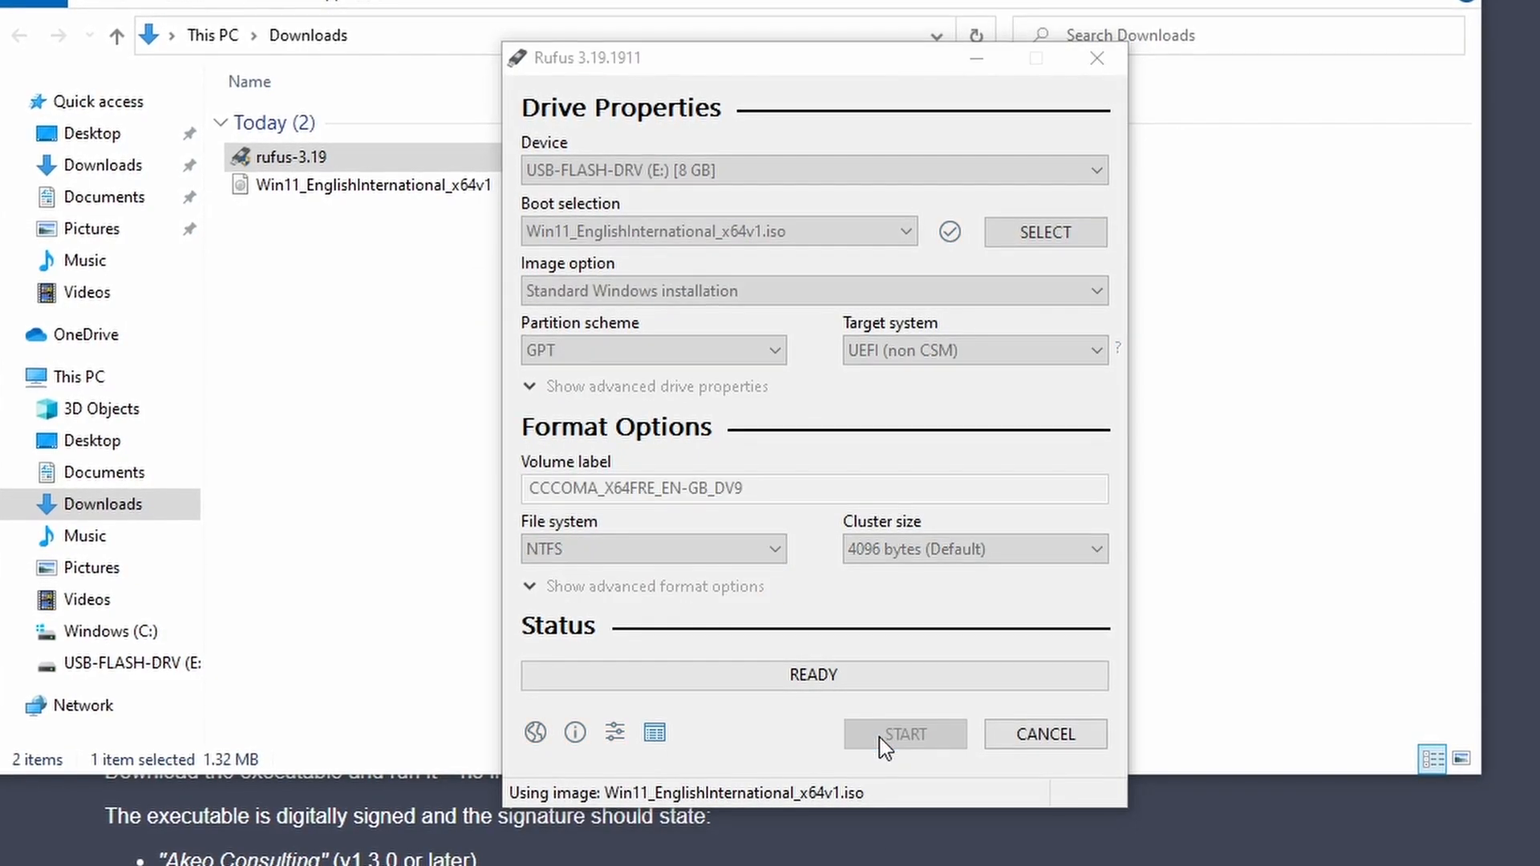
Step: Also remove the 4GB RAM/64GB disk requirement and disable data collection, then accept
left_click(904, 734)
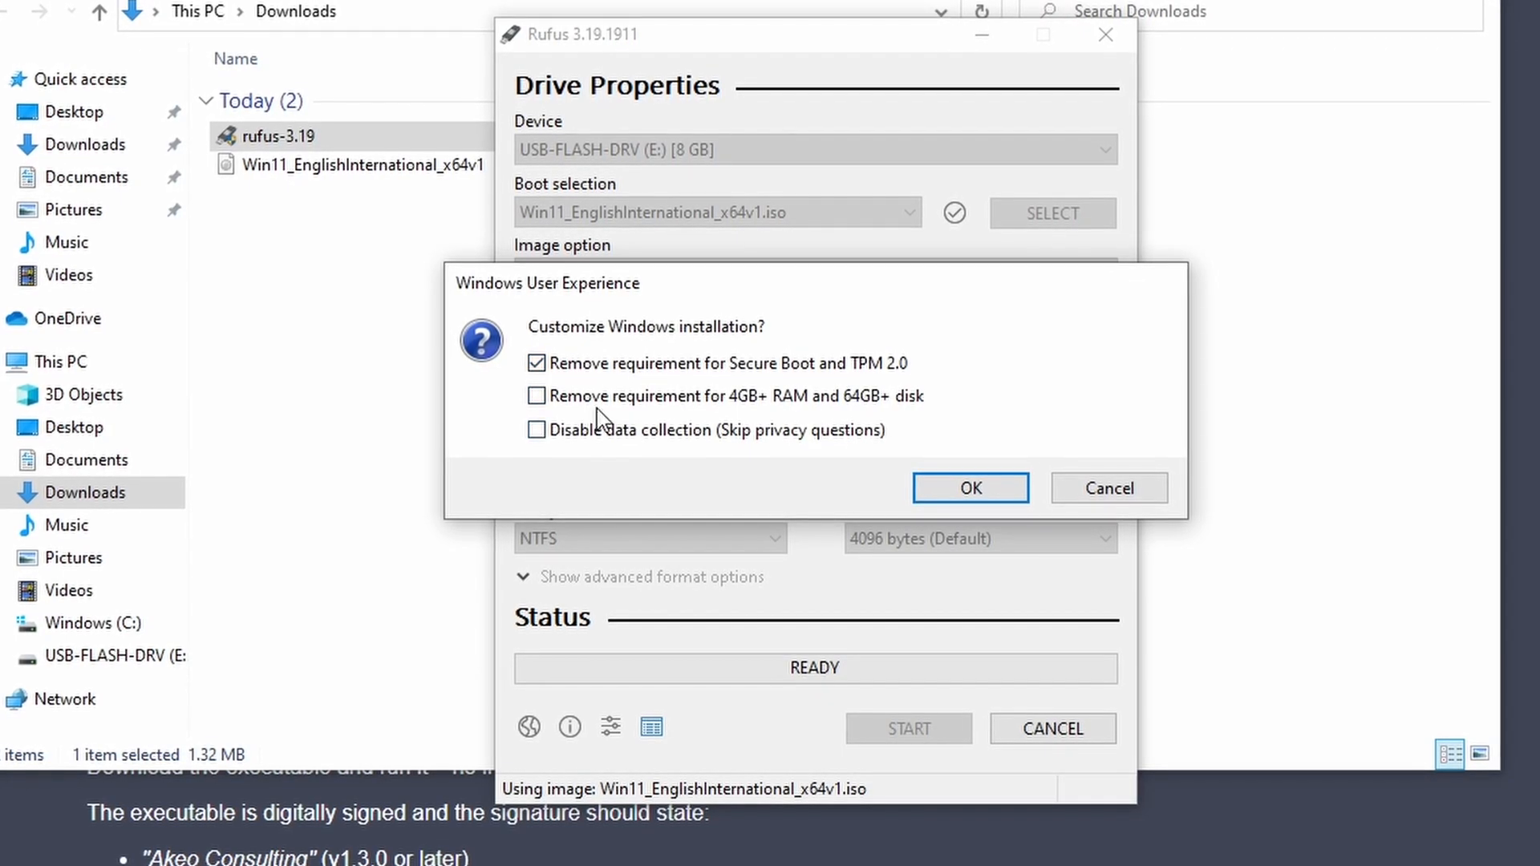
left_click(536, 394)
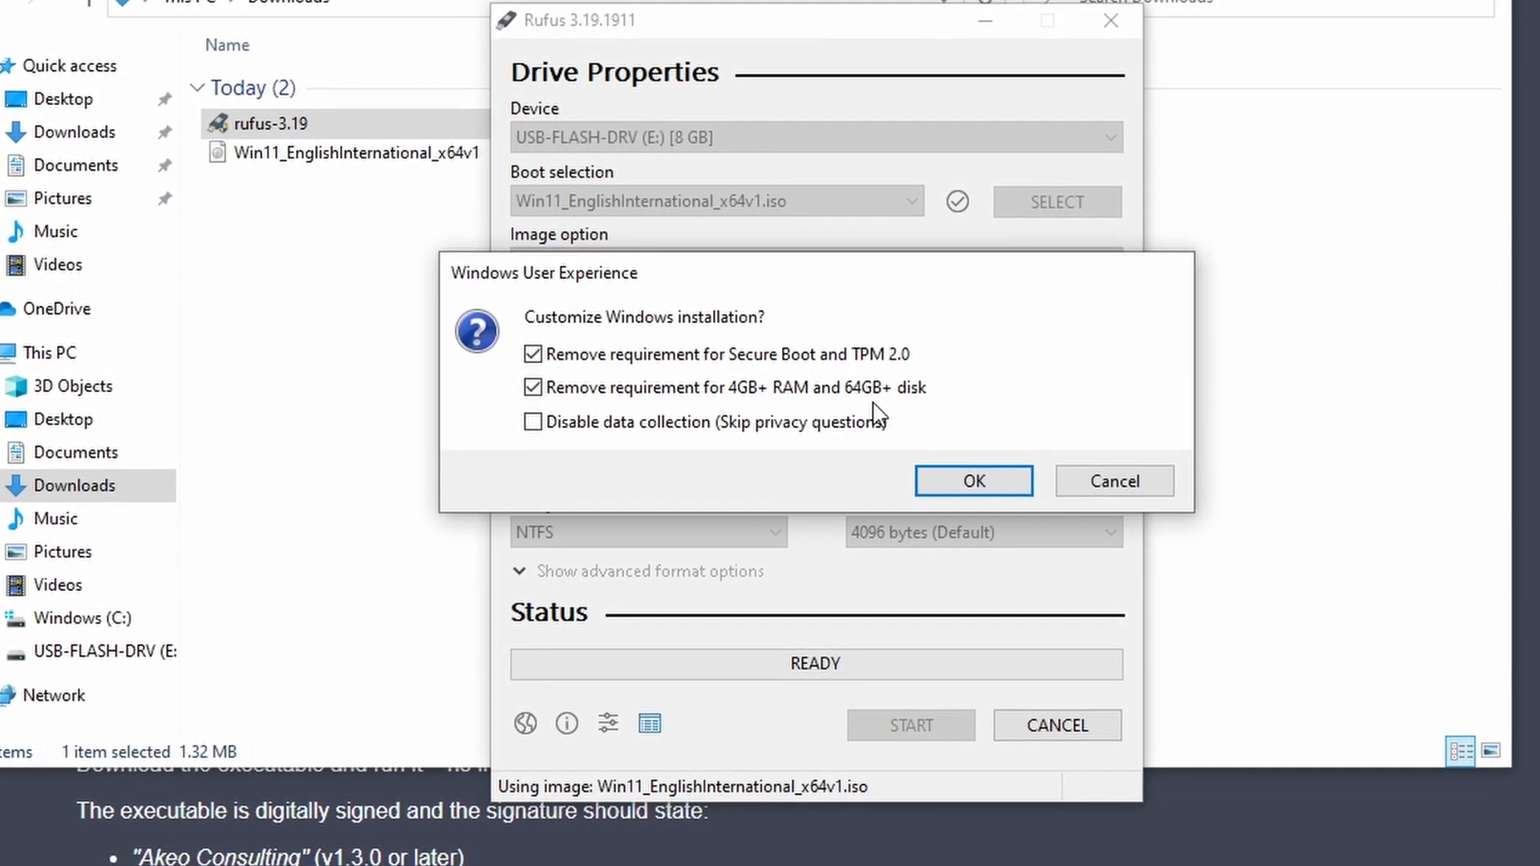
left_click(532, 421)
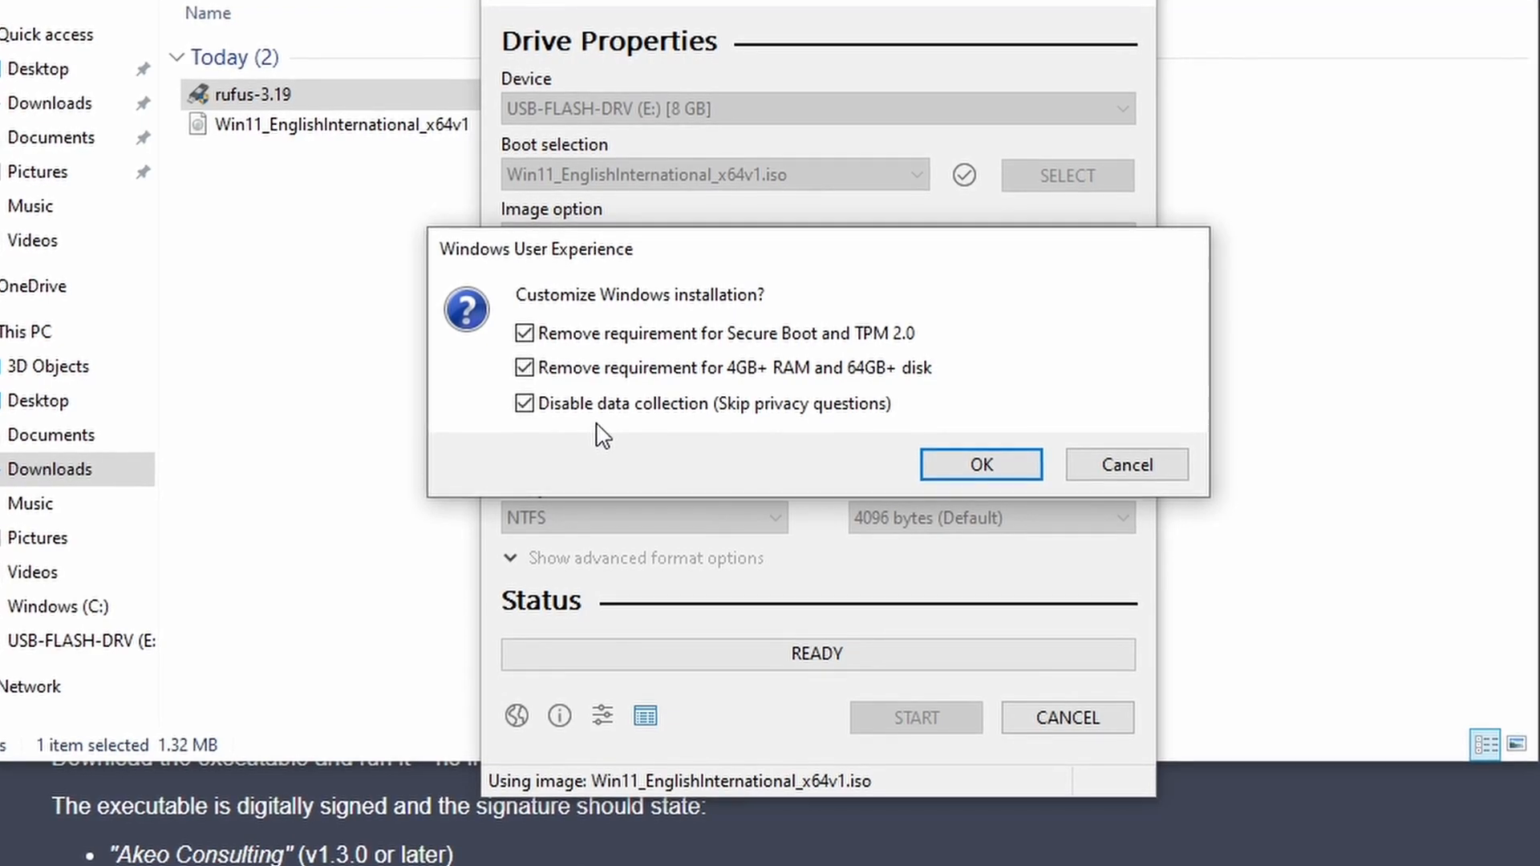
mouse_move(638, 441)
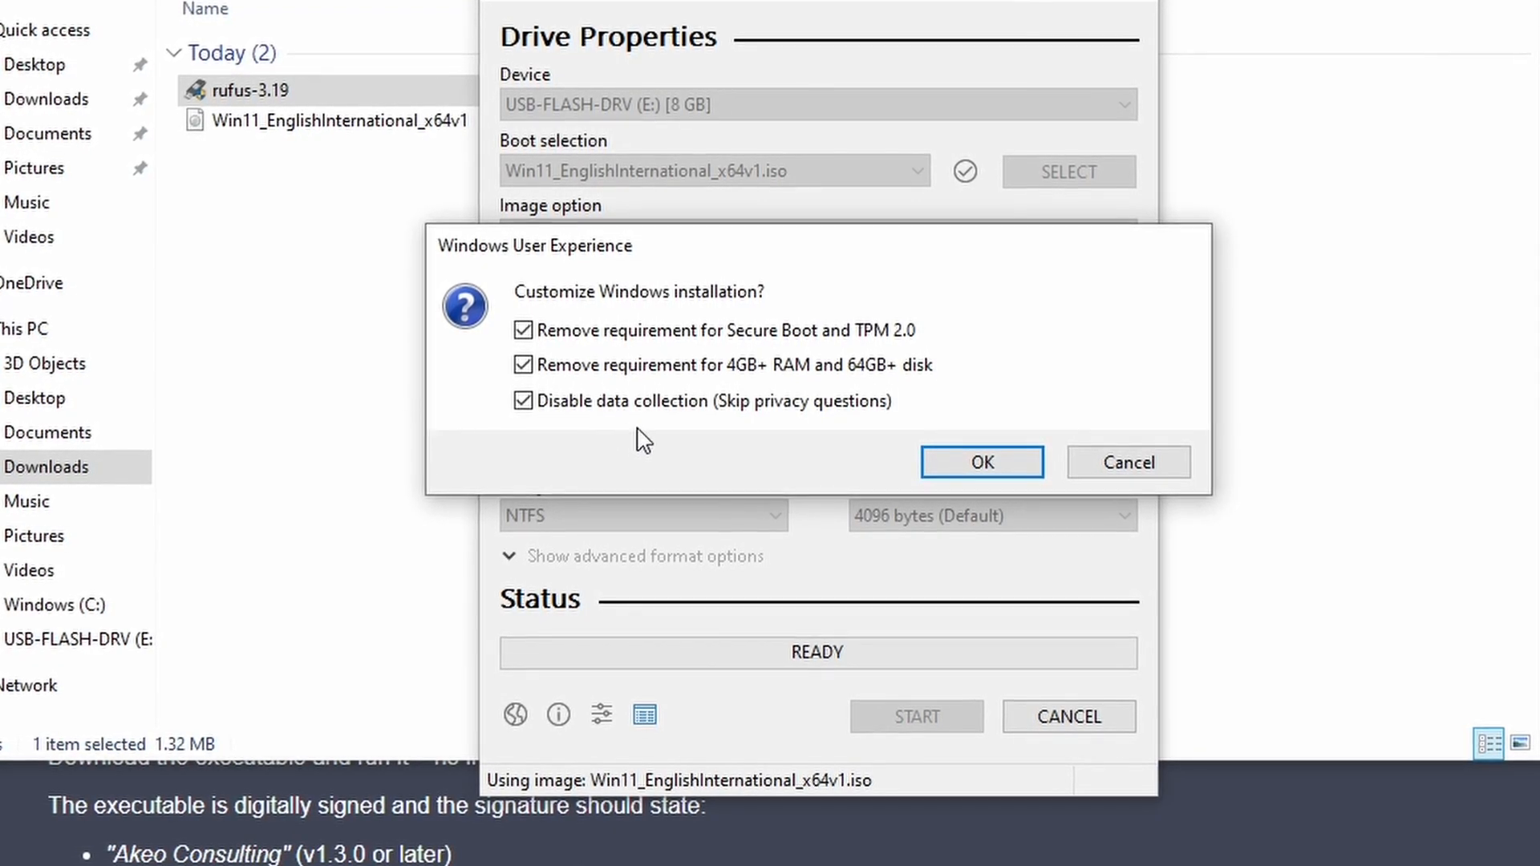
left_click(981, 462)
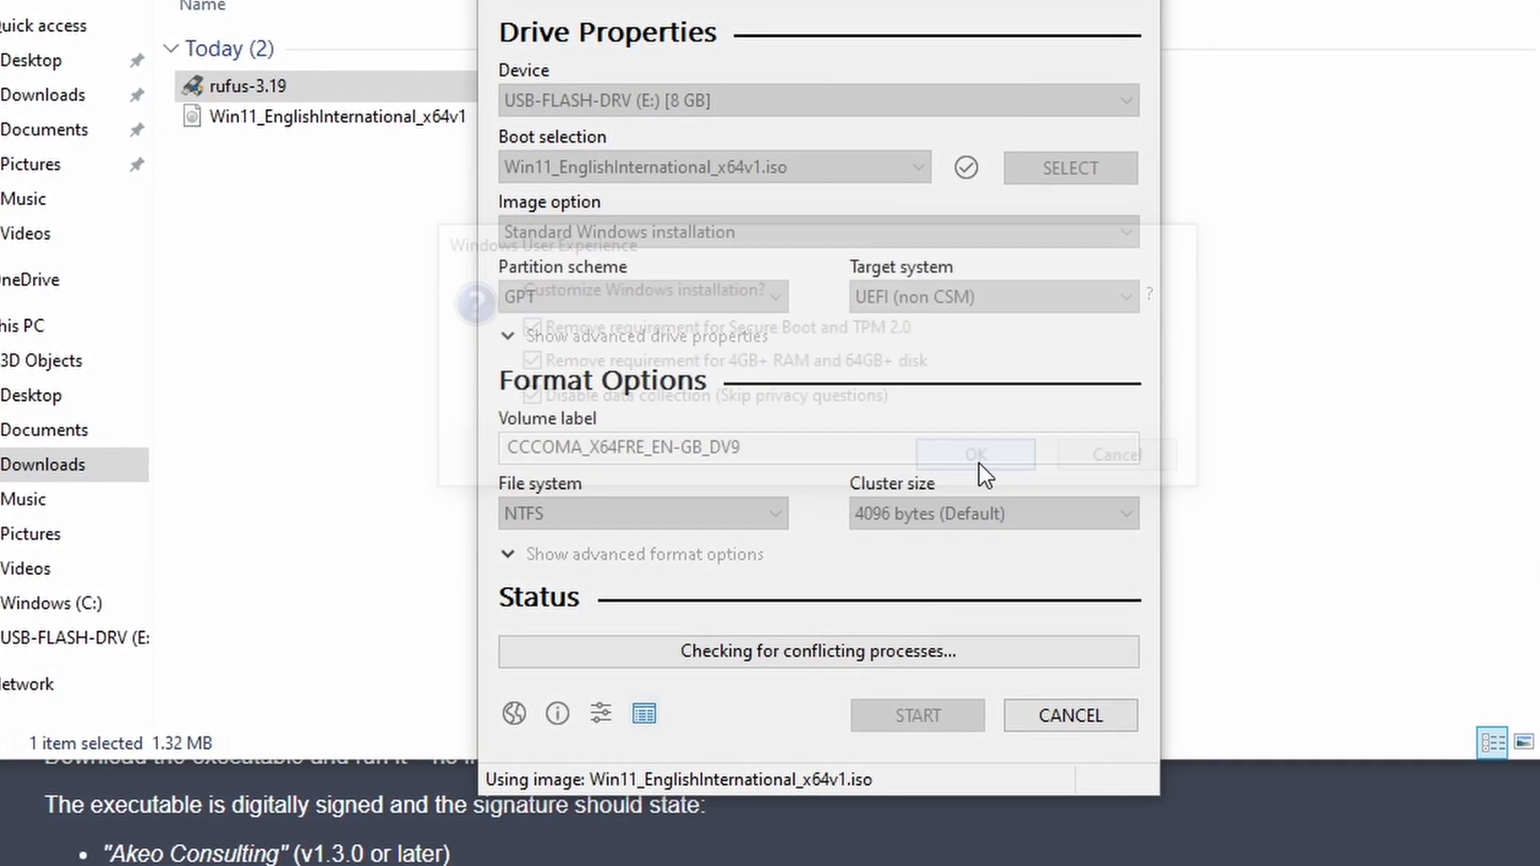
Step: Approve formatting despite other processes and confirm destroying all data on the USB drive
left_click(972, 452)
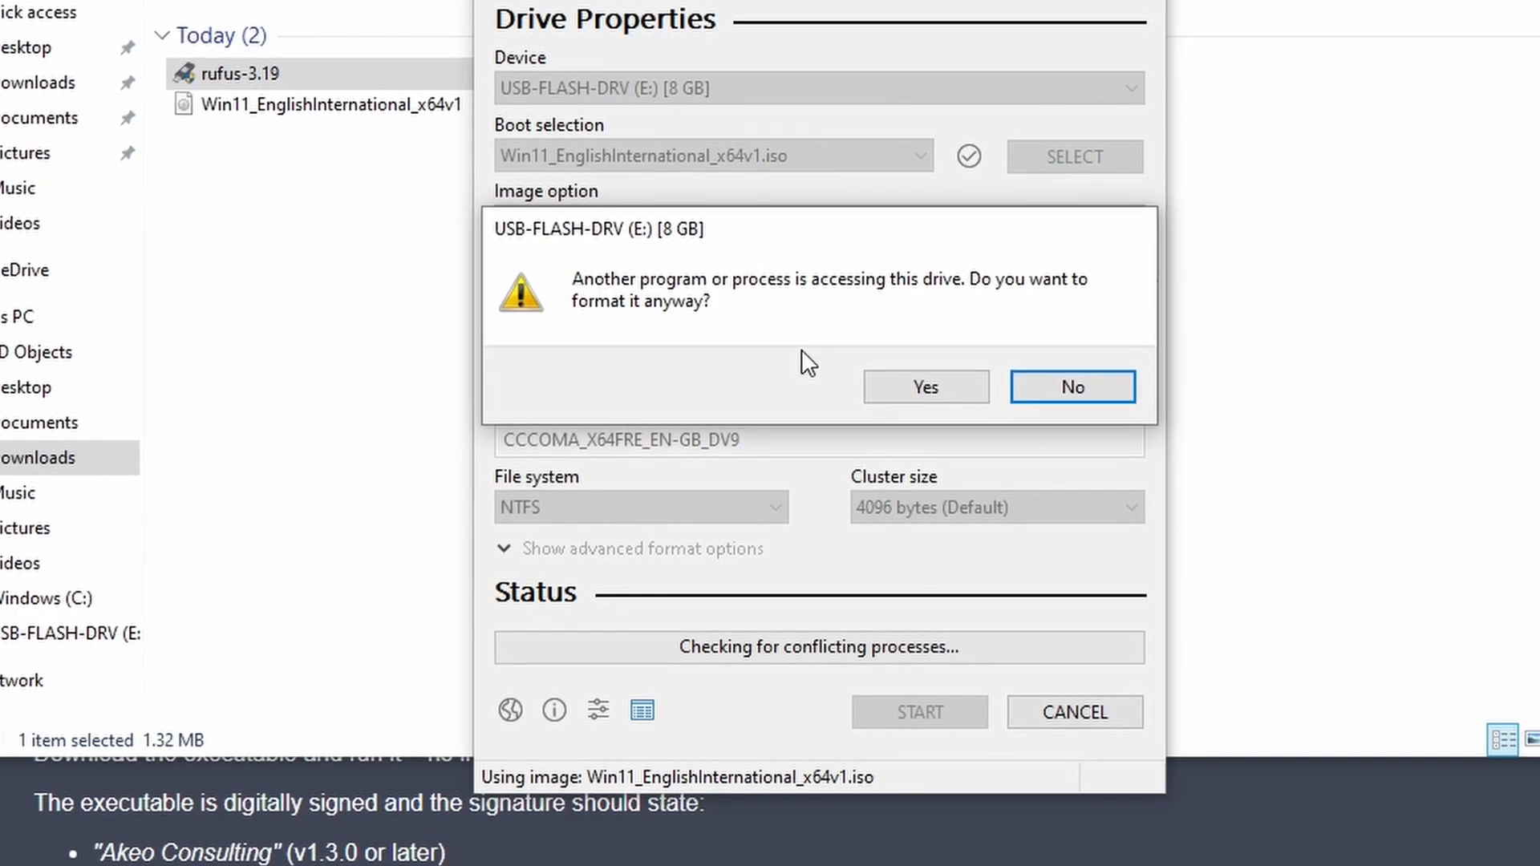
left_click(924, 386)
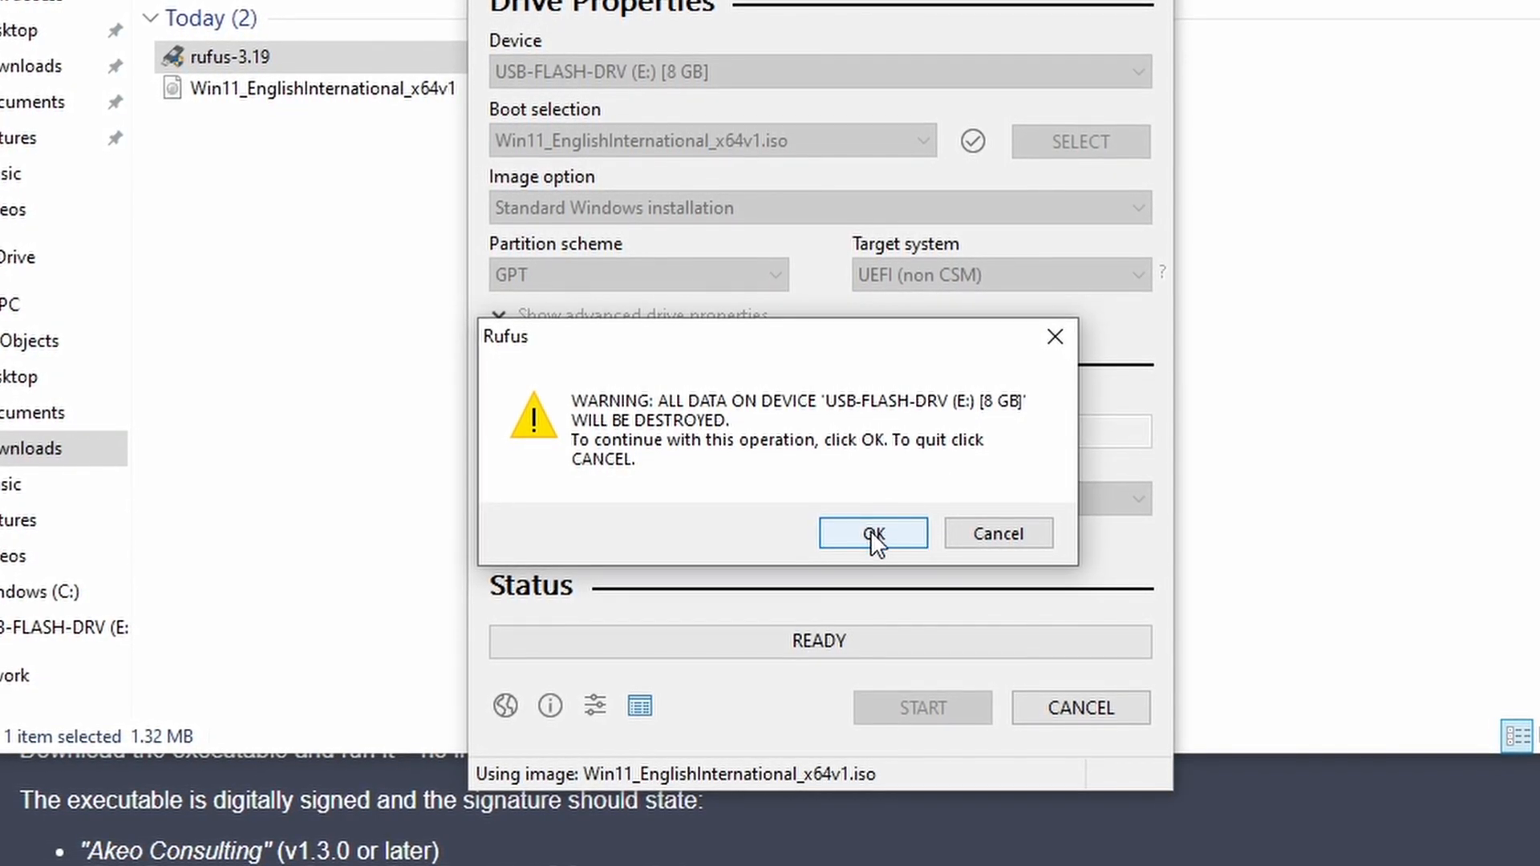
left_click(871, 533)
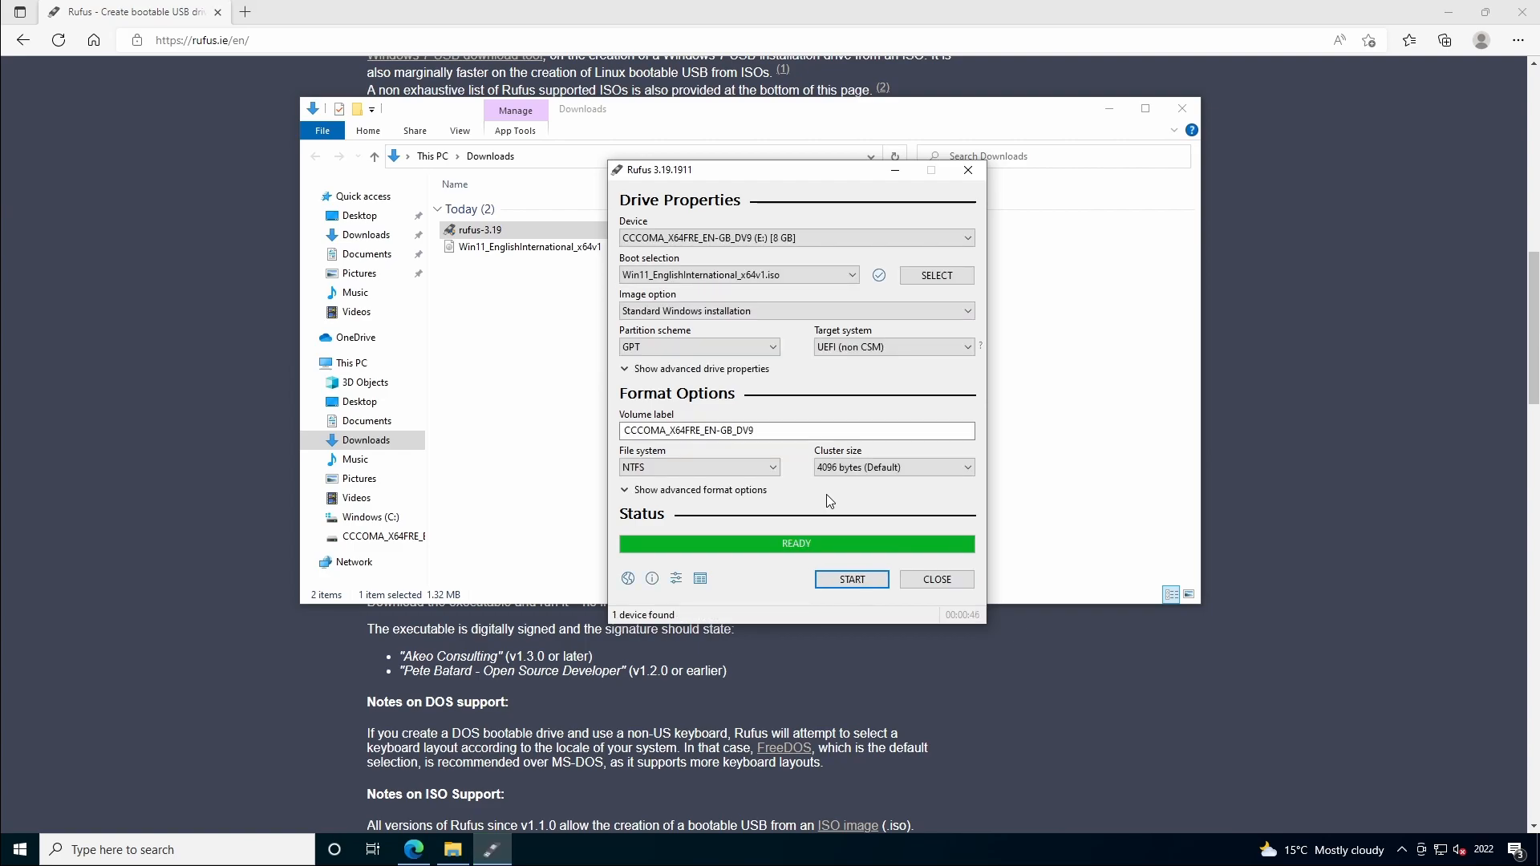
mouse_move(846, 521)
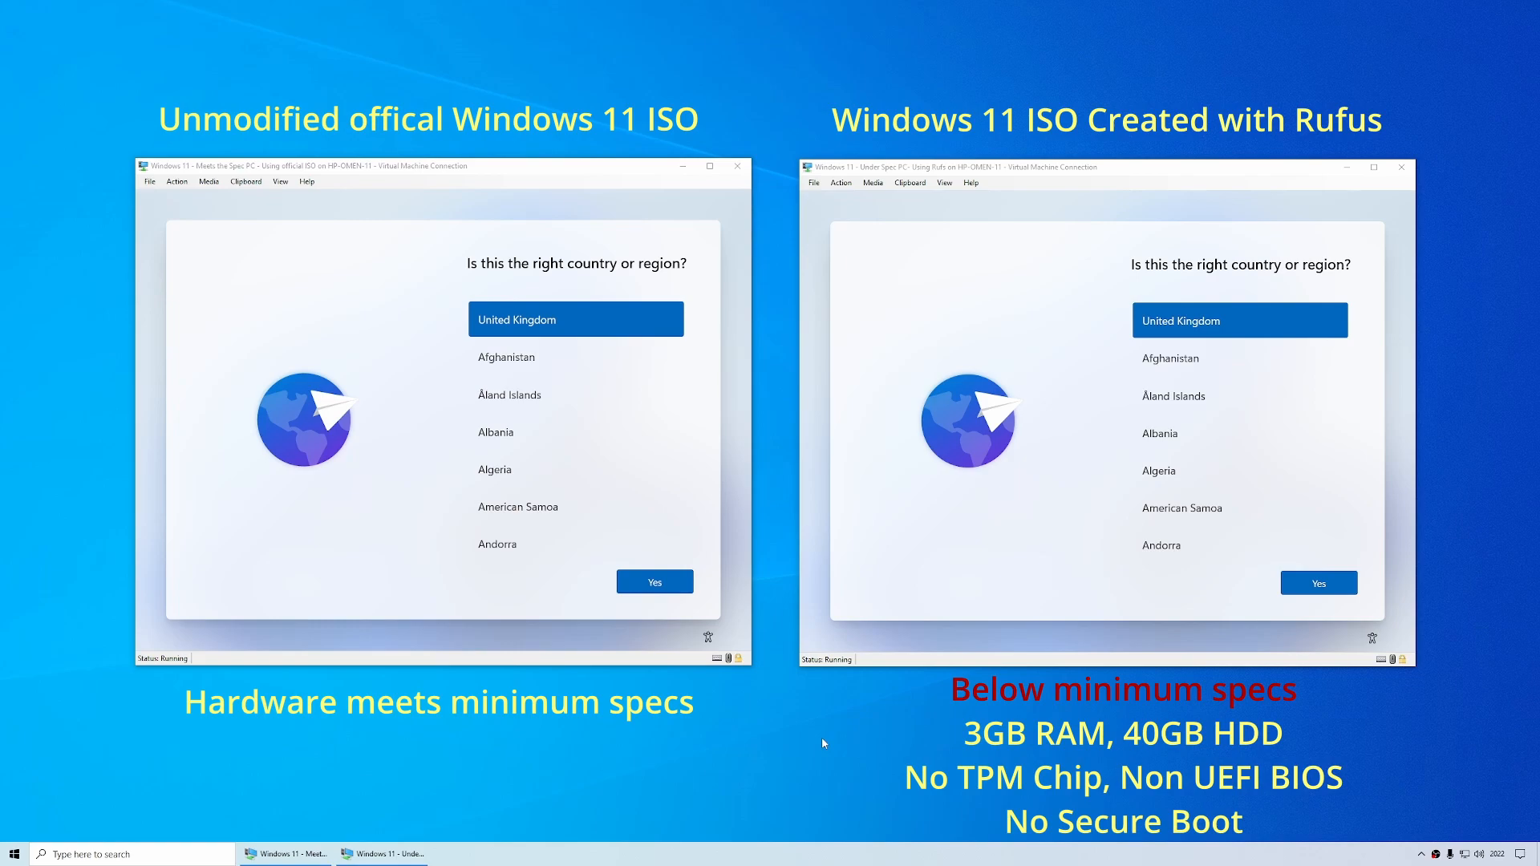
mouse_move(813, 799)
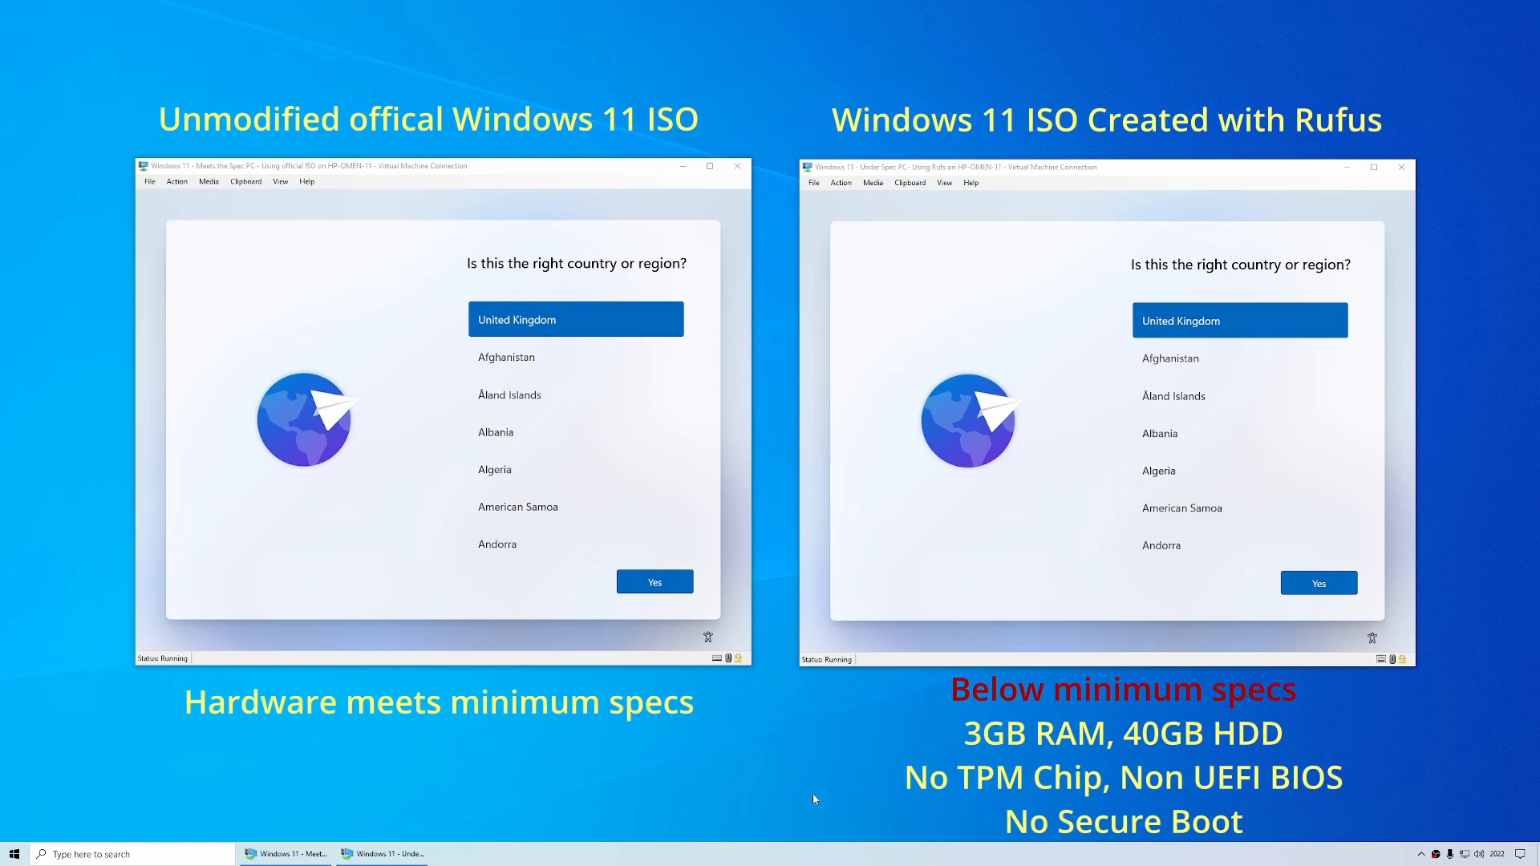
mouse_move(795, 766)
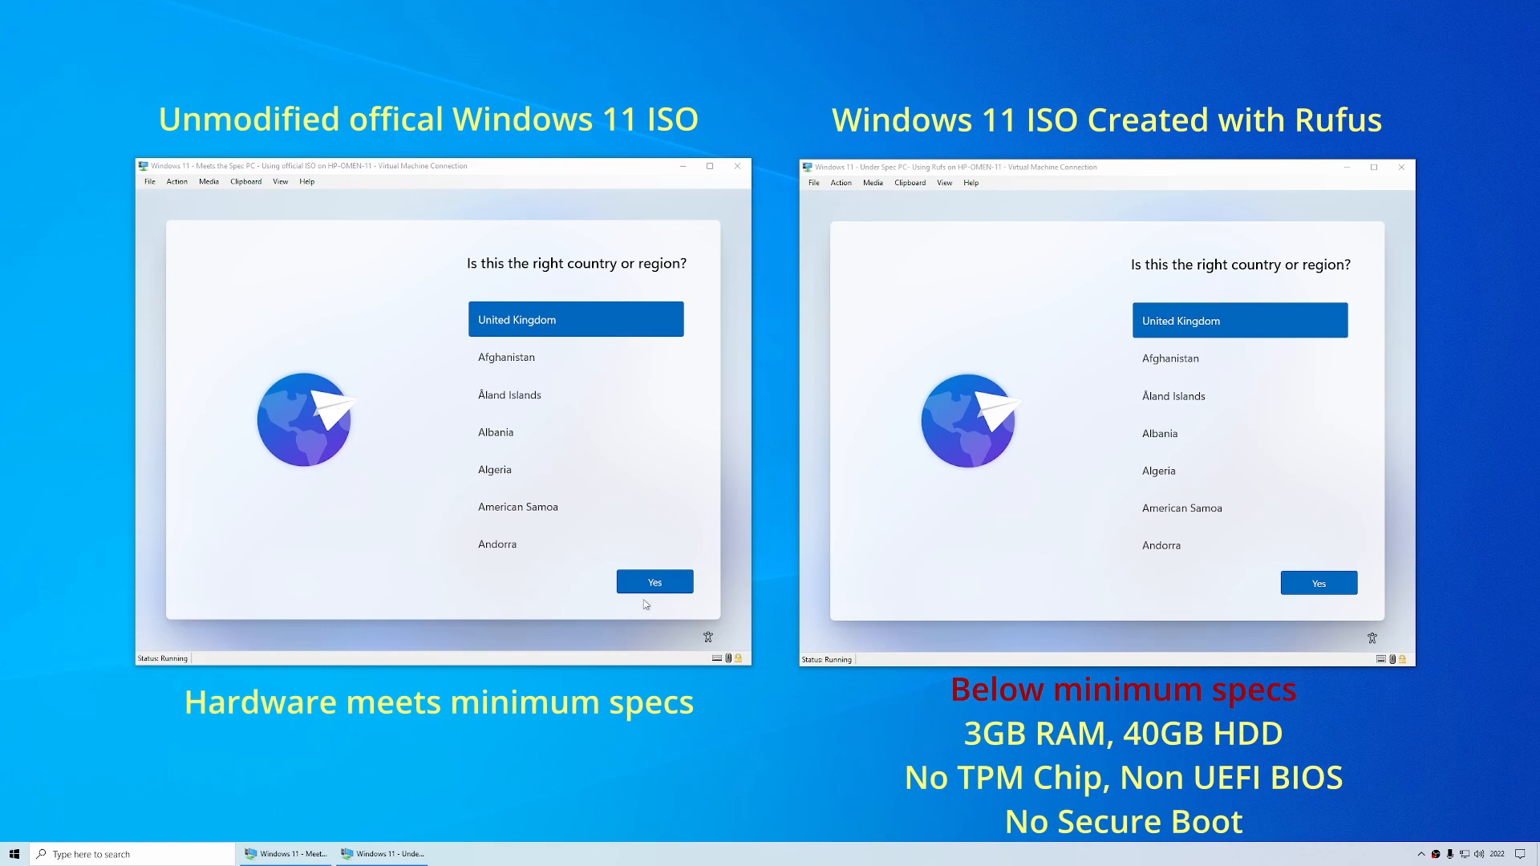
mouse_move(526, 576)
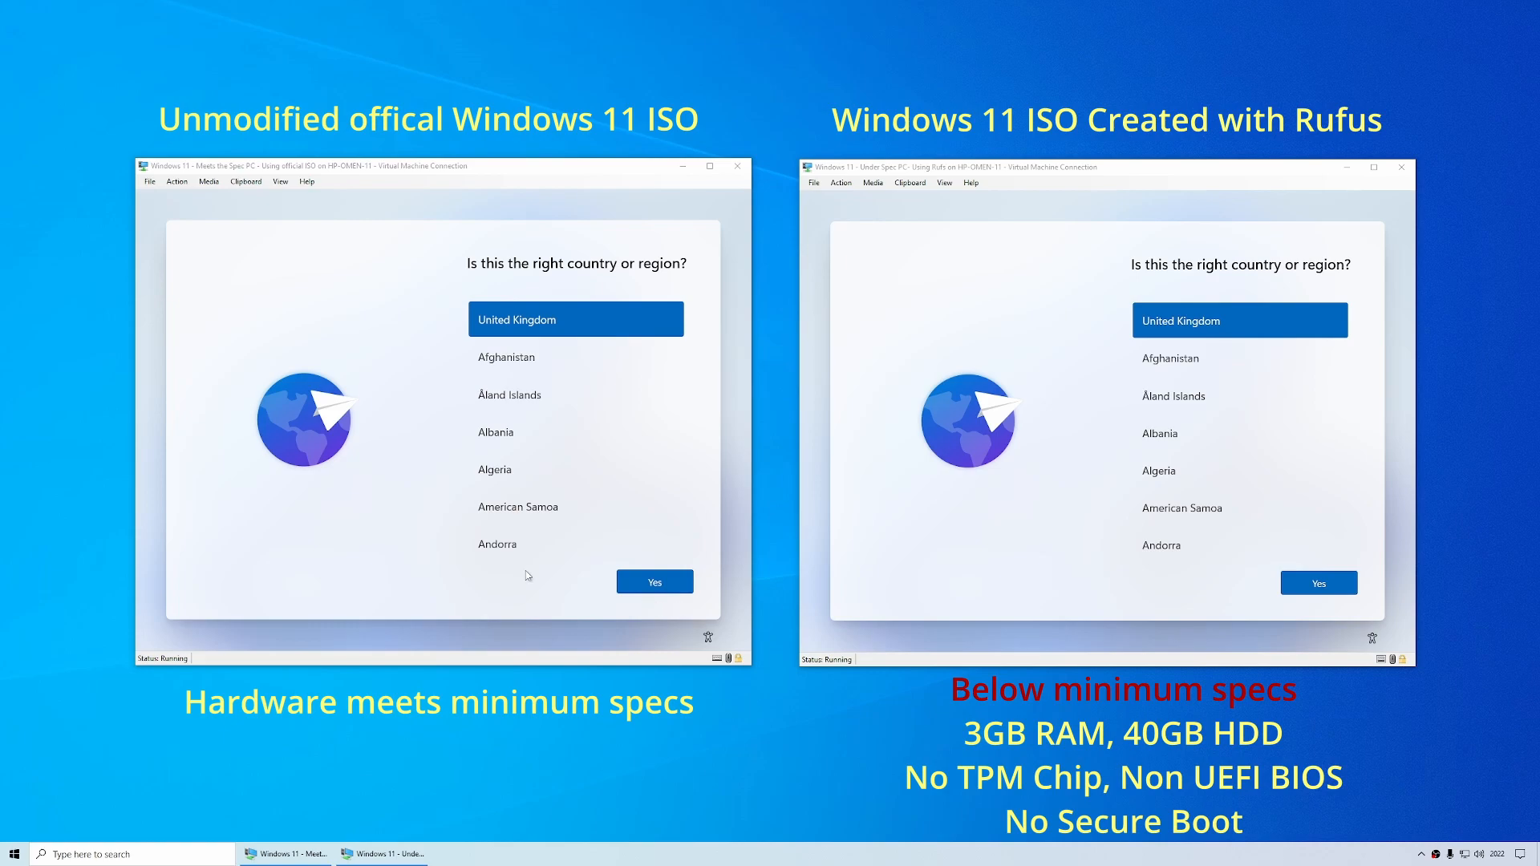
Step: Confirm United Kingdom region and keyboard, skip a second layout and device naming
left_click(652, 581)
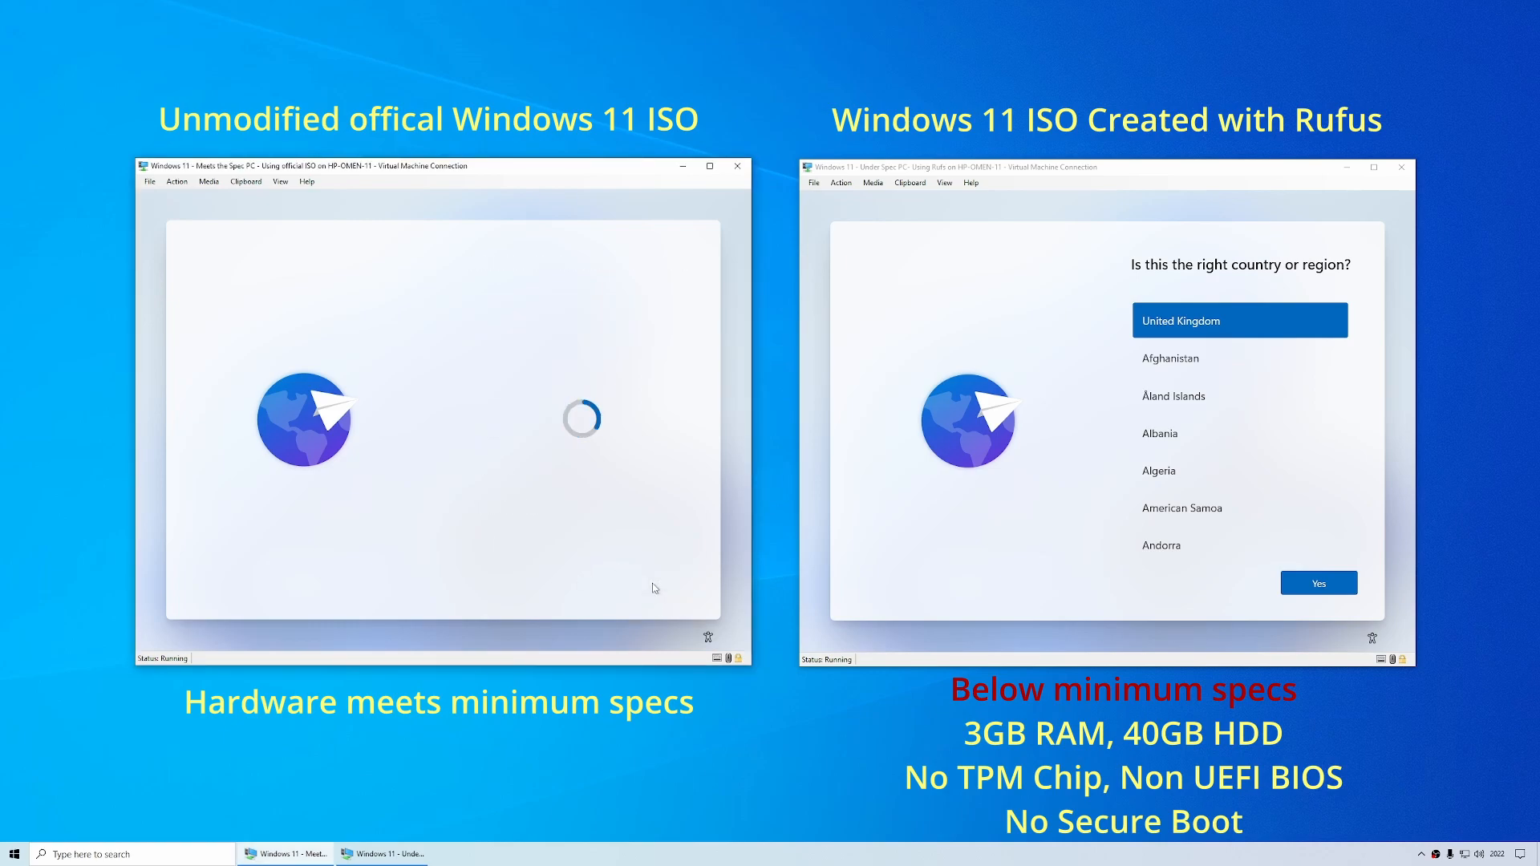
left_click(655, 581)
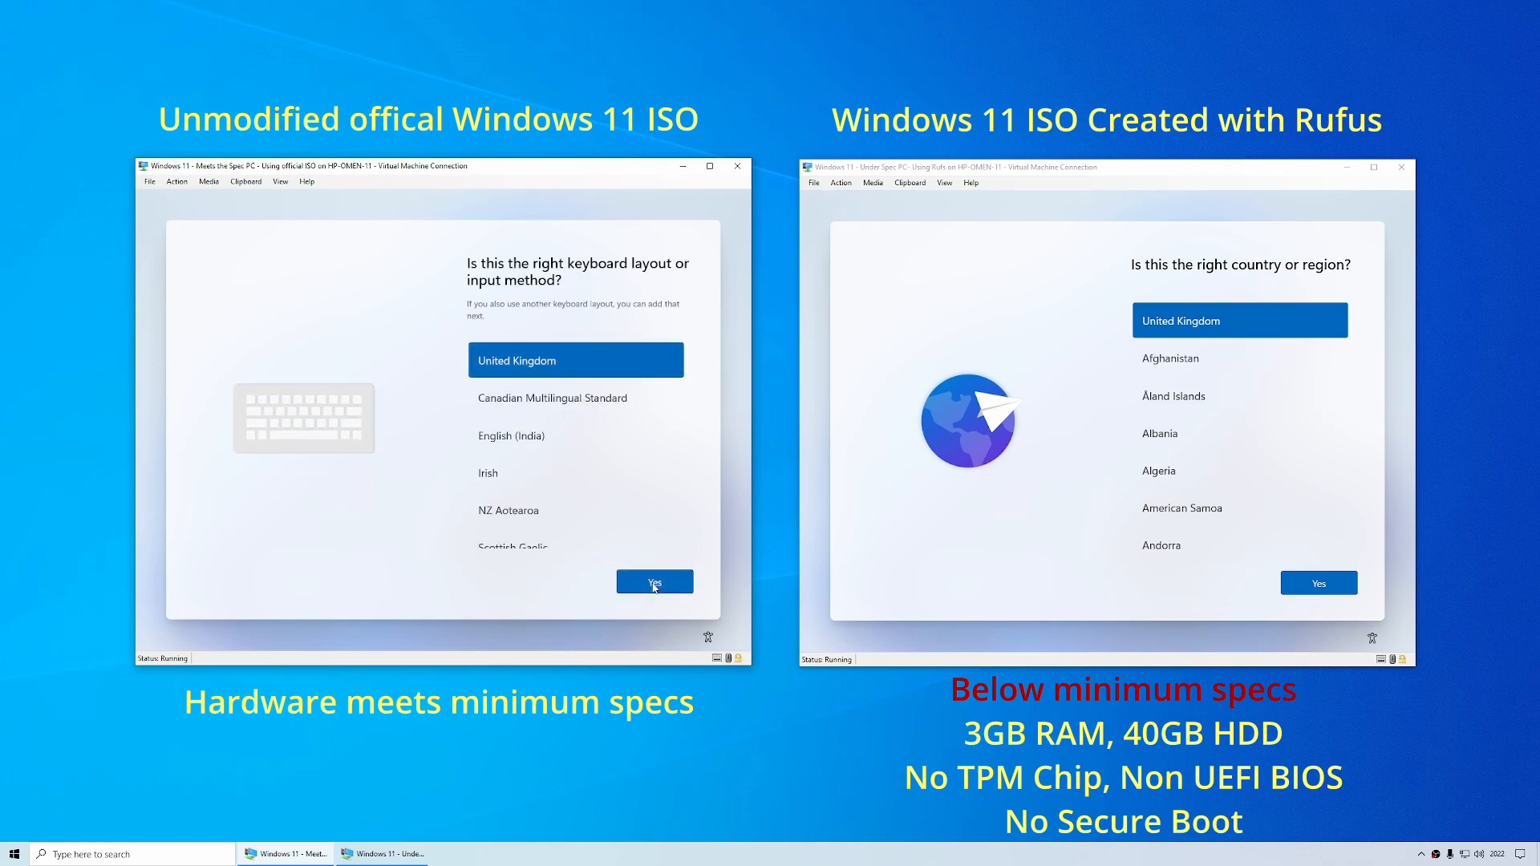
left_click(654, 580)
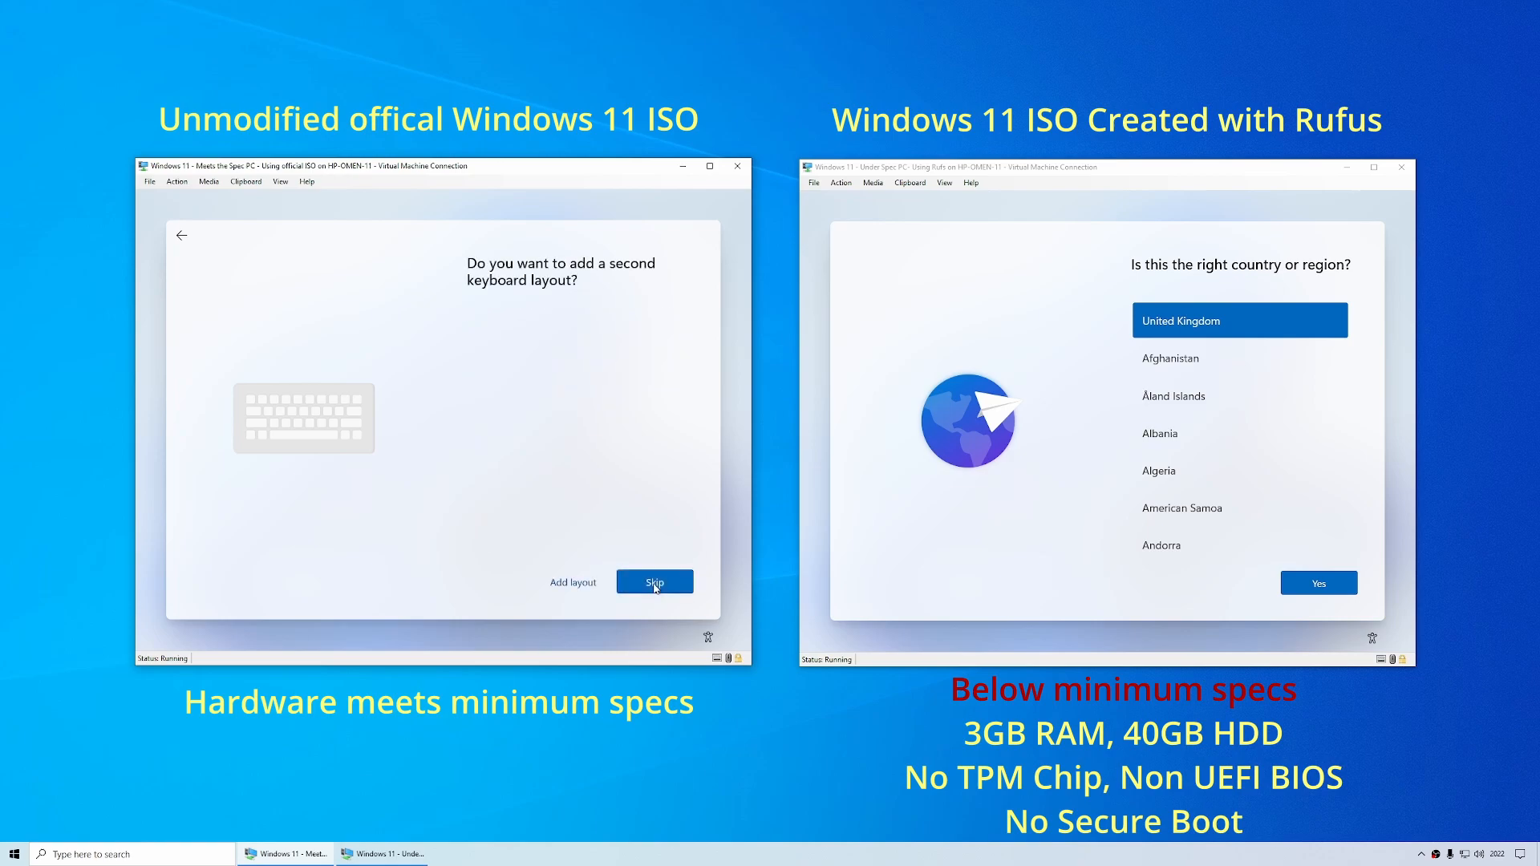
left_click(654, 581)
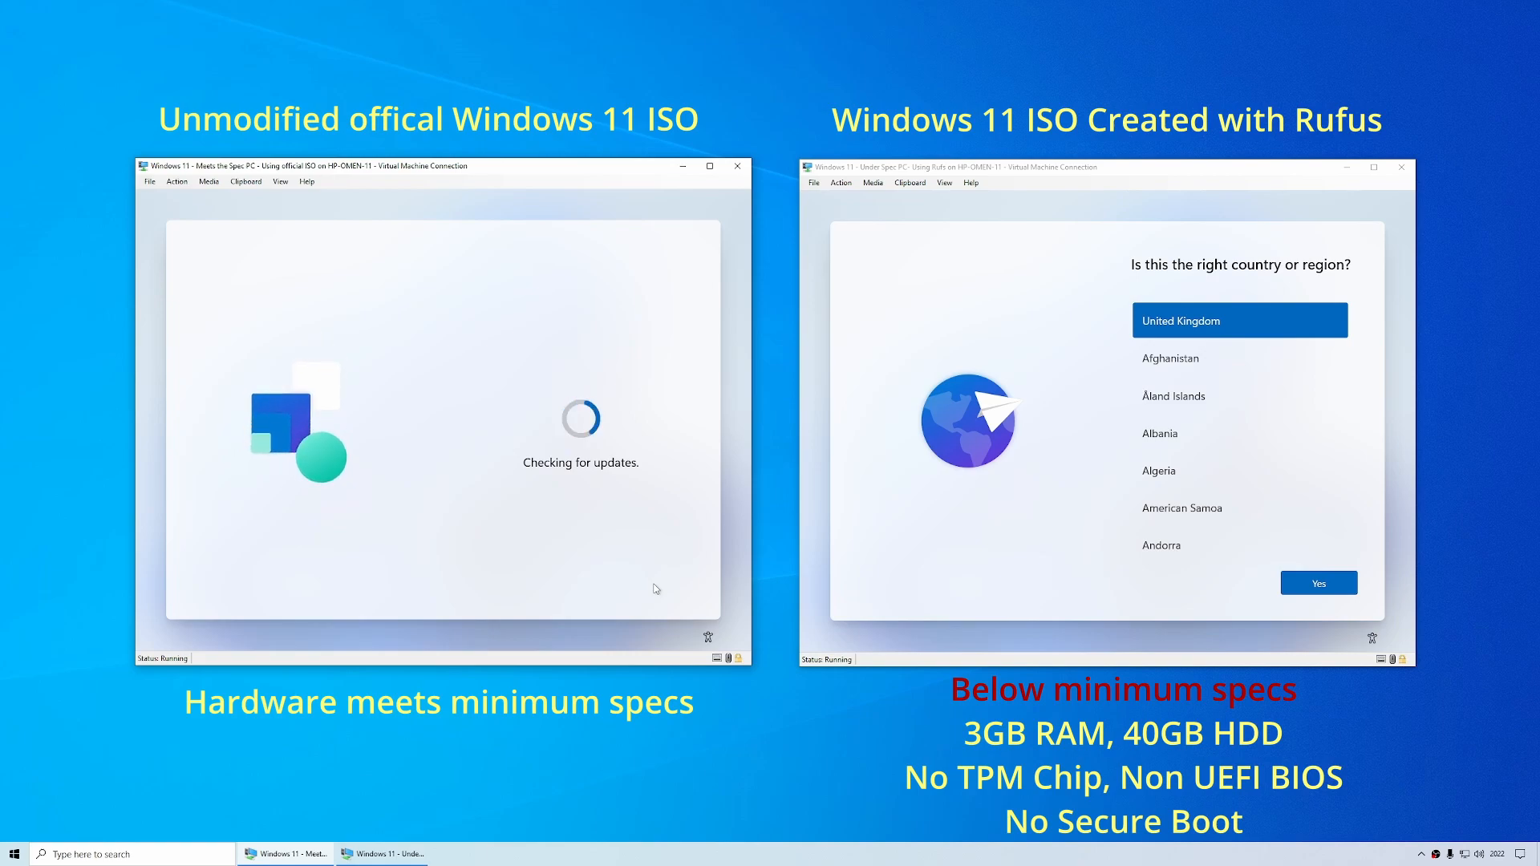
mouse_move(635, 581)
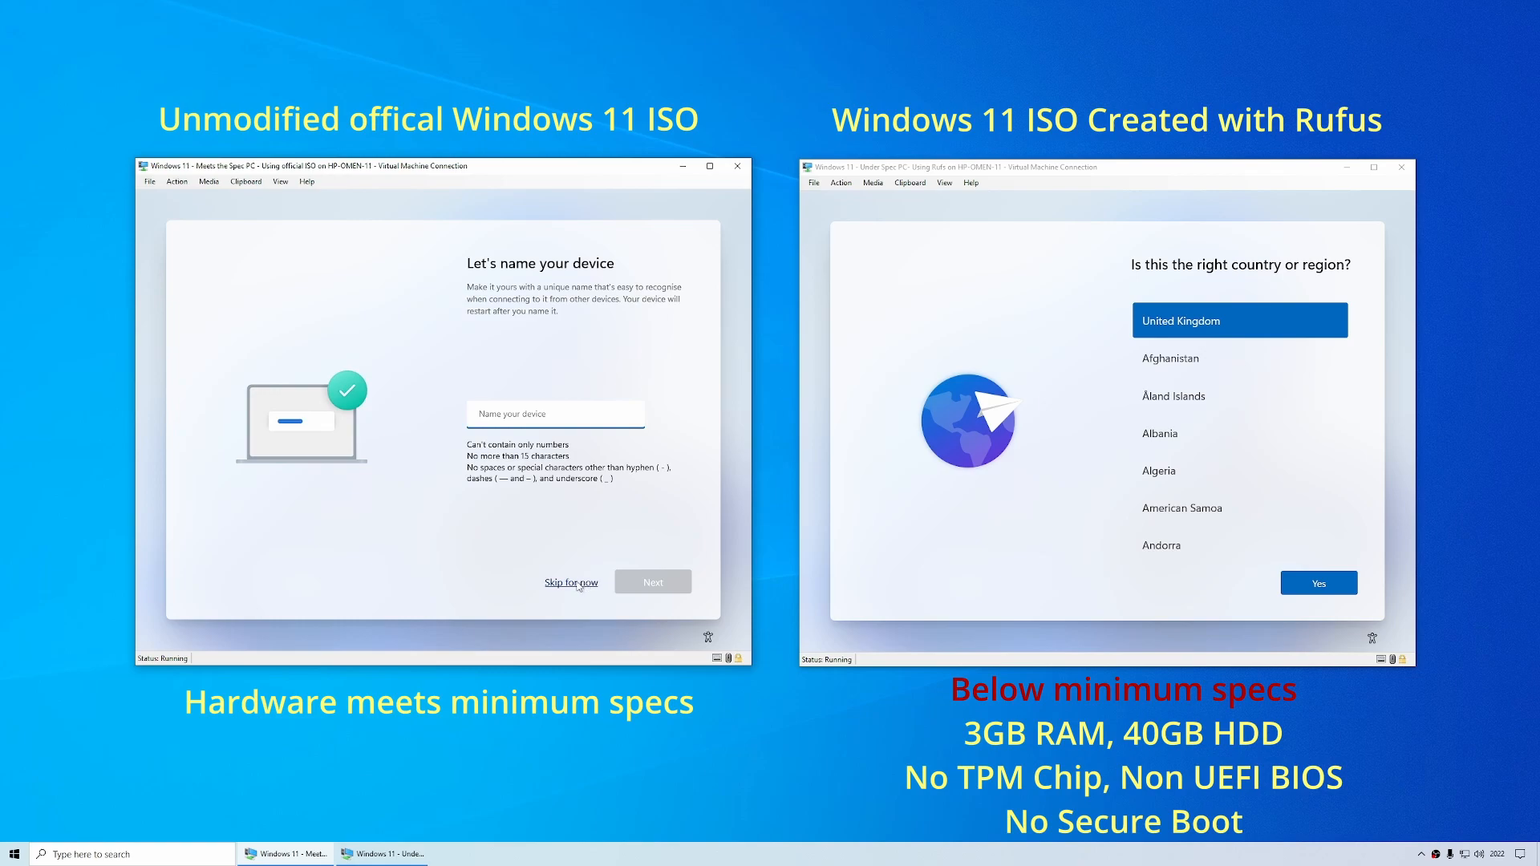
left_click(570, 581)
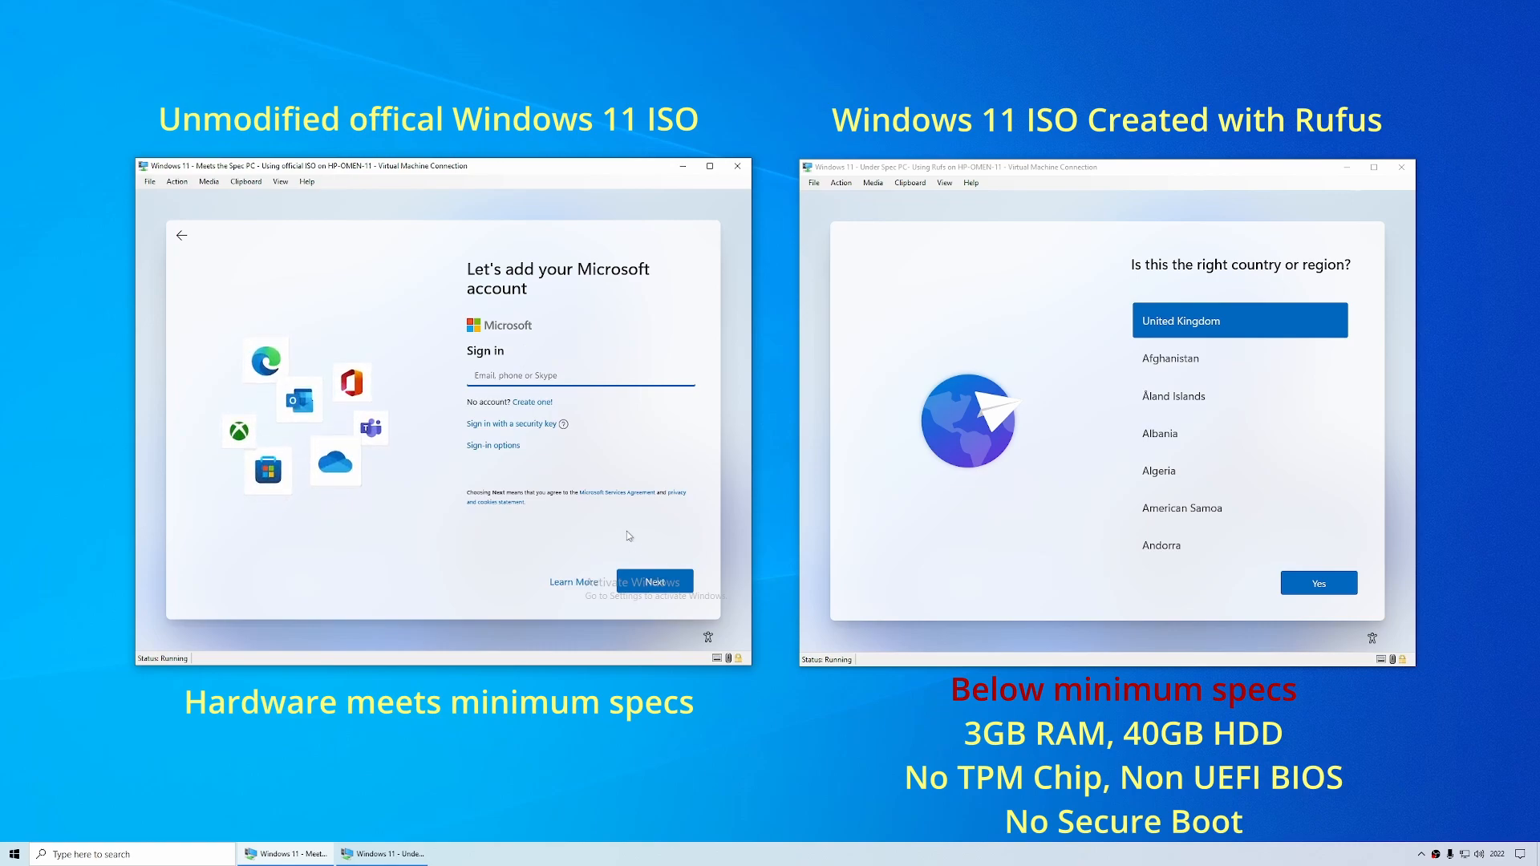
Step: Attempt Microsoft account sign-in, then move past the error to local account setup
left_click(579, 375)
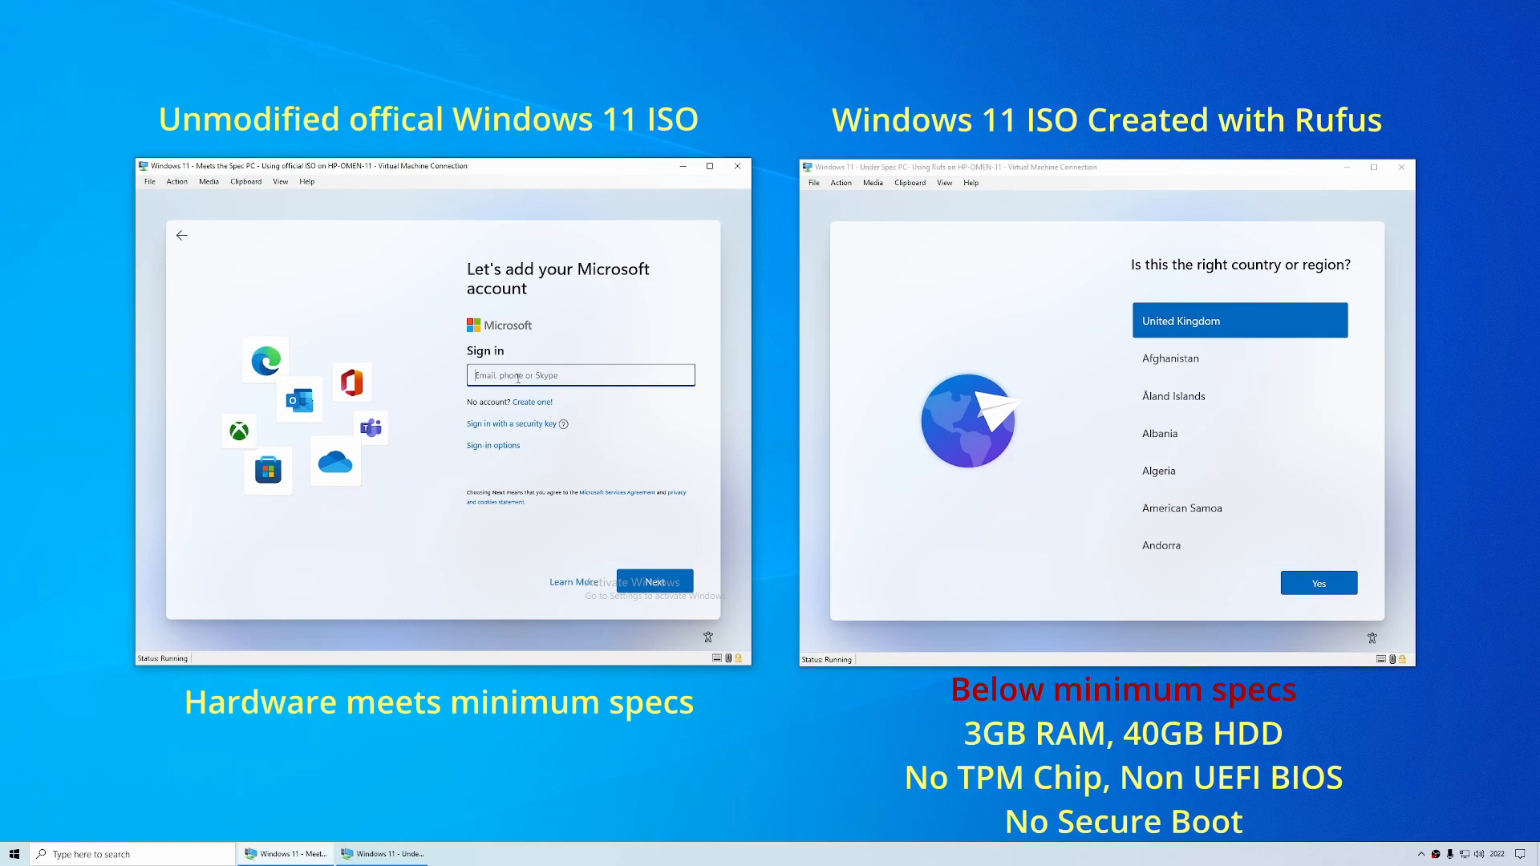
type("no@")
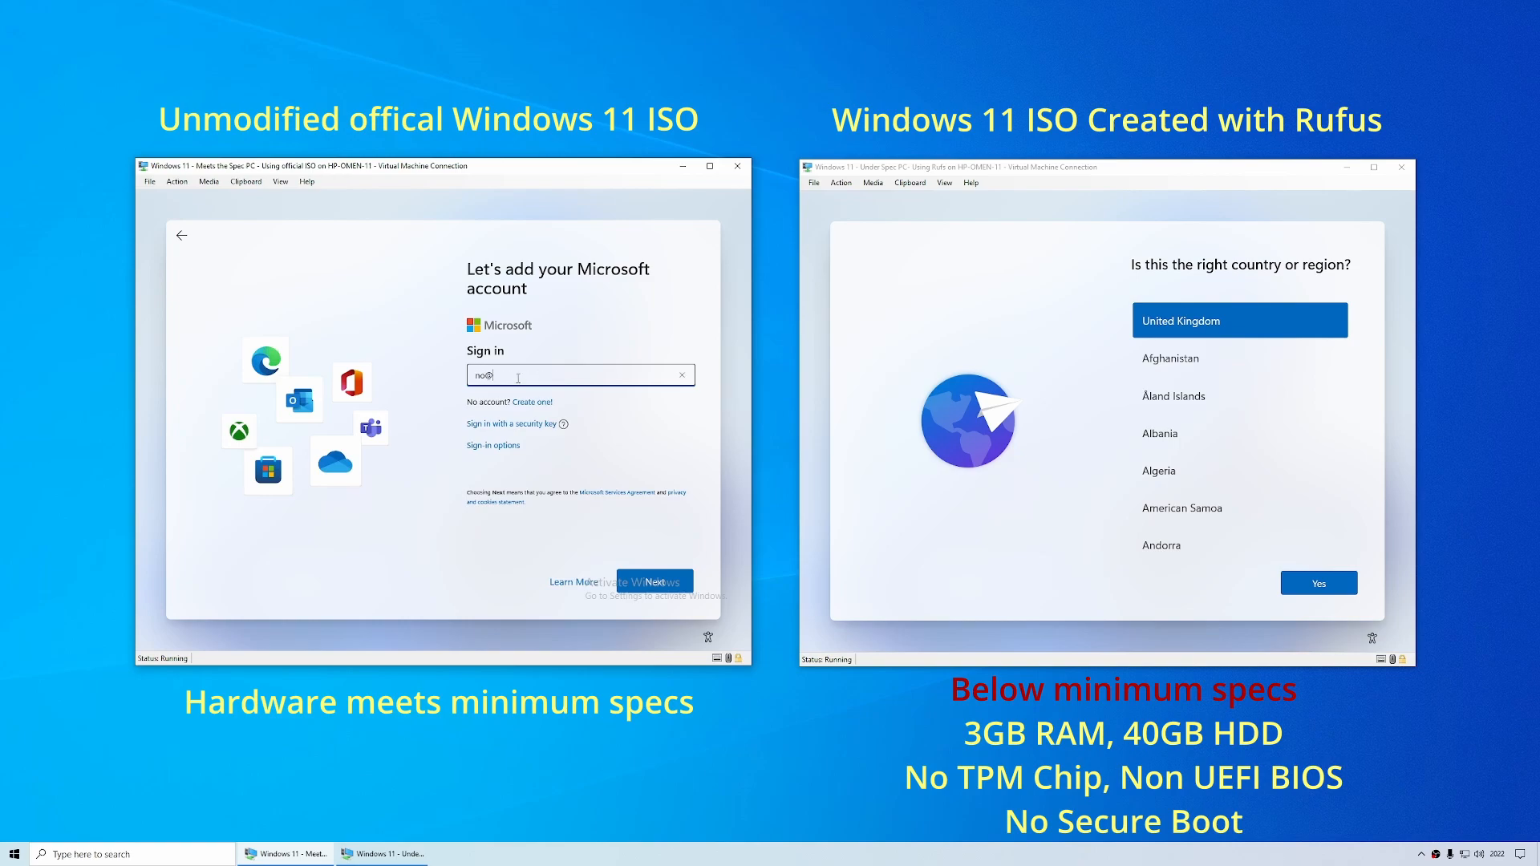
type("thanly")
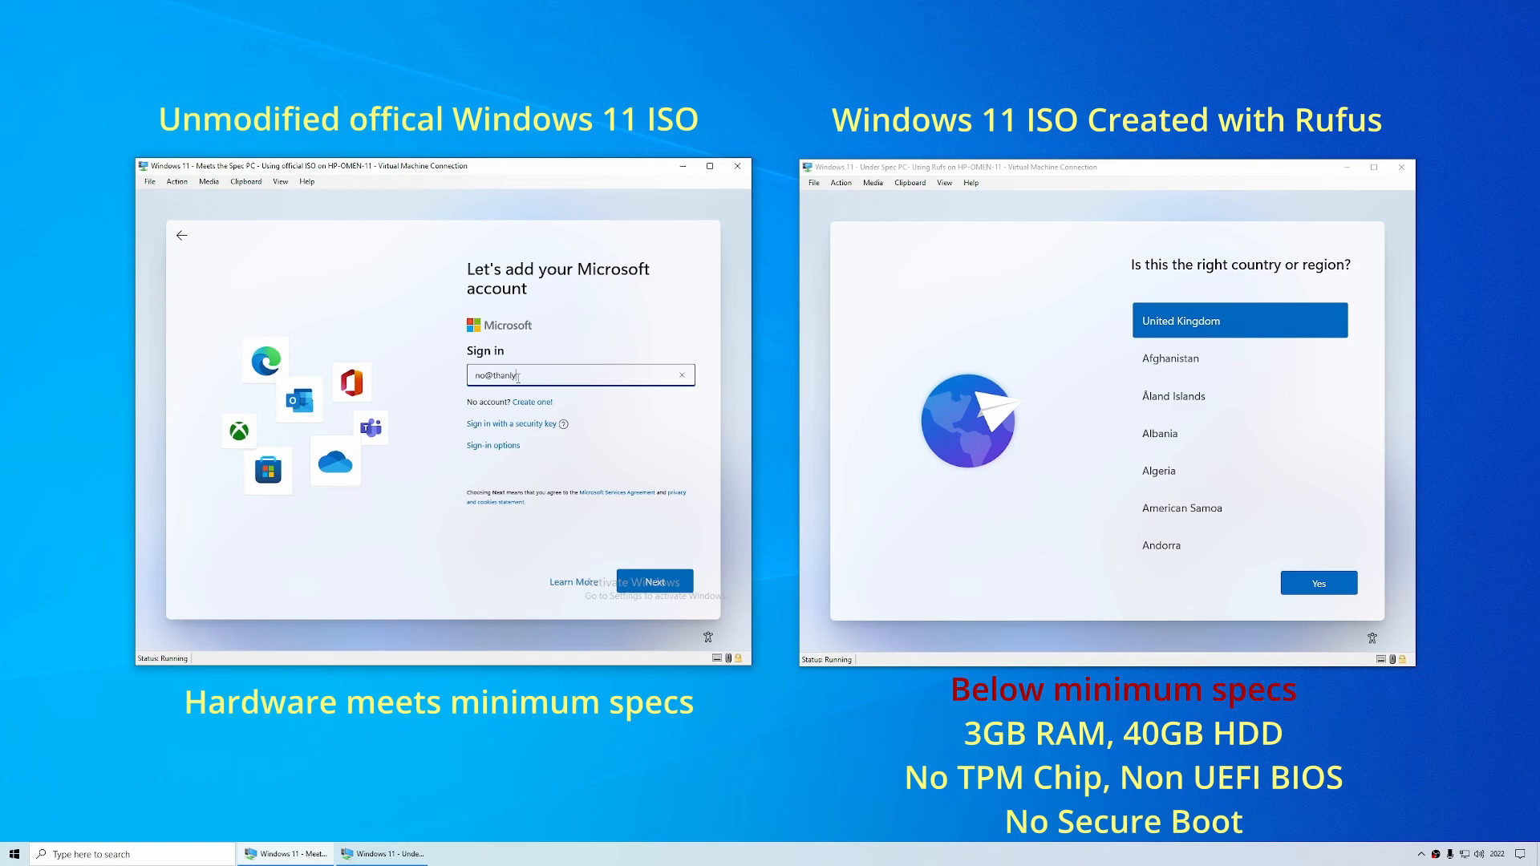
left_click(652, 581)
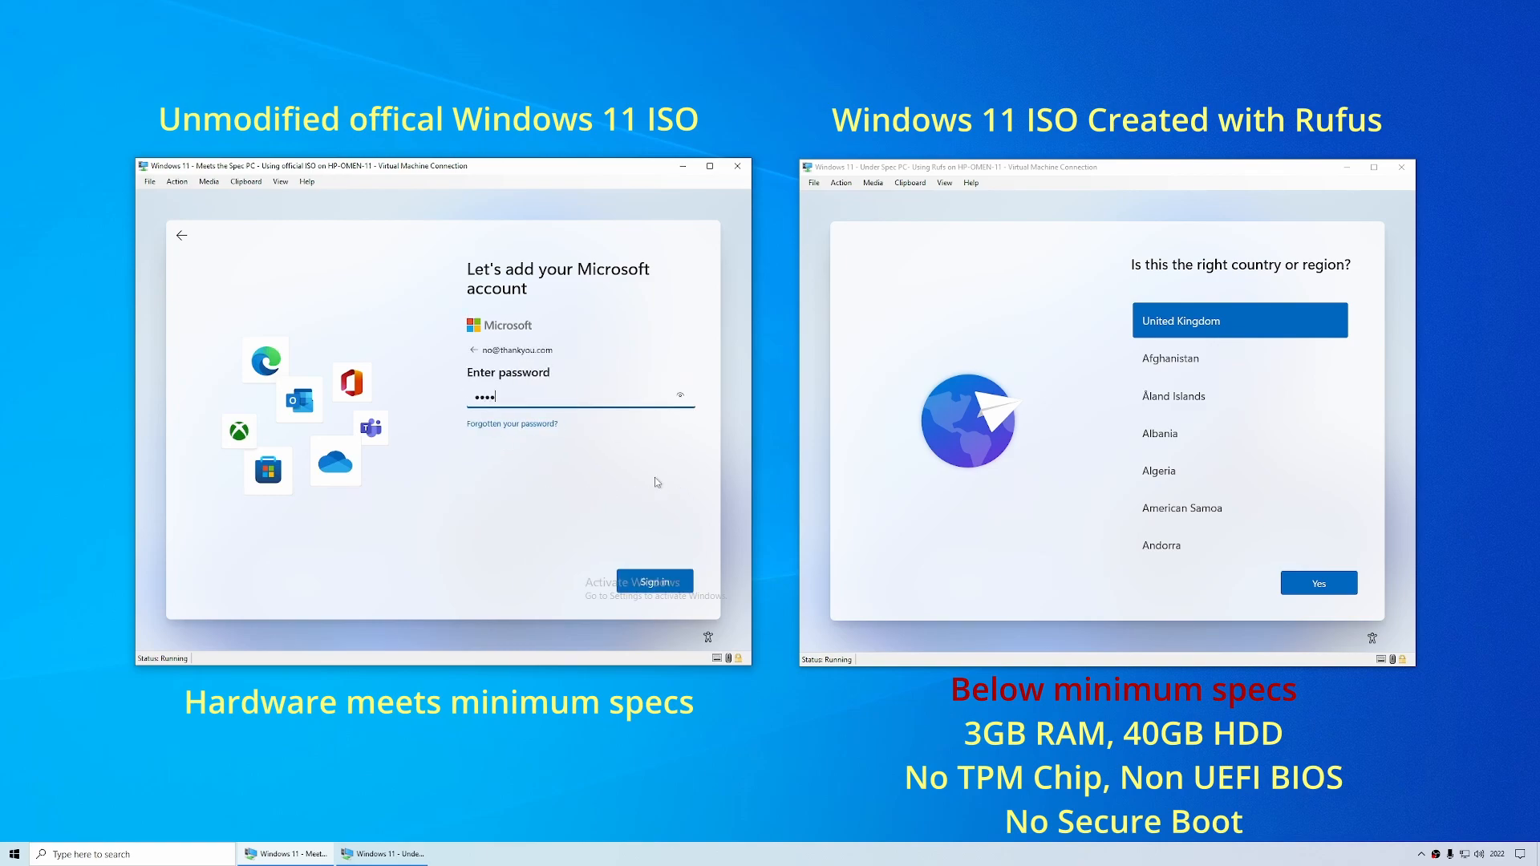
left_click(659, 581)
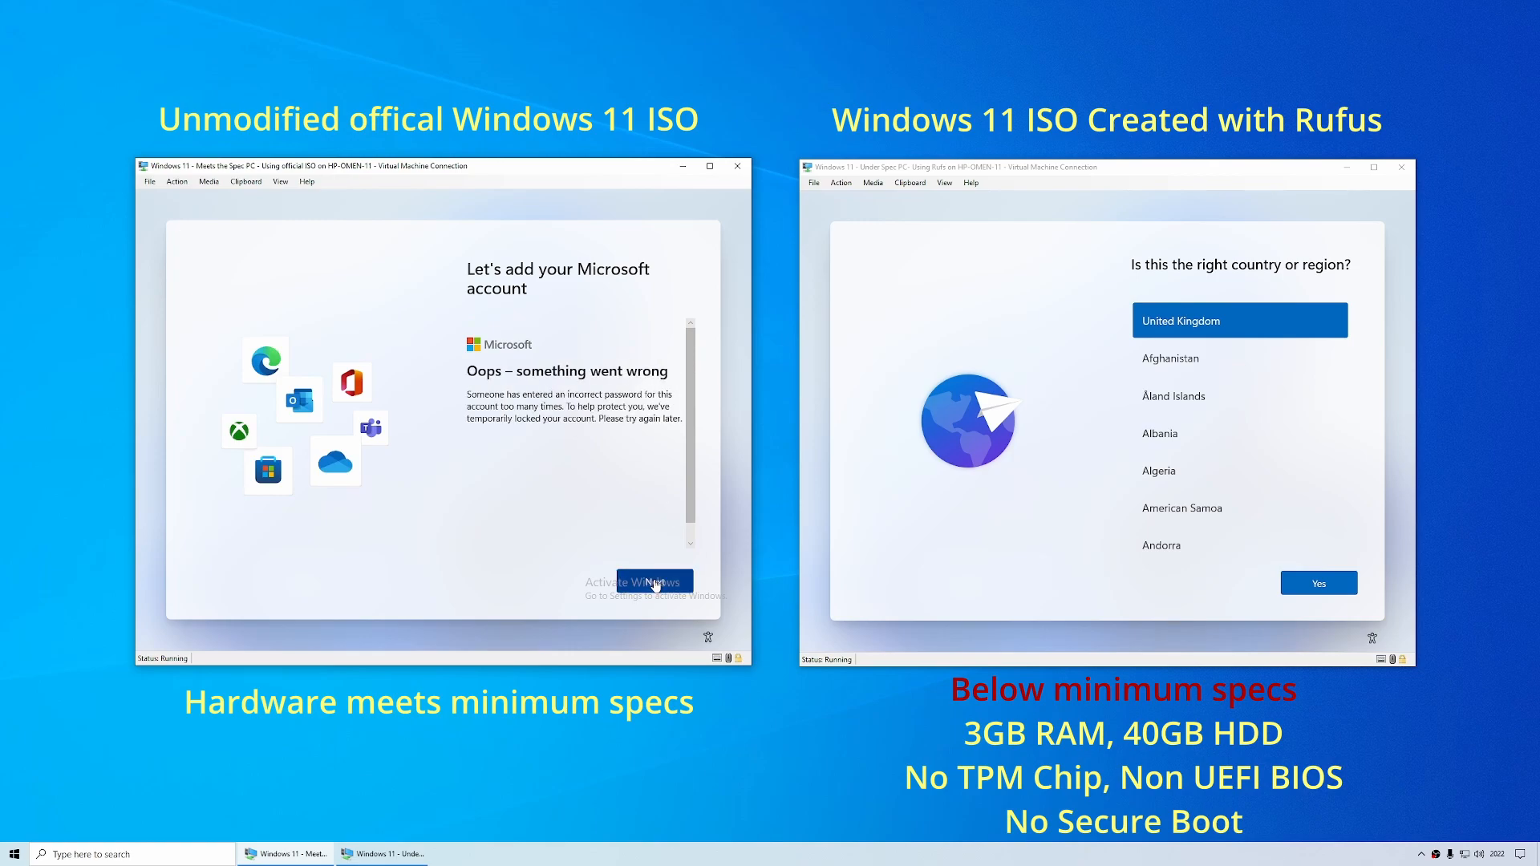
left_click(655, 582)
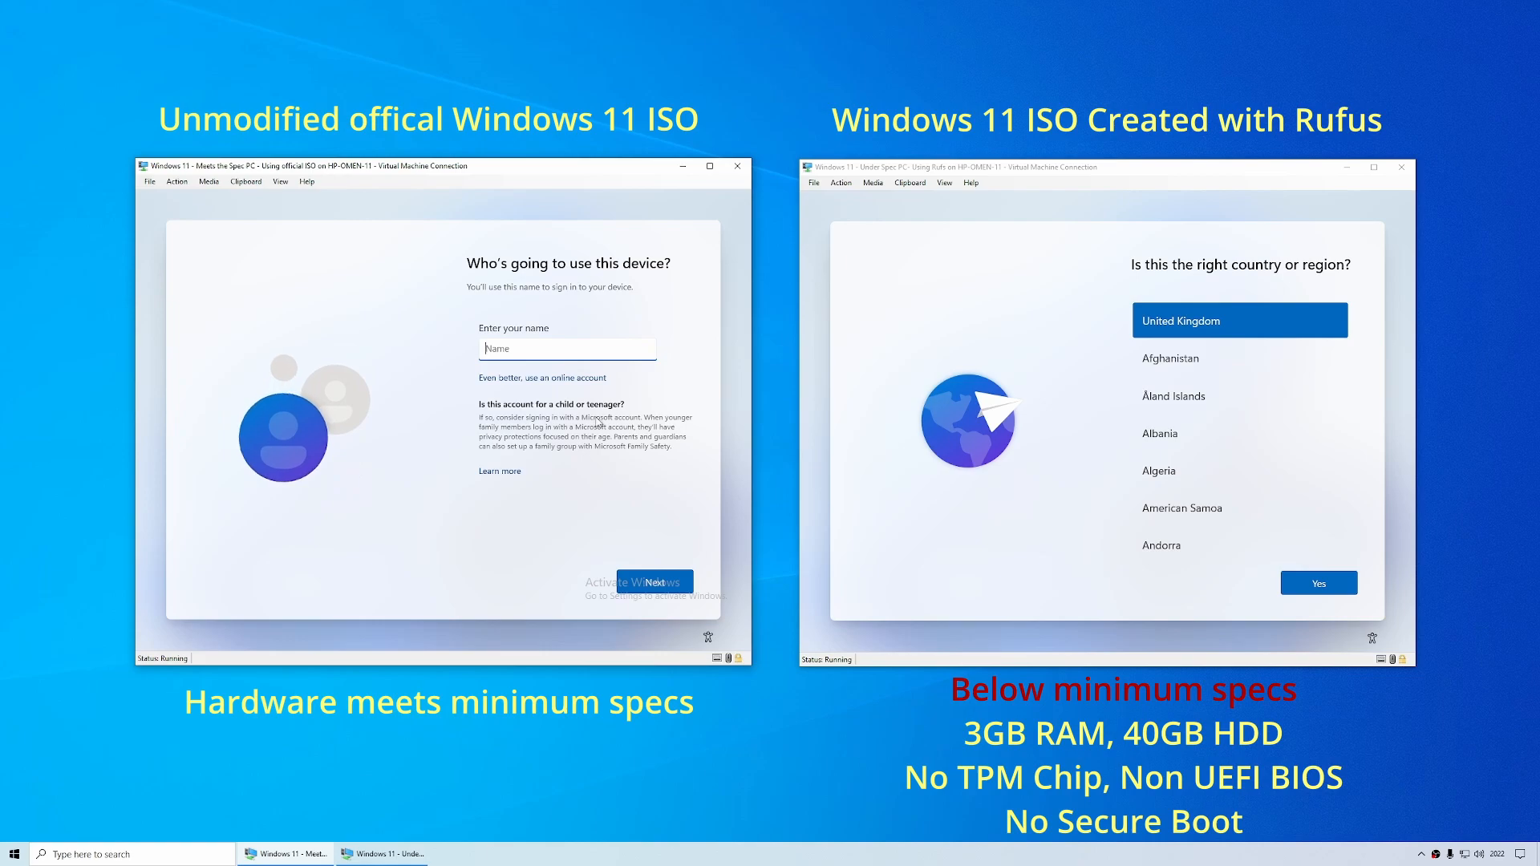
Step: Name the local account, set and confirm its password, and answer security questions
type("adm")
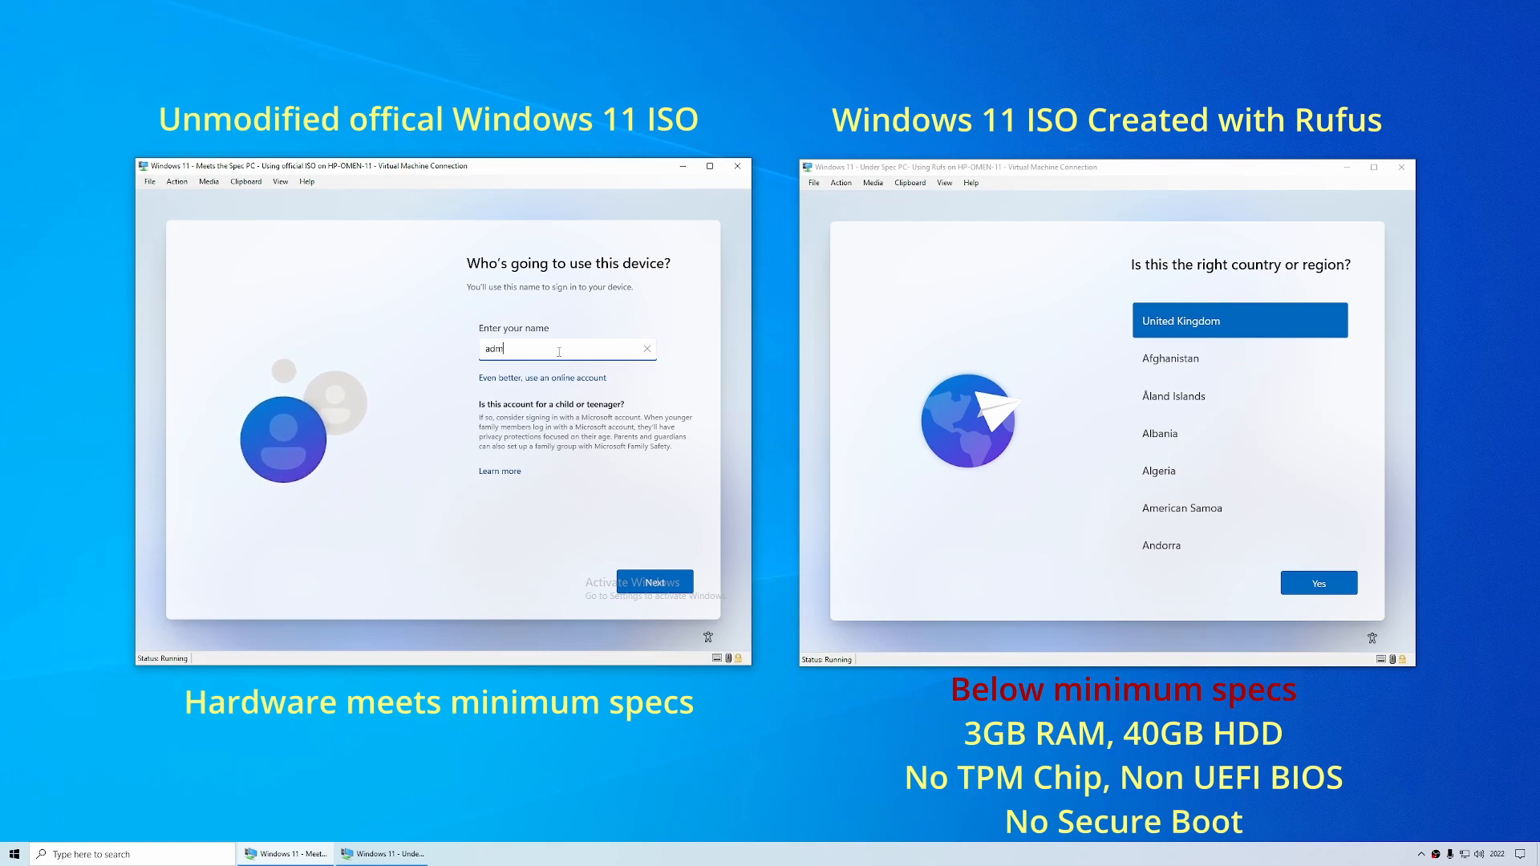
left_click(653, 582)
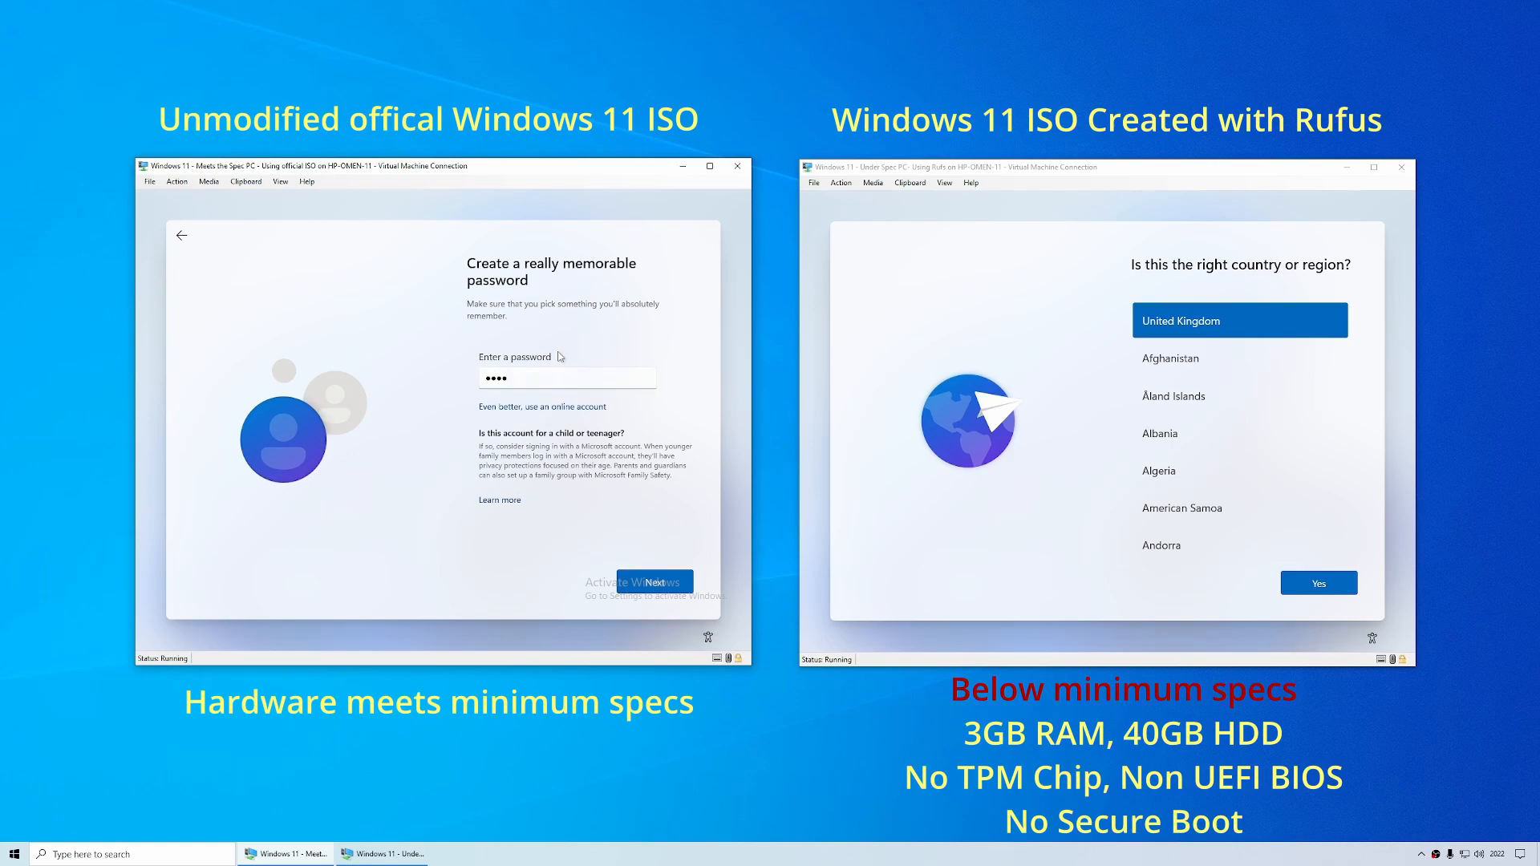
left_click(660, 581)
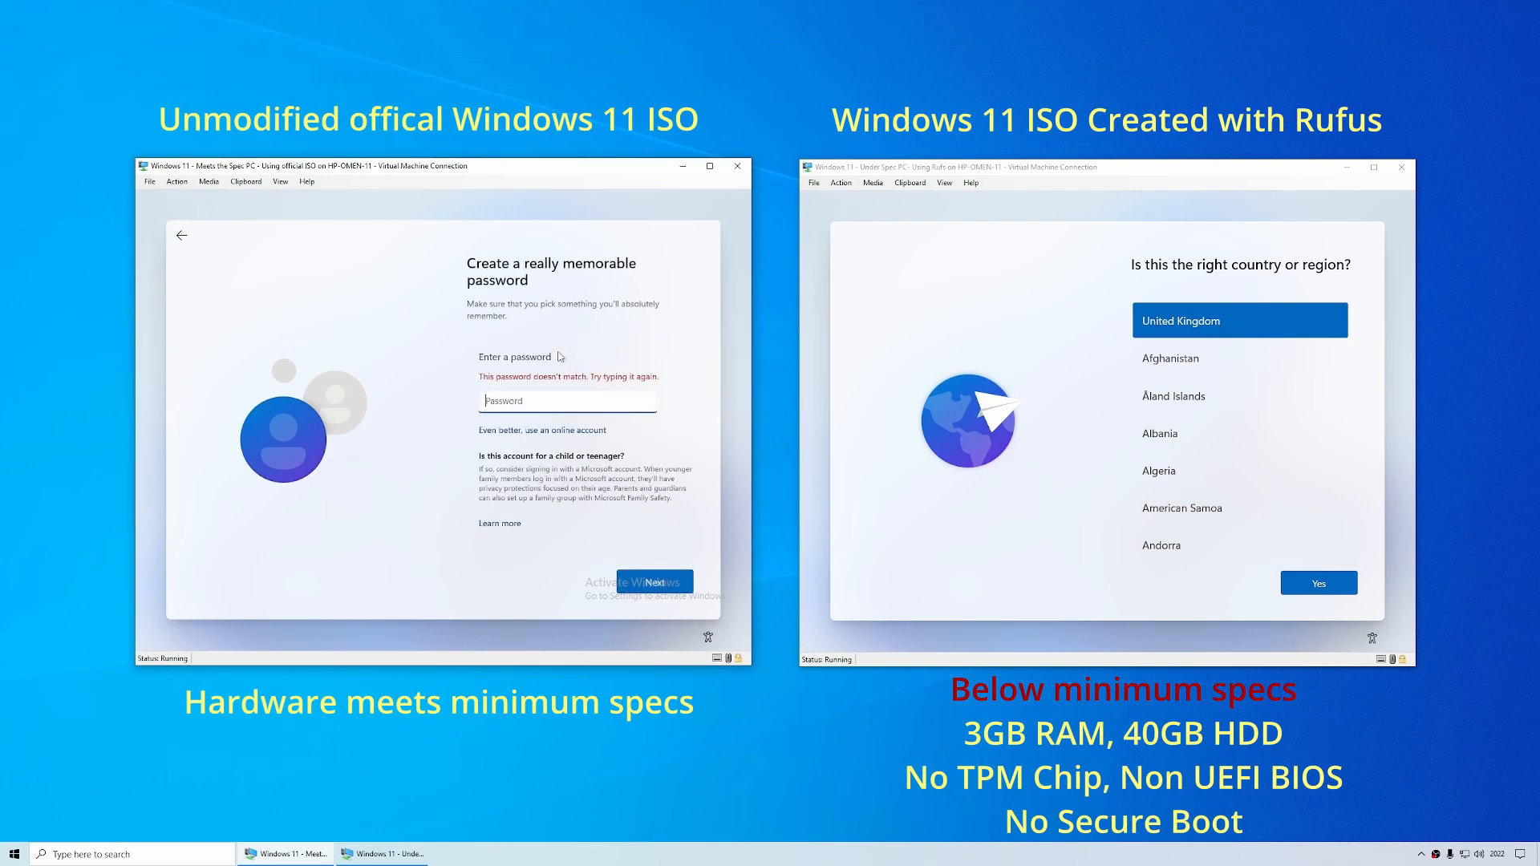
left_click(659, 581)
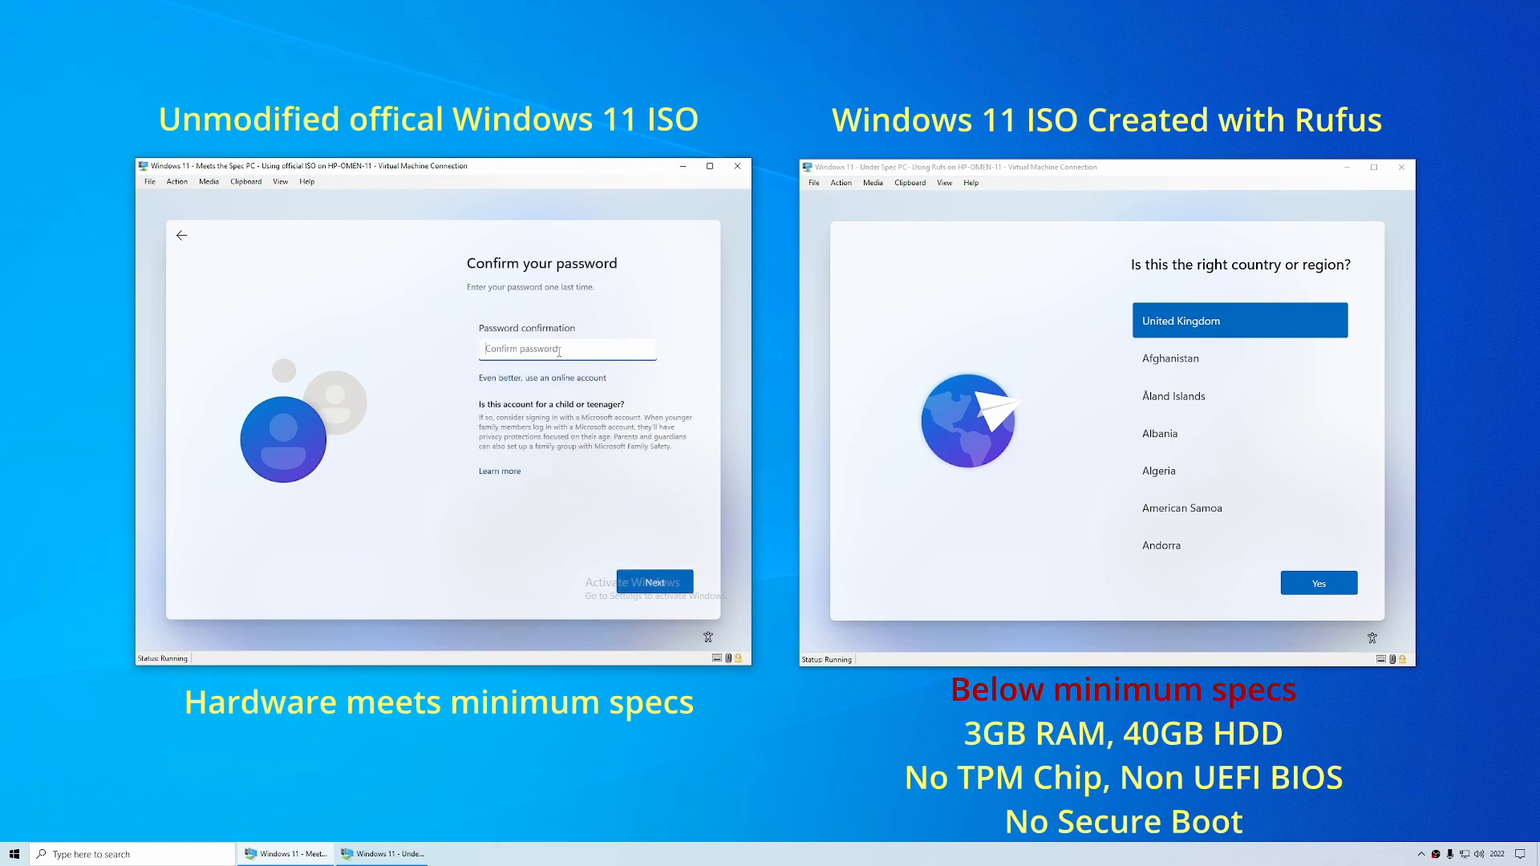
left_click(653, 581)
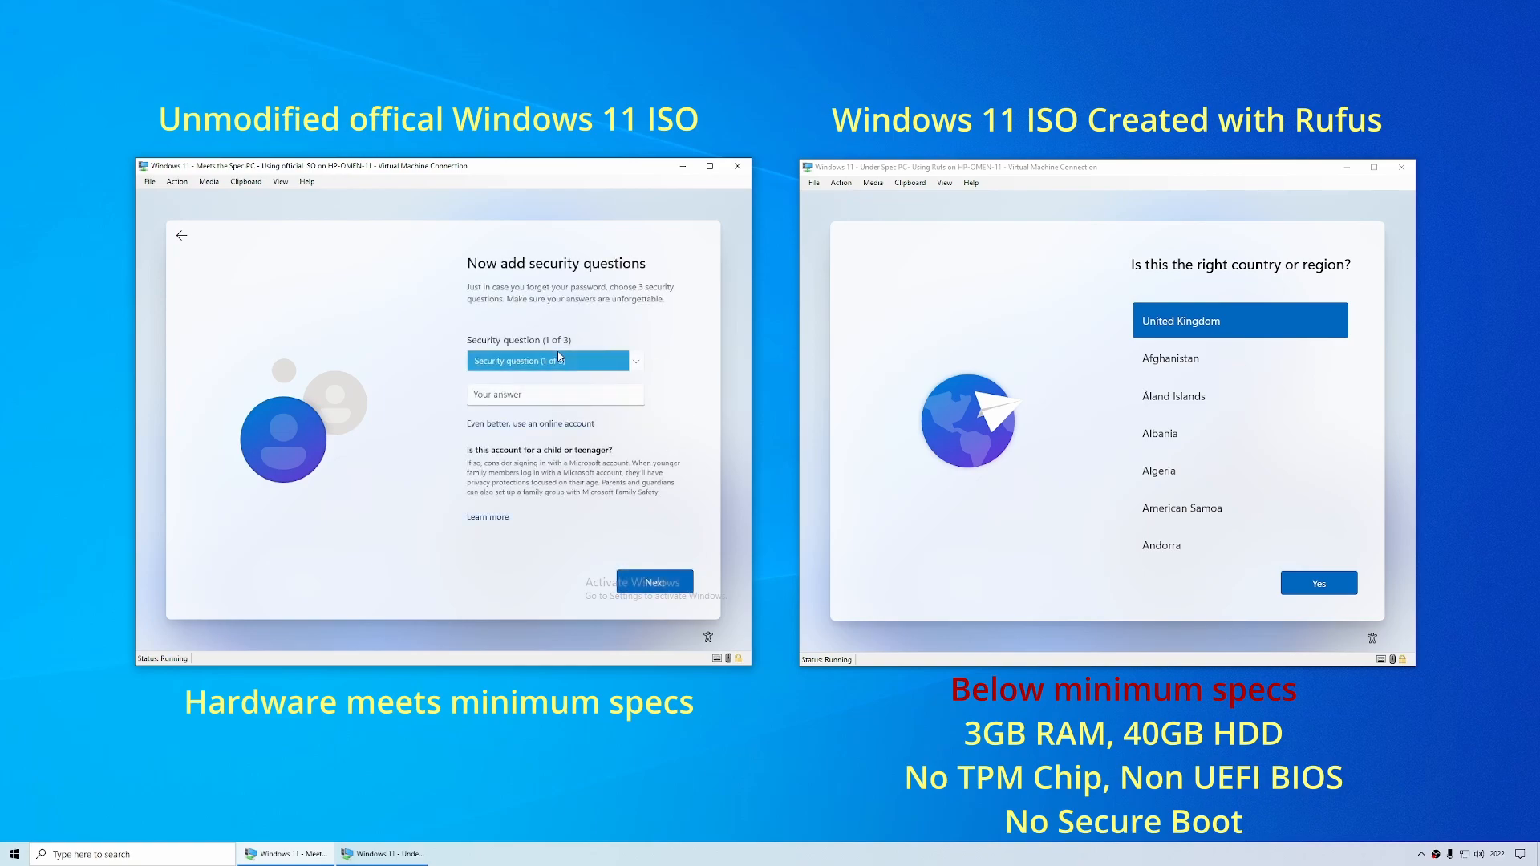
left_click(552, 360)
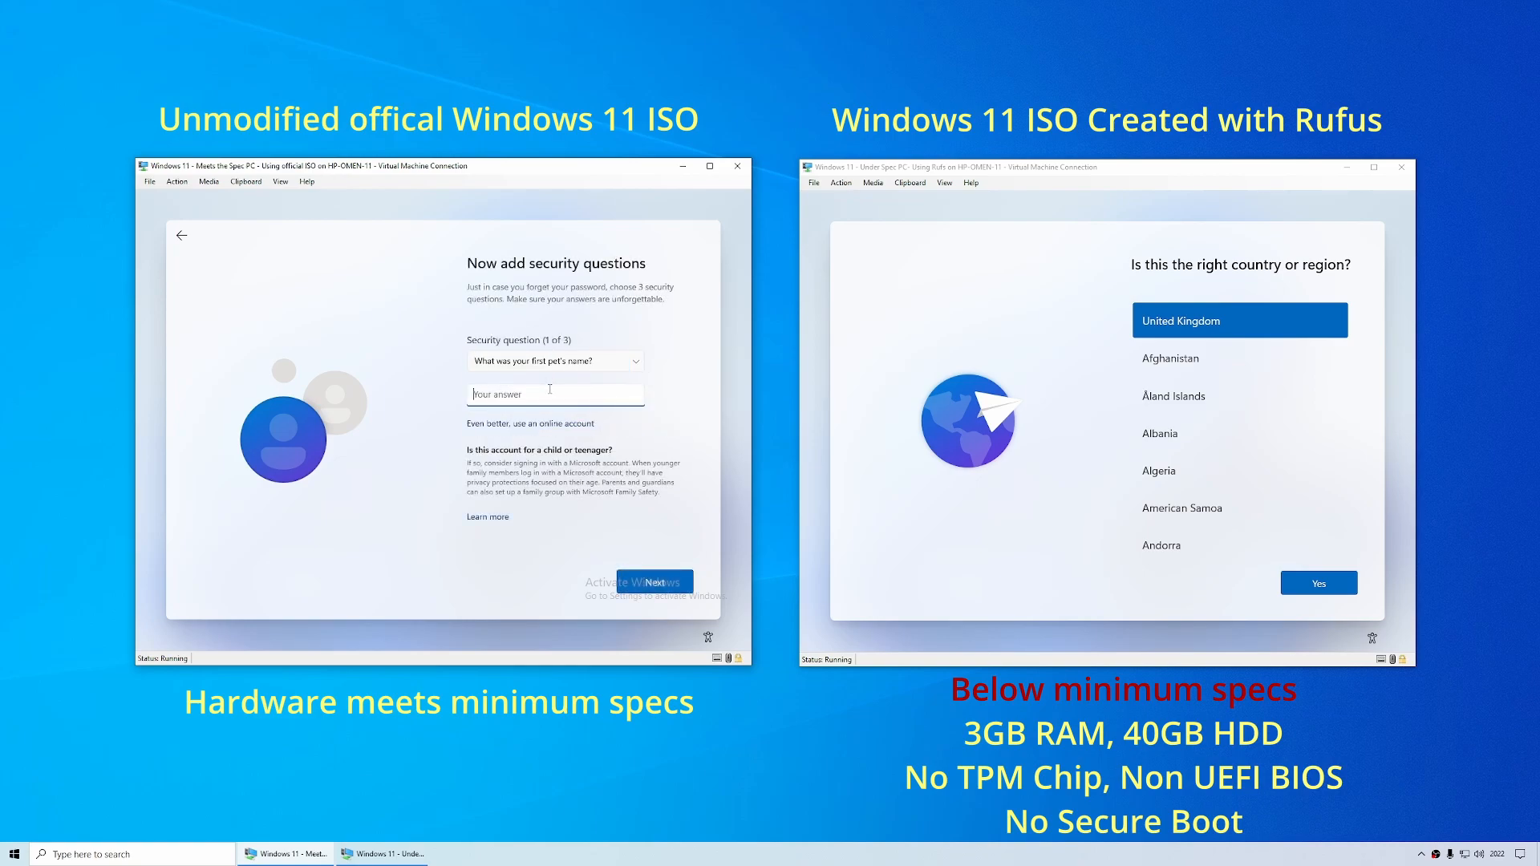
left_click(654, 581)
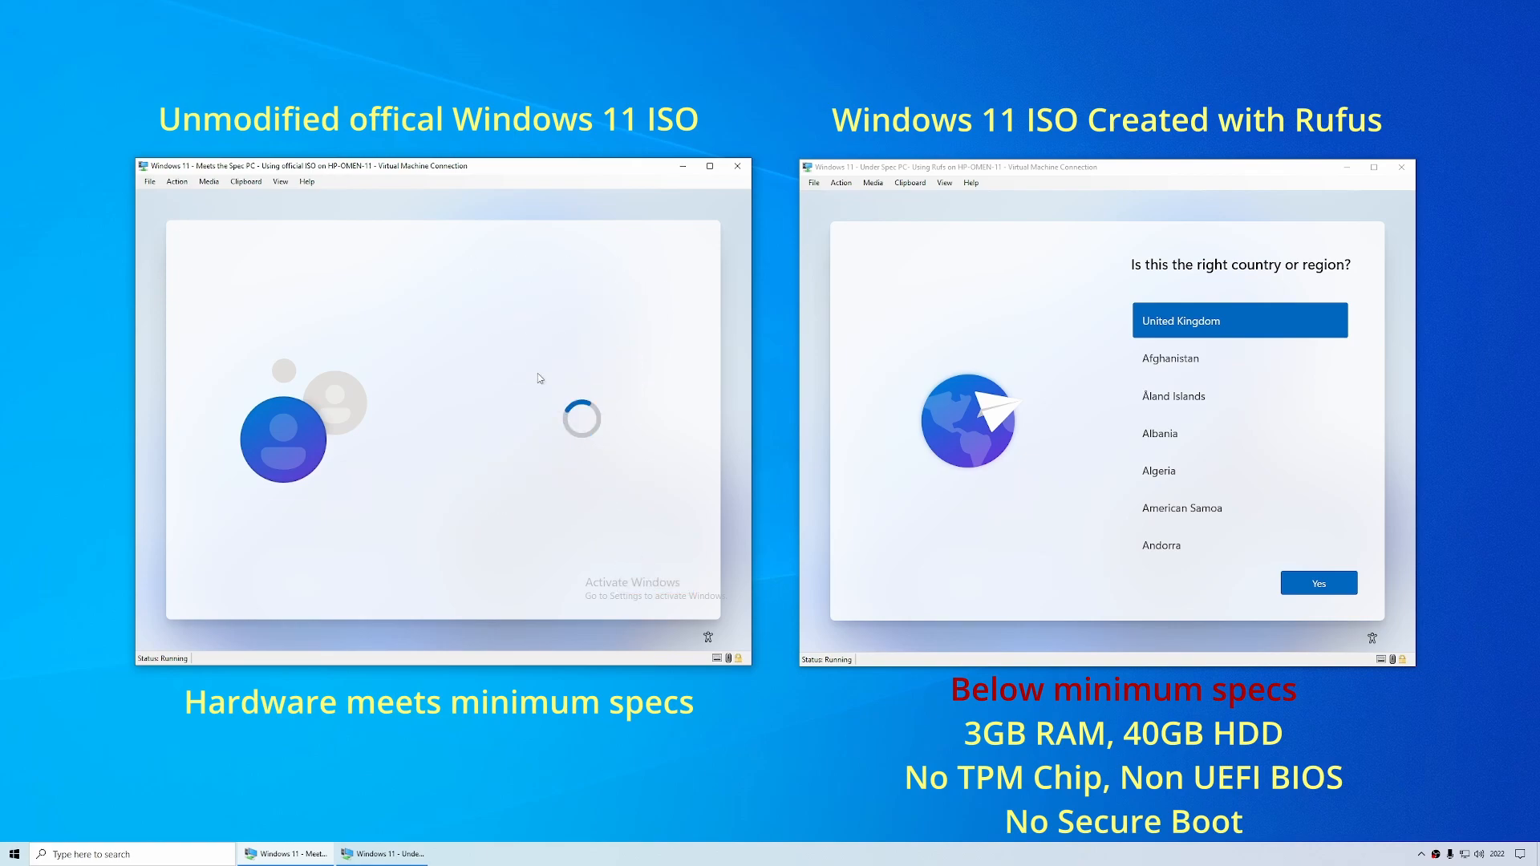
mouse_move(1003, 355)
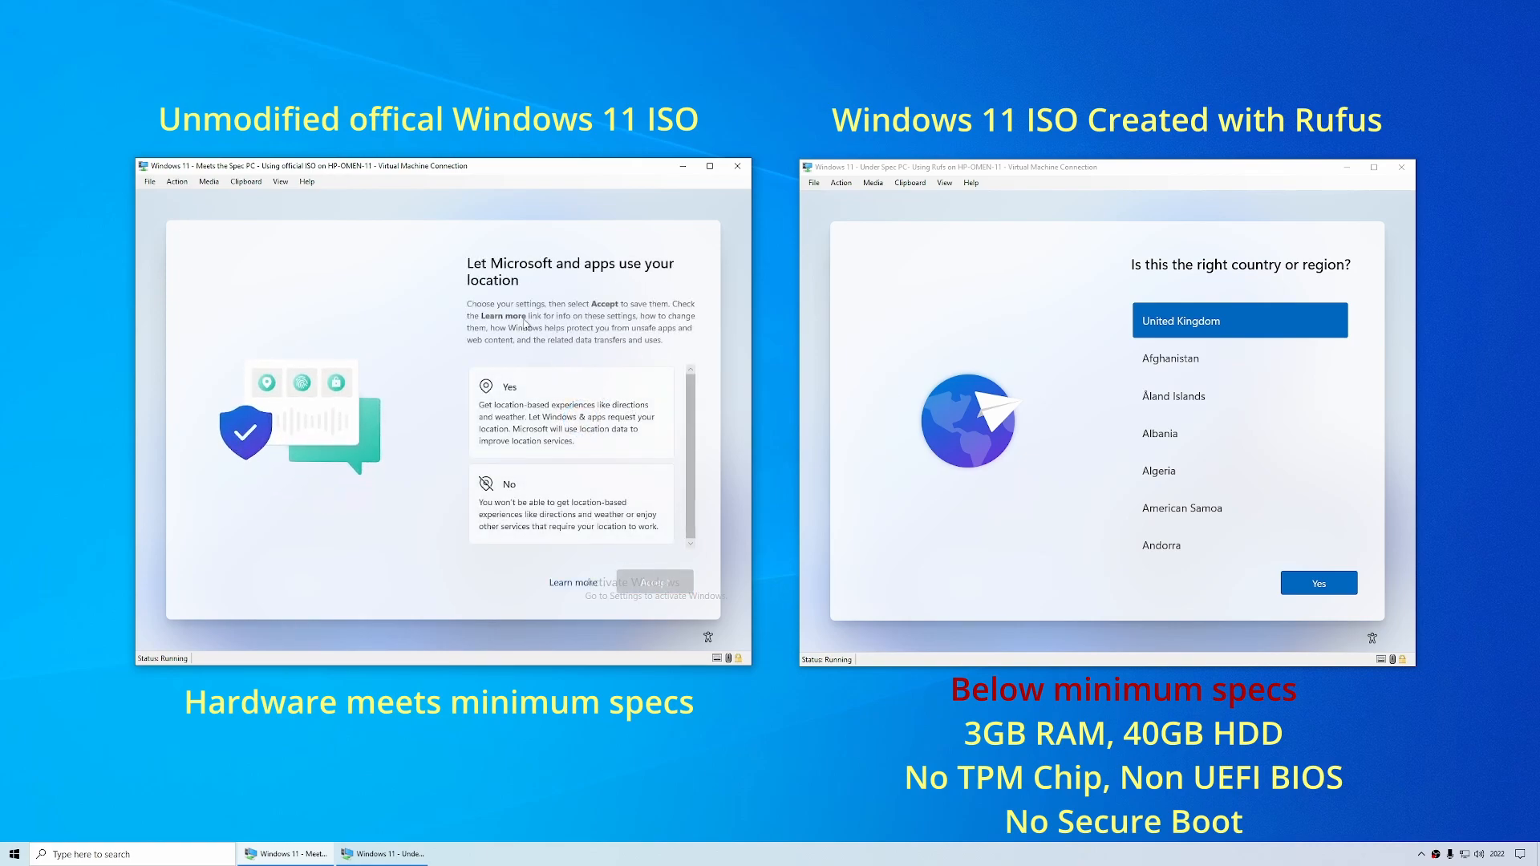
Step: Decline location, Find my device, inking, tailored experiences and advertising ID; send only required diagnostics
left_click(569, 482)
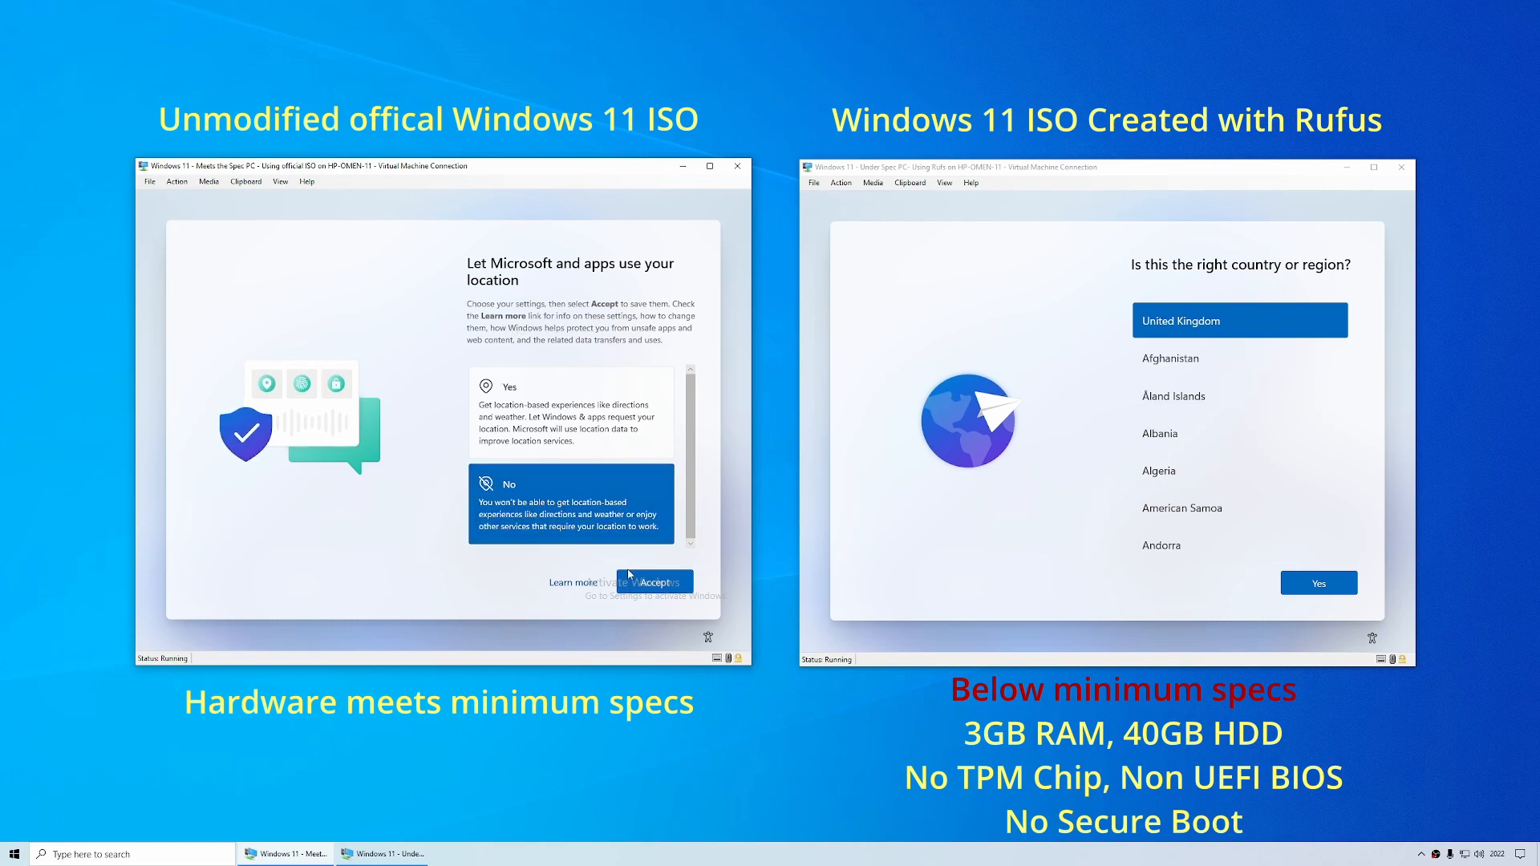
left_click(651, 582)
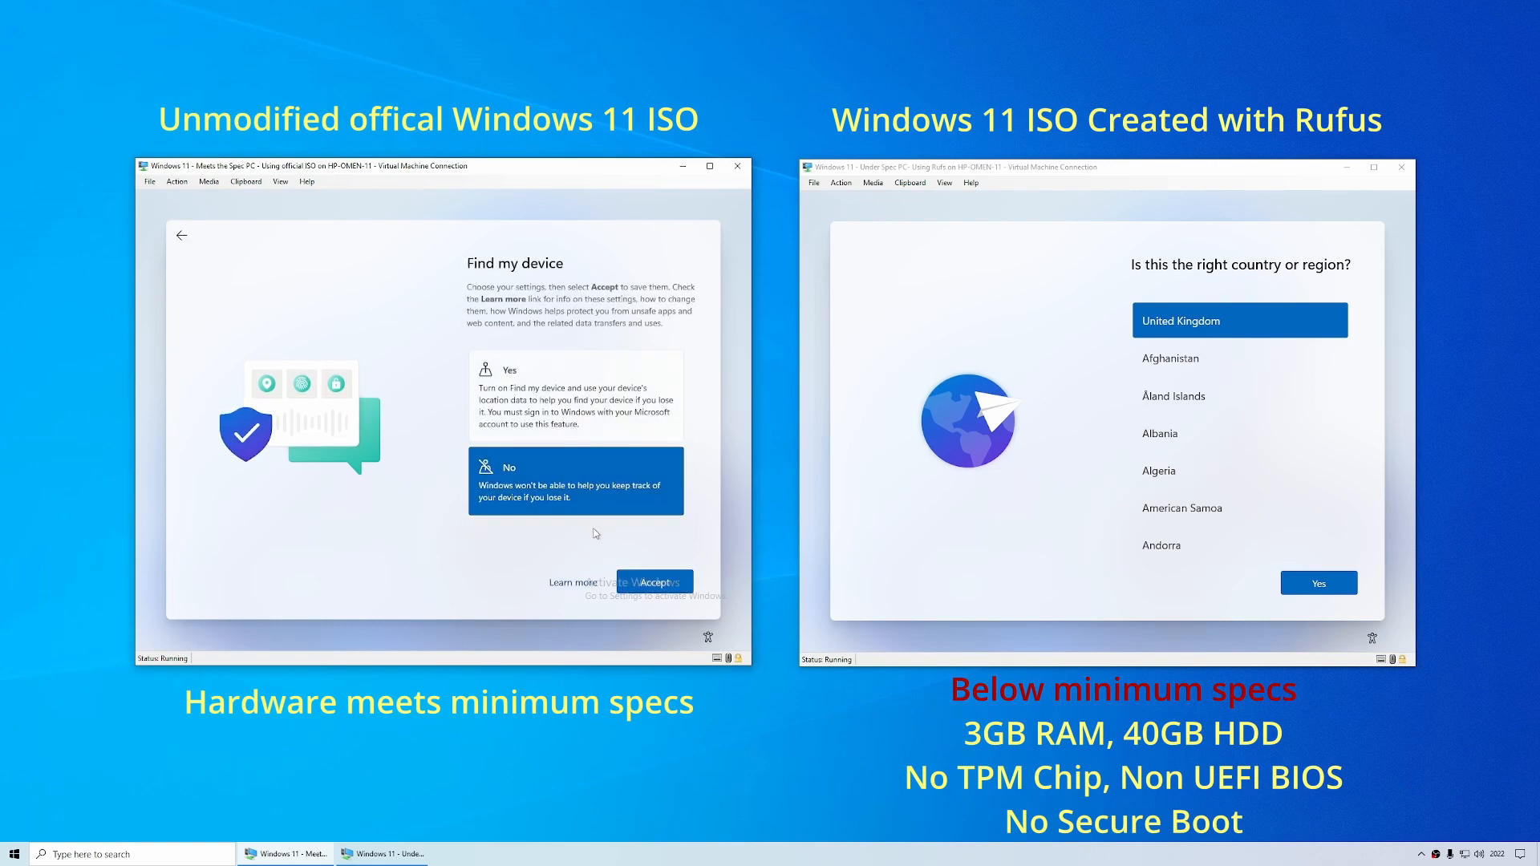
left_click(651, 581)
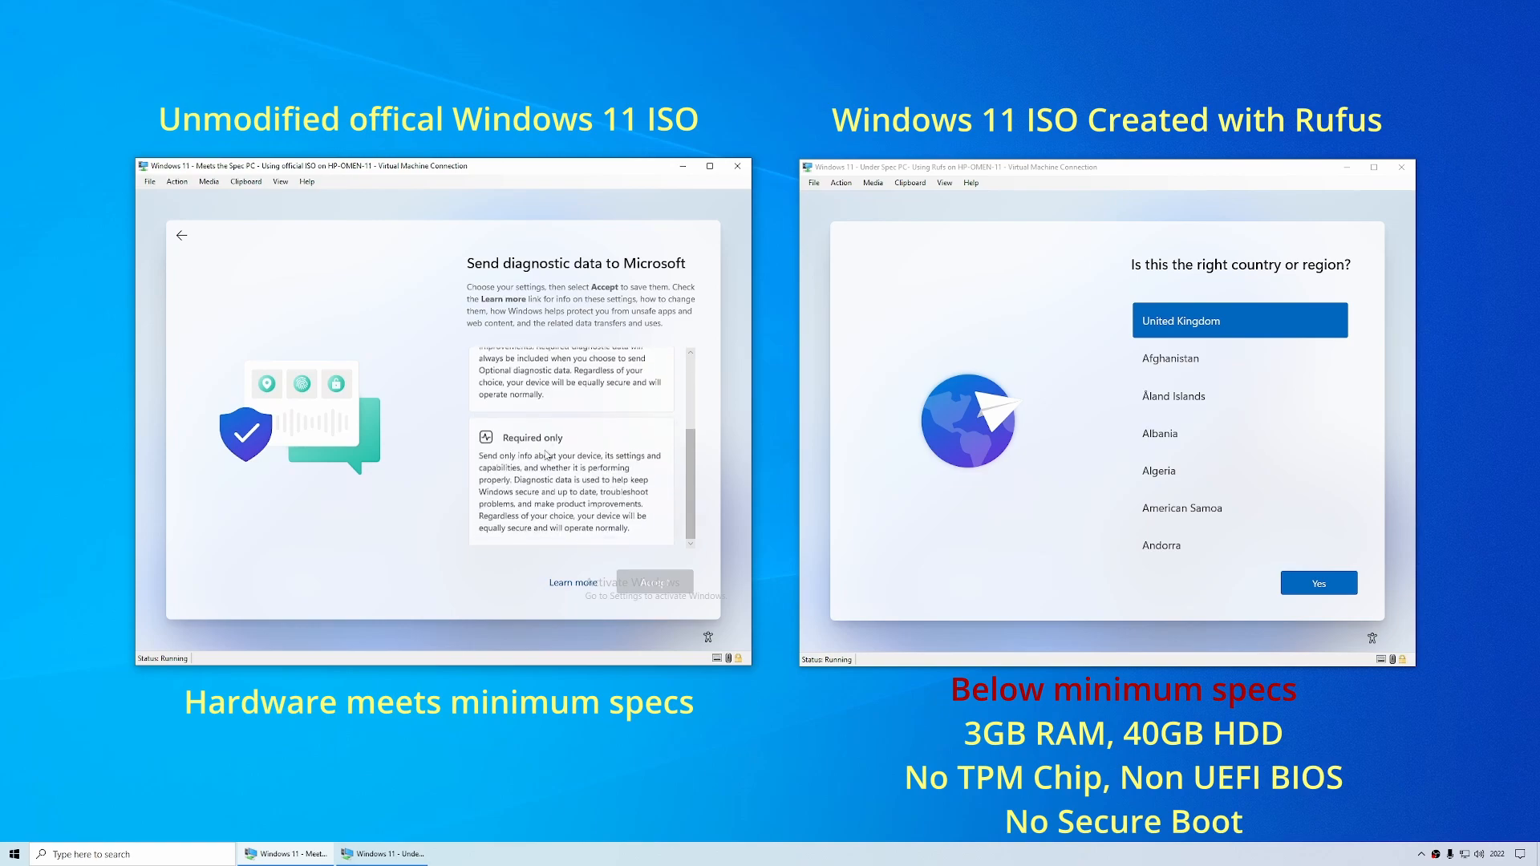
left_click(653, 581)
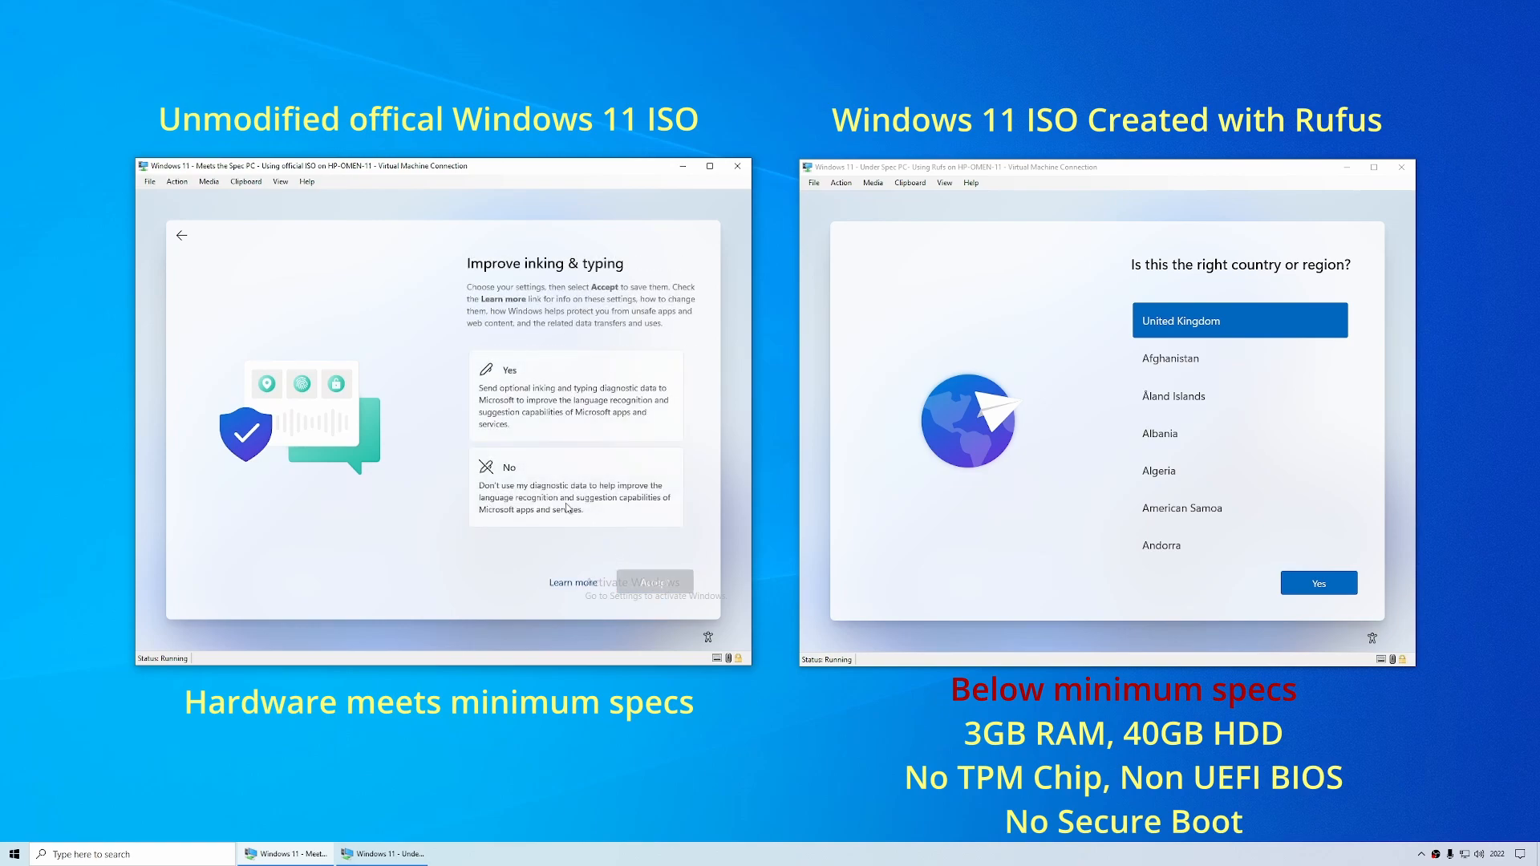
left_click(650, 582)
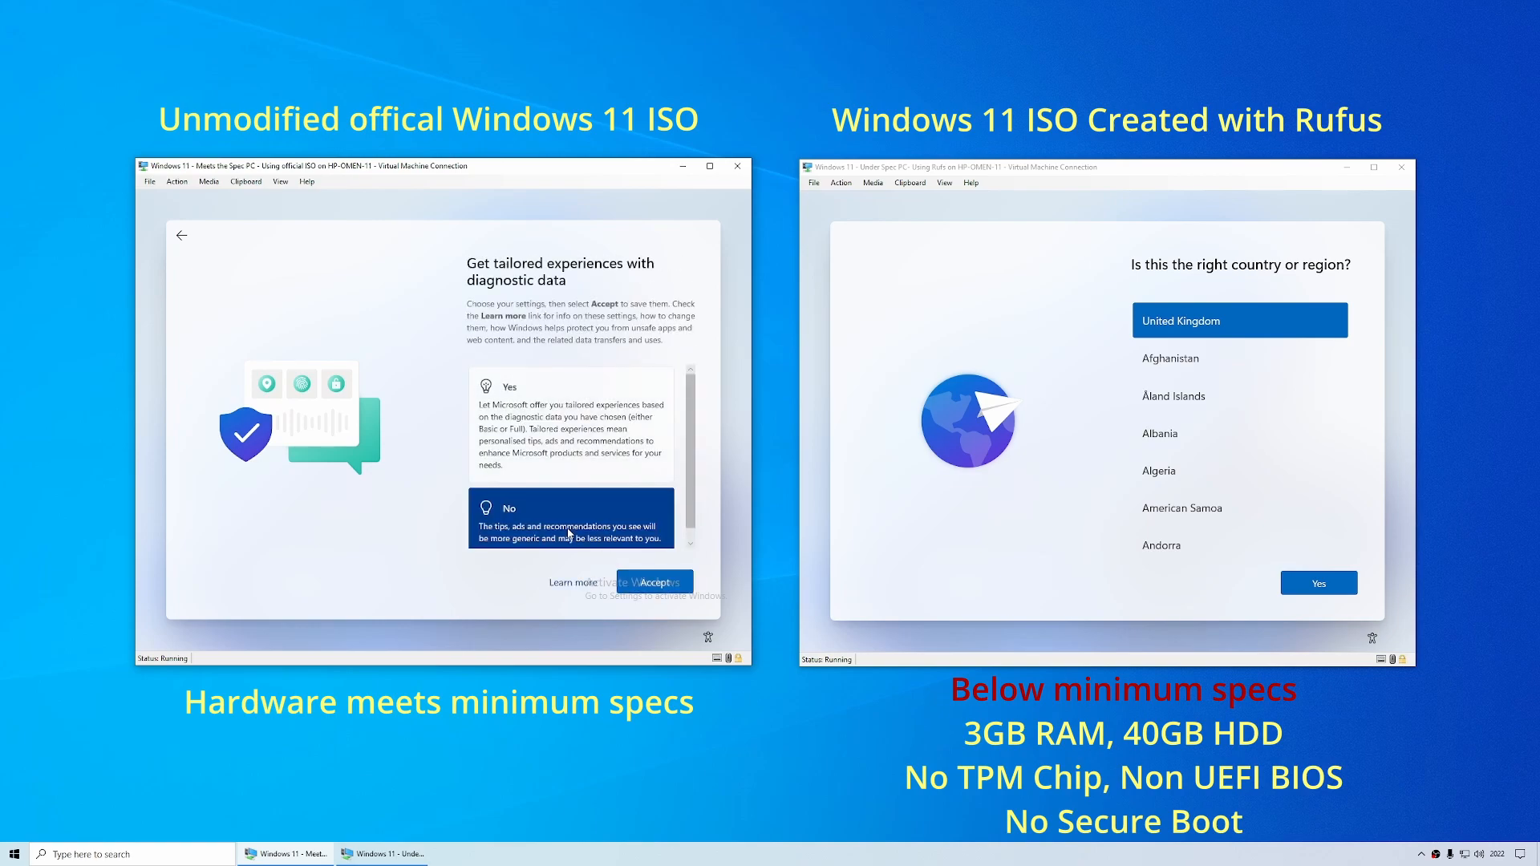
left_click(652, 581)
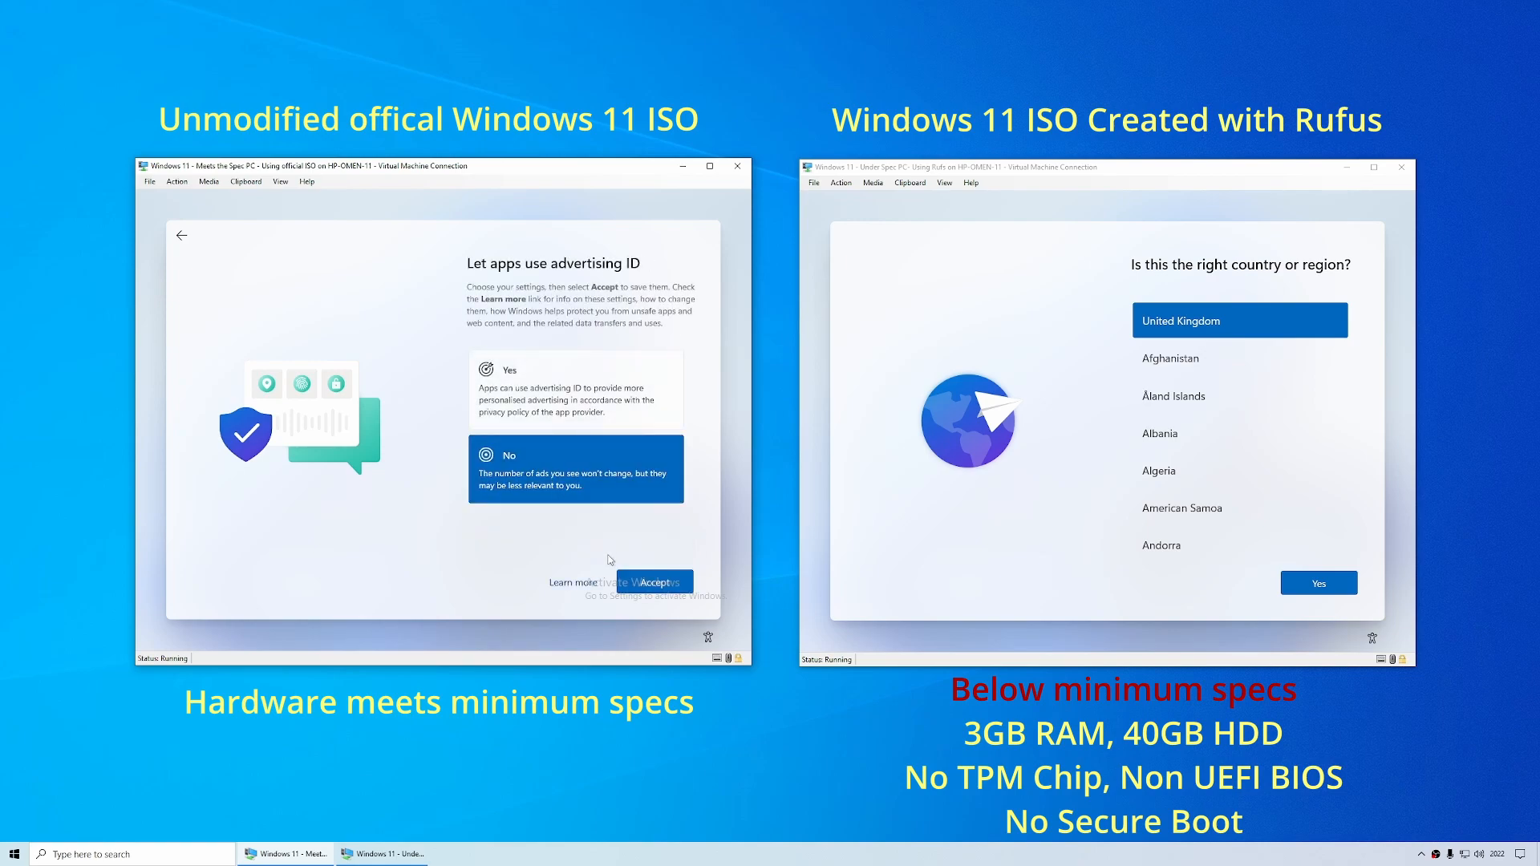
left_click(651, 581)
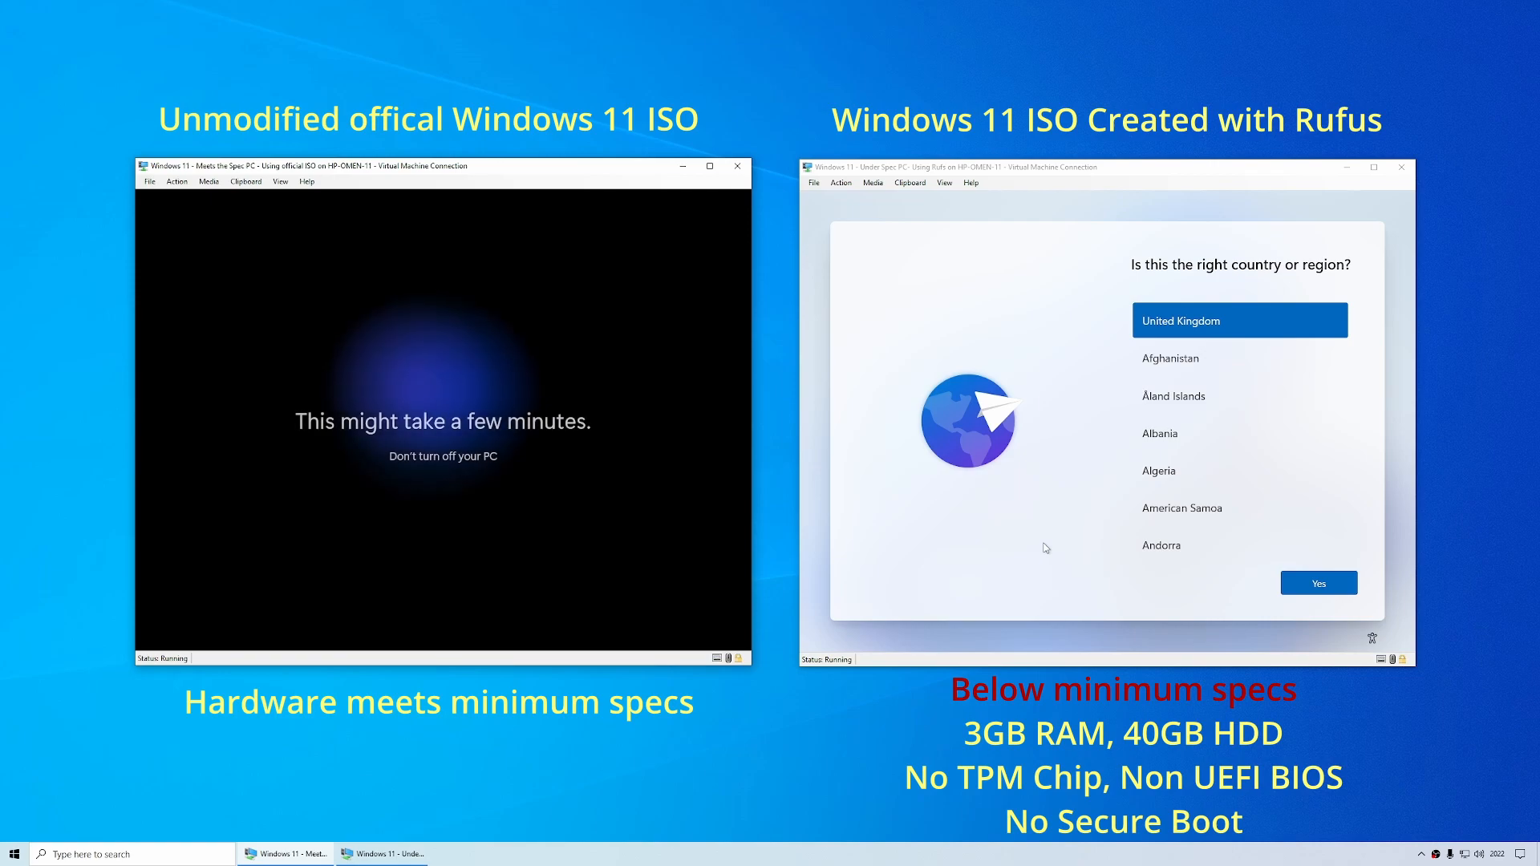
Step: On the Rufus VM, accept United Kingdom as the region and keyboard layout
left_click(1318, 582)
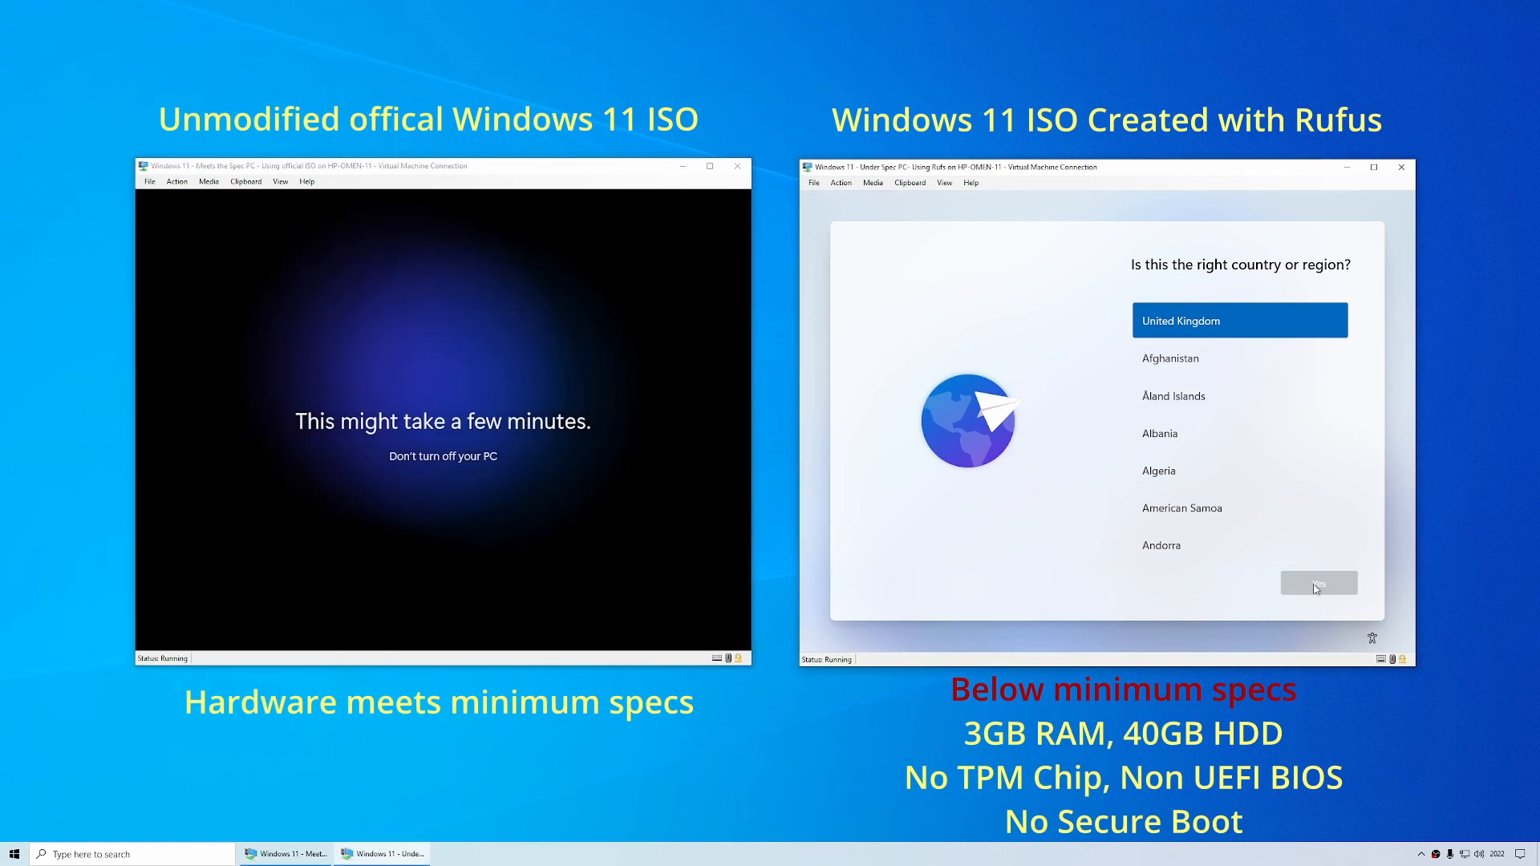
left_click(1317, 582)
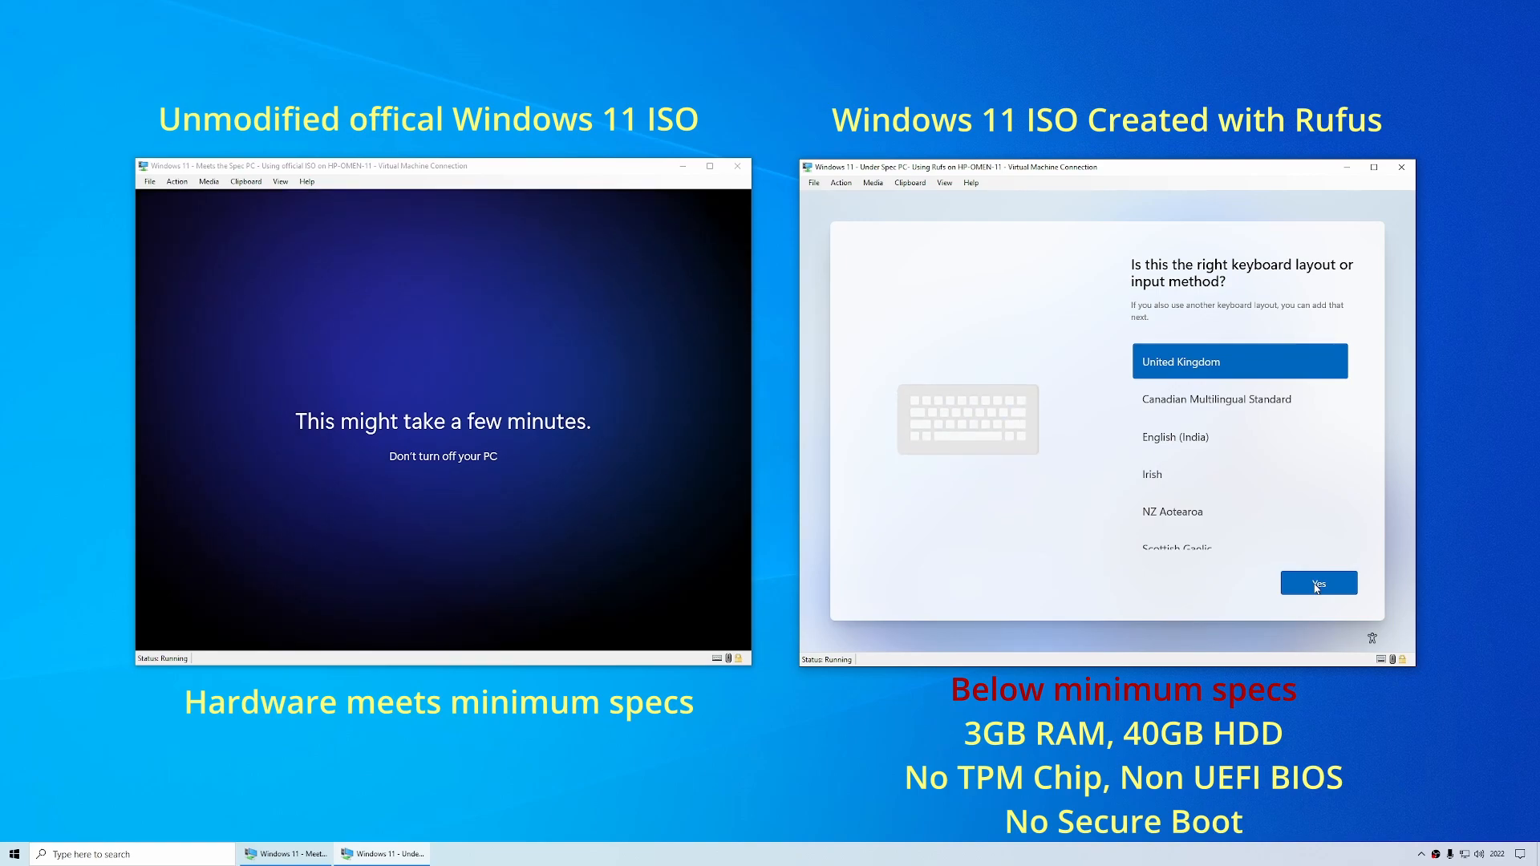
left_click(1316, 582)
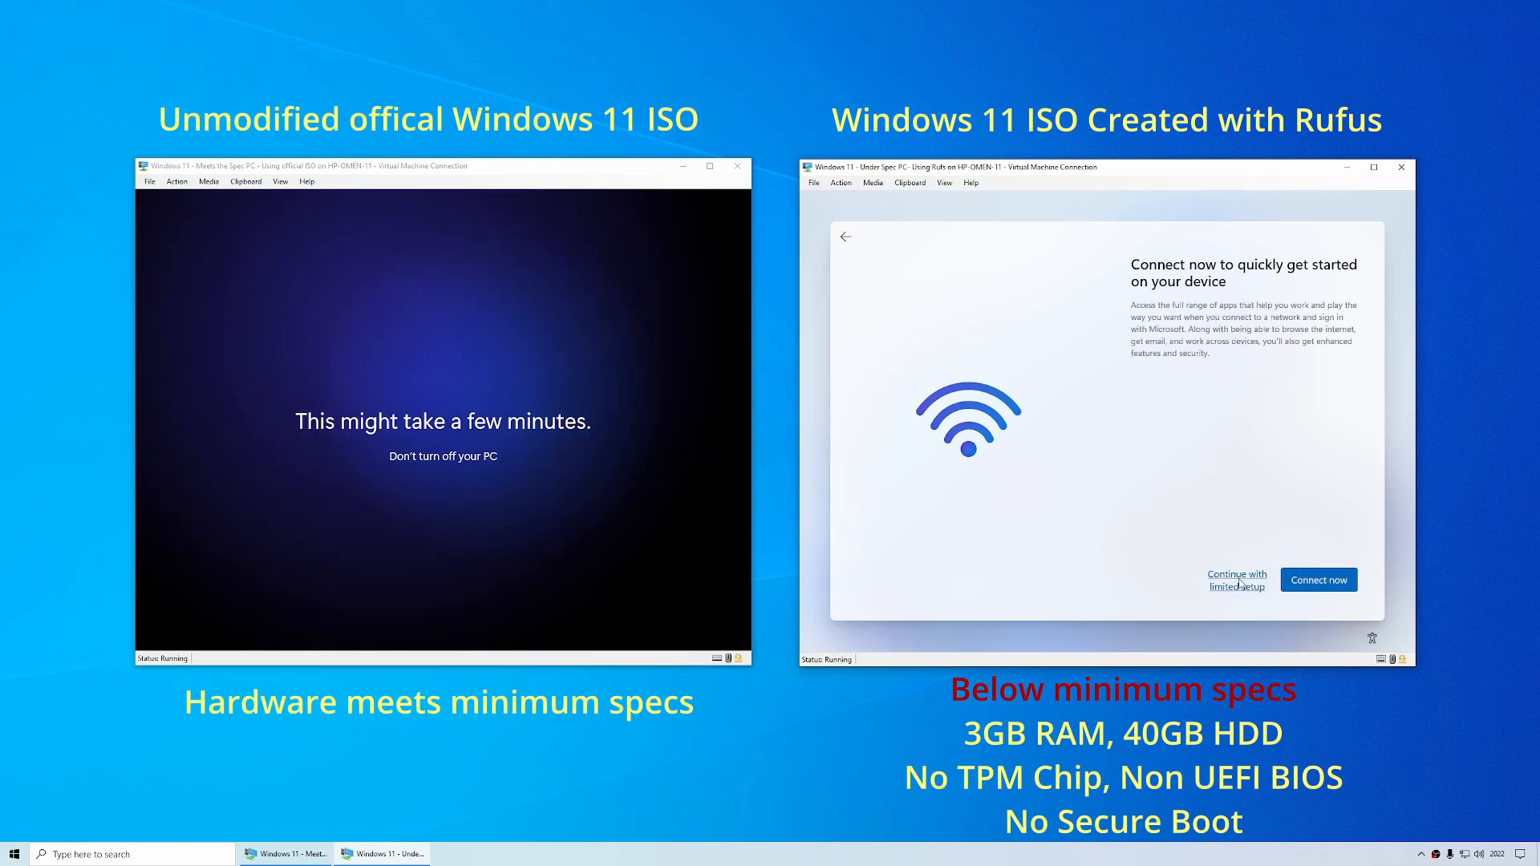
Step: Continue with limited setup and create local account 'admi' with a confirmed password
left_click(1235, 579)
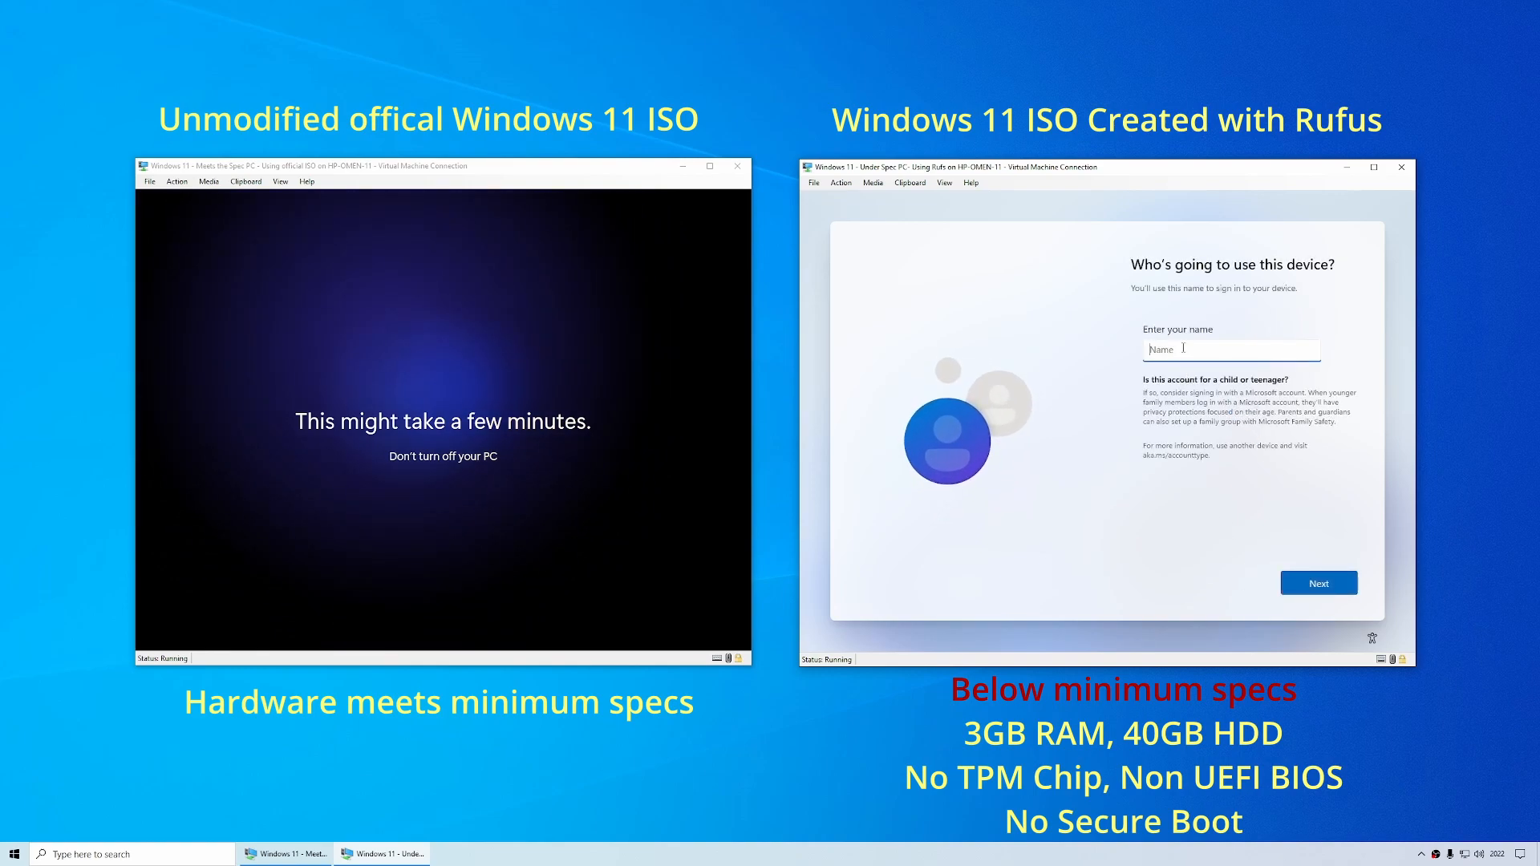
type("admi")
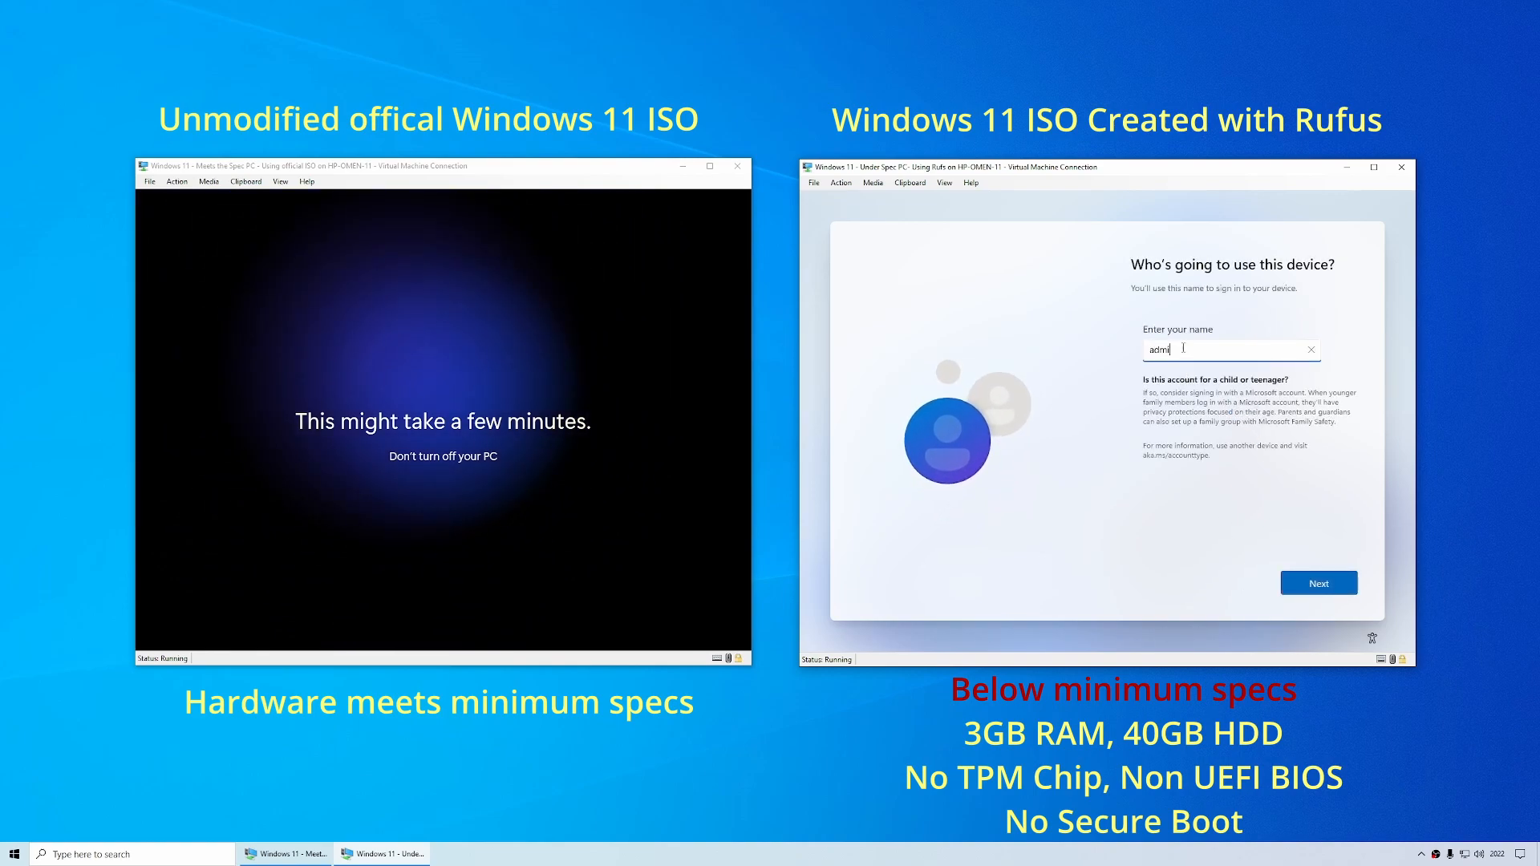
left_click(1317, 582)
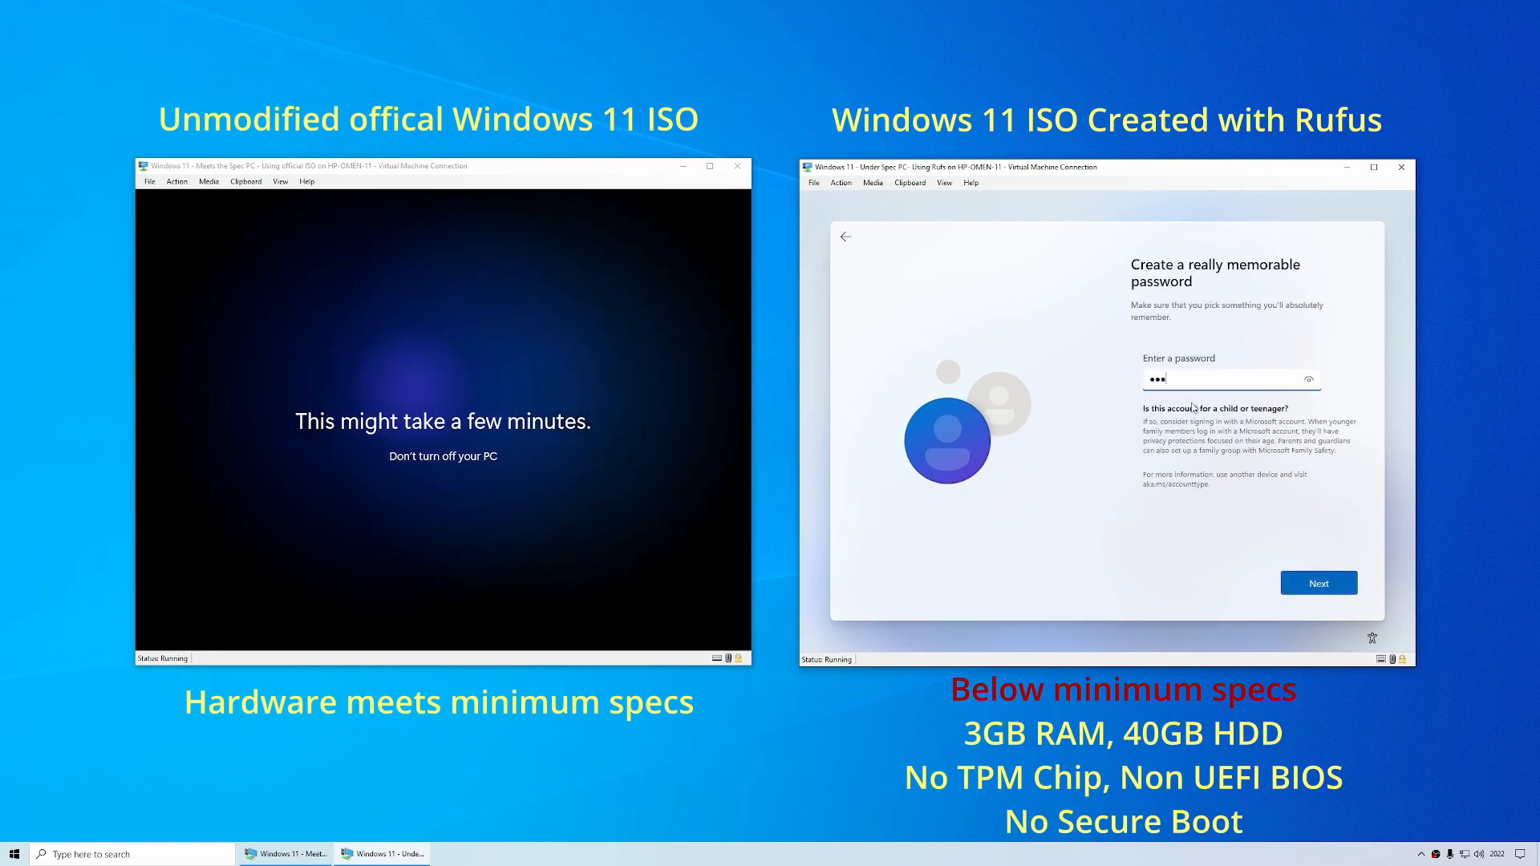
left_click(1318, 583)
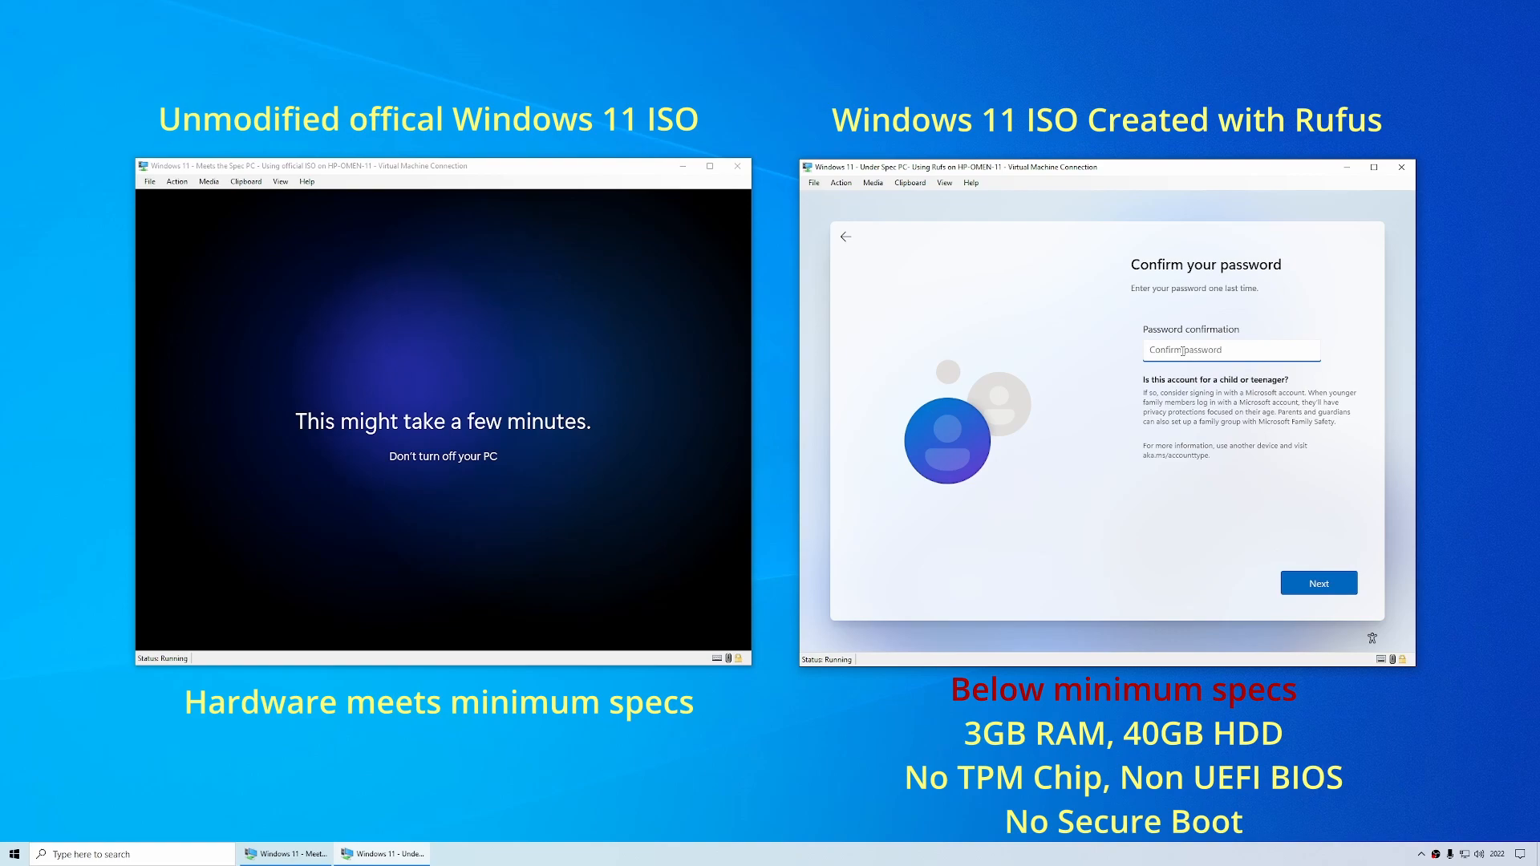
left_click(1317, 582)
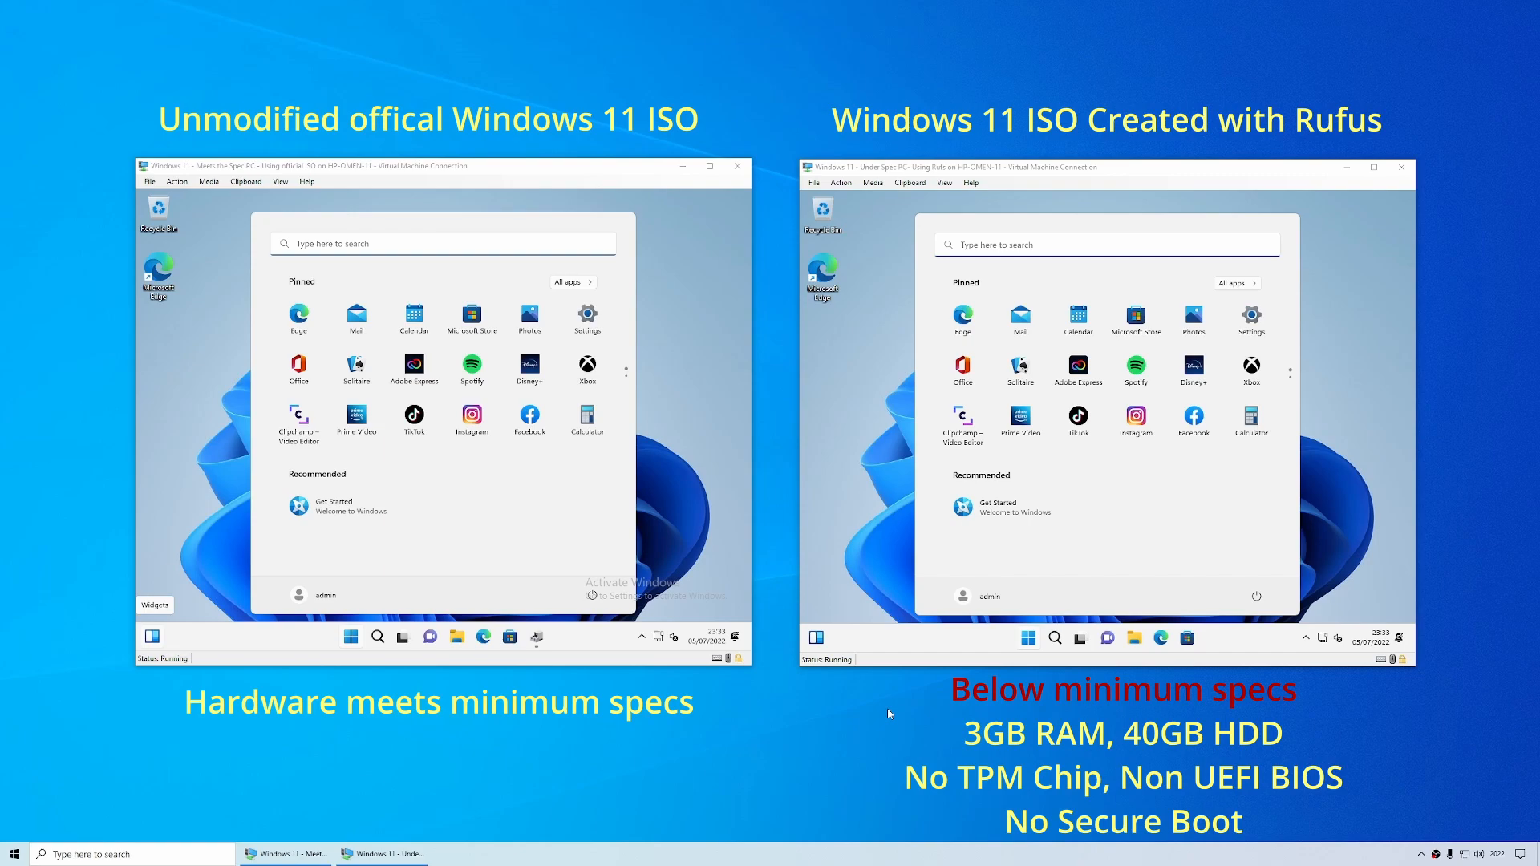
Step: Check the Rufus VM's About page, open Device Manager with Ports expanded, then Device Manager on the official VM
right_click(1027, 637)
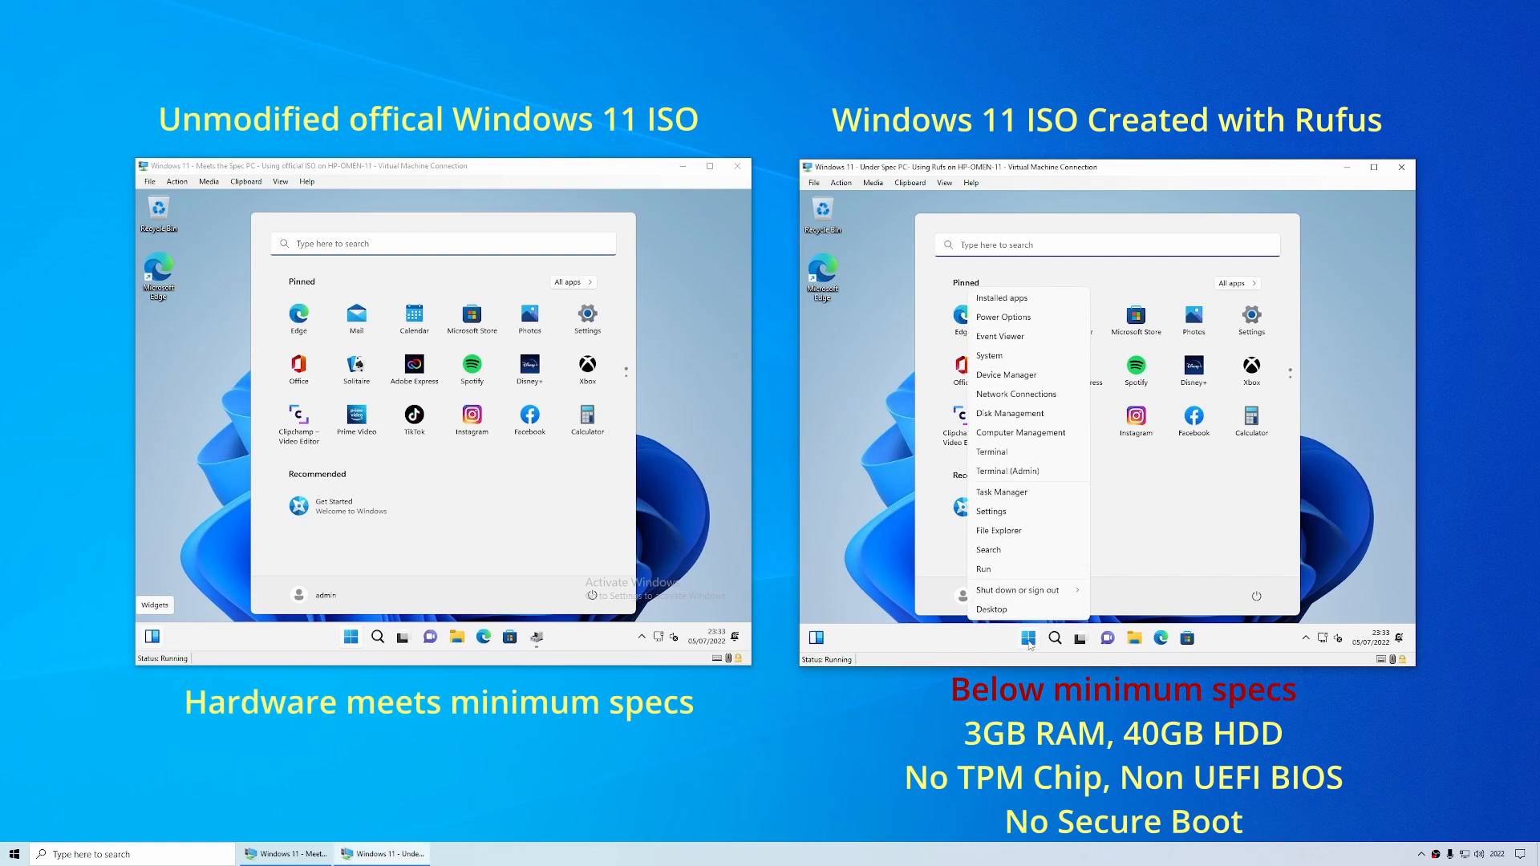
left_click(992, 511)
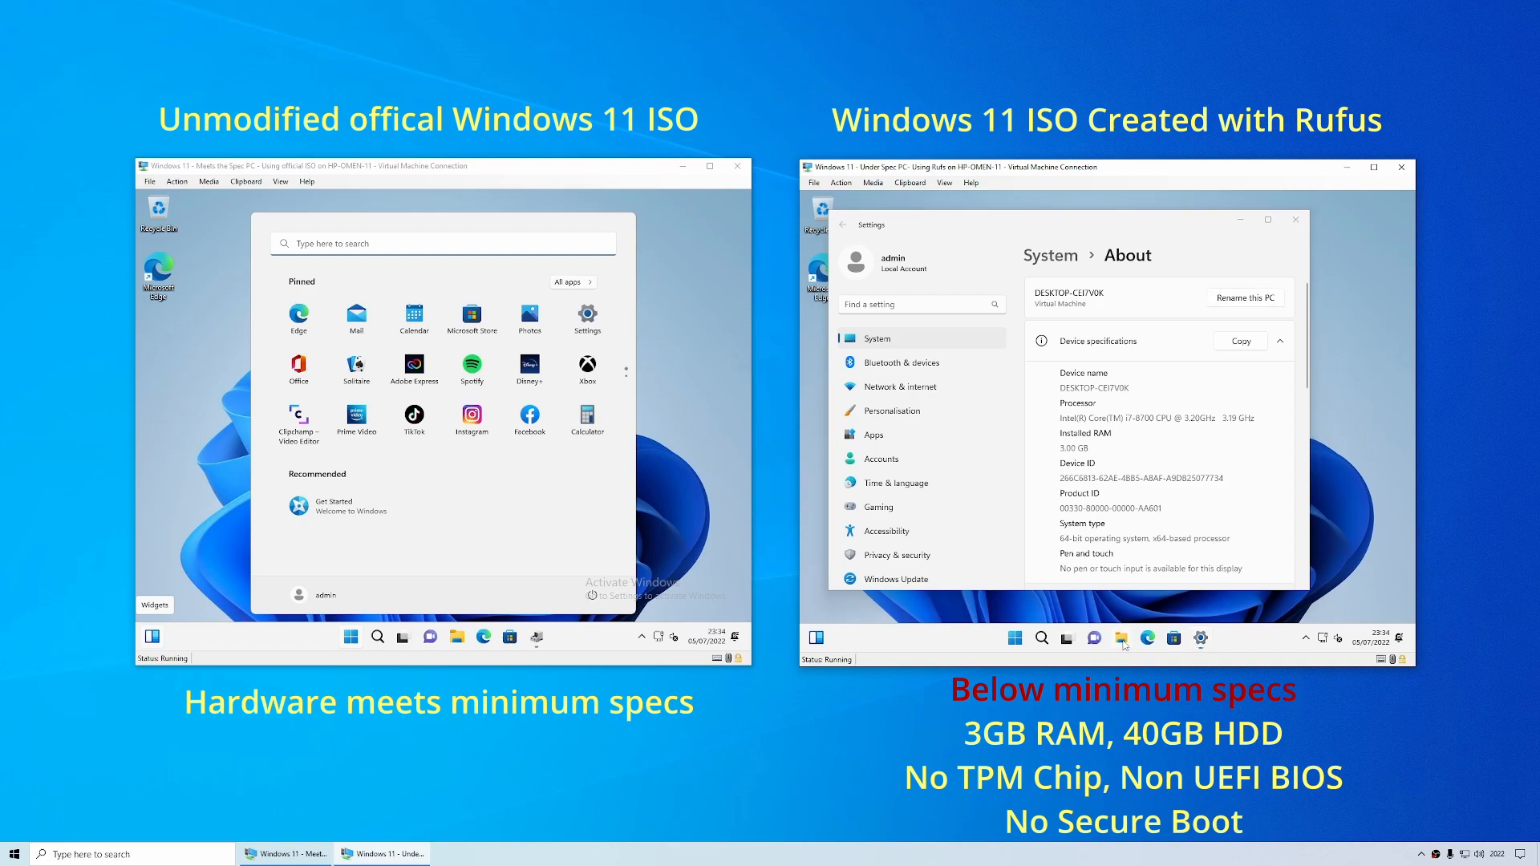
left_click(1120, 638)
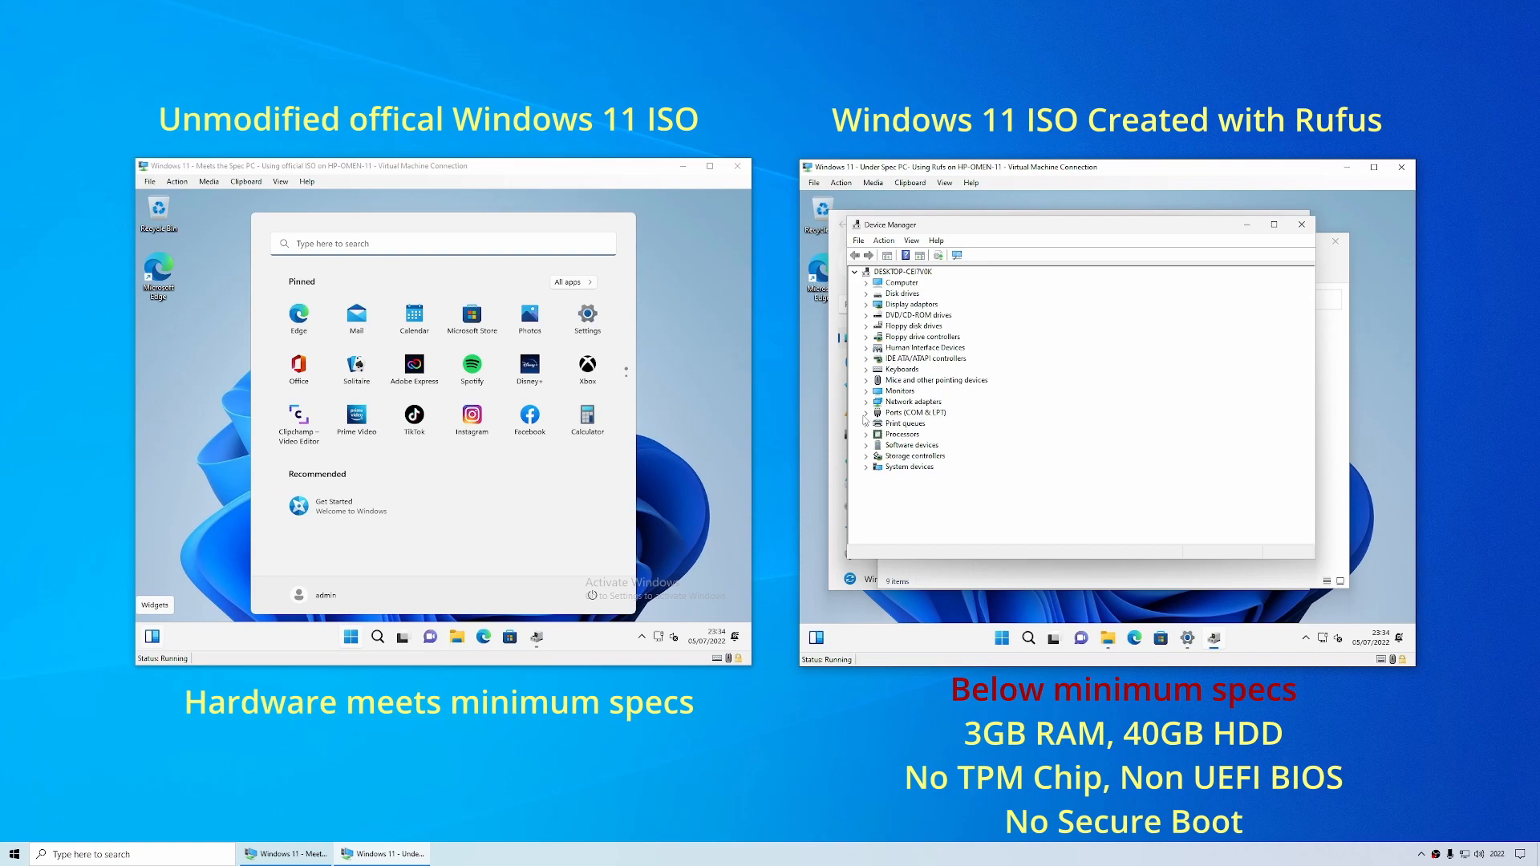
left_click(866, 412)
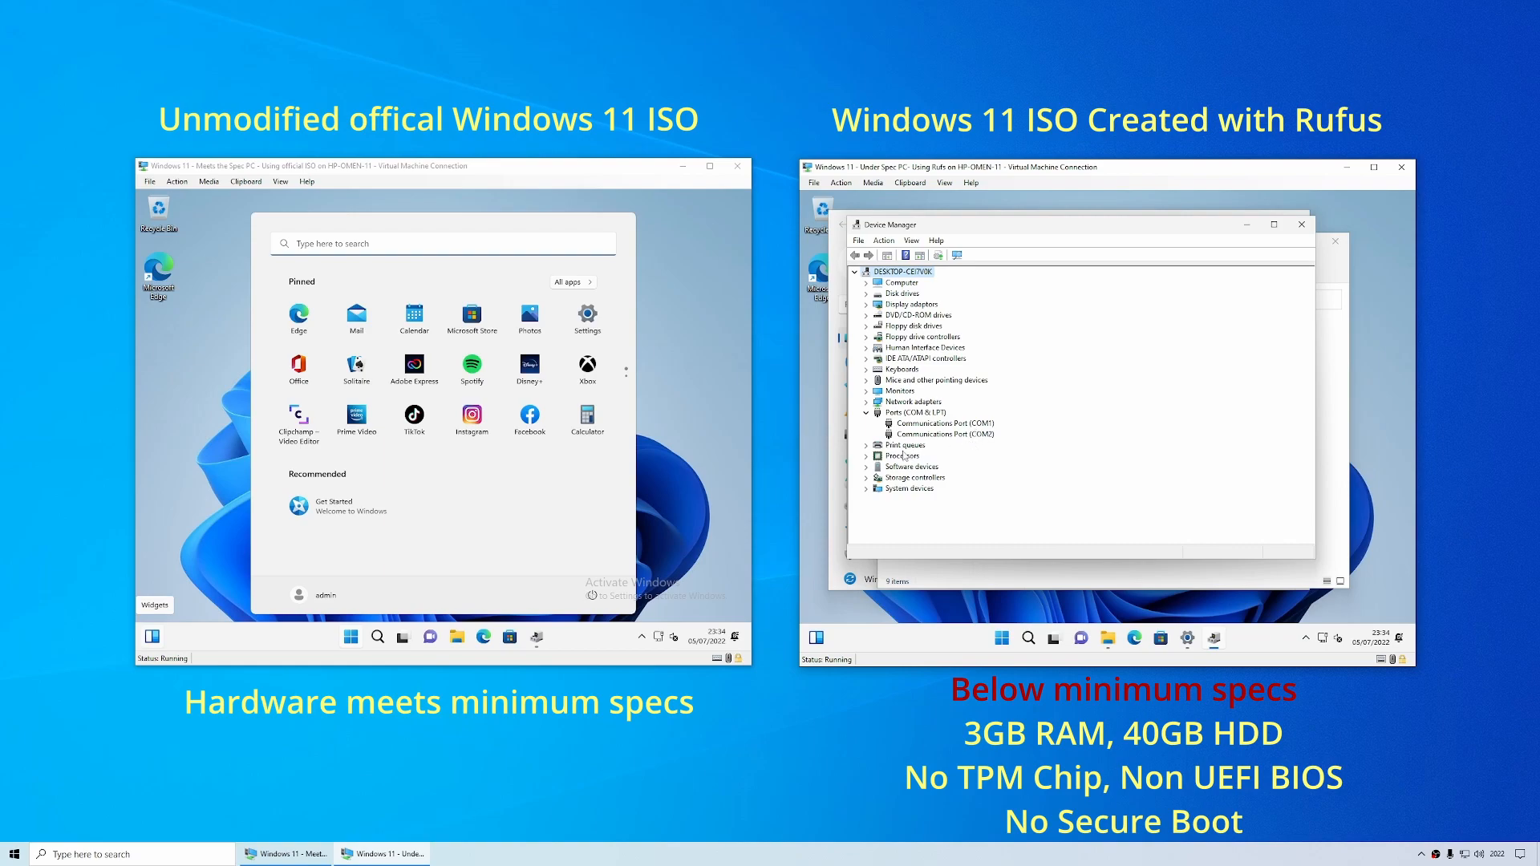
mouse_move(744, 517)
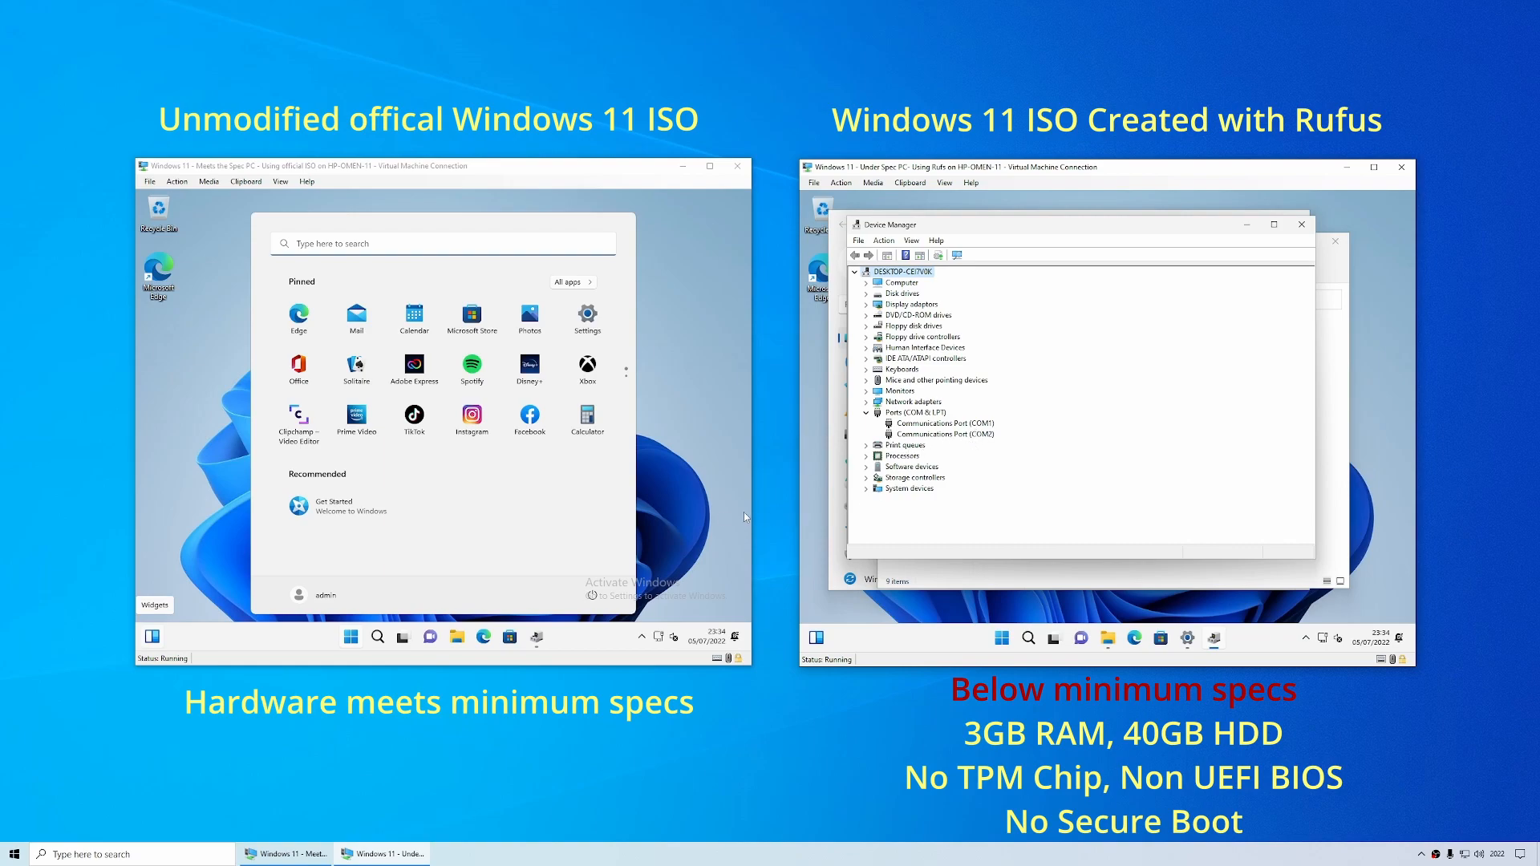
mouse_move(472, 552)
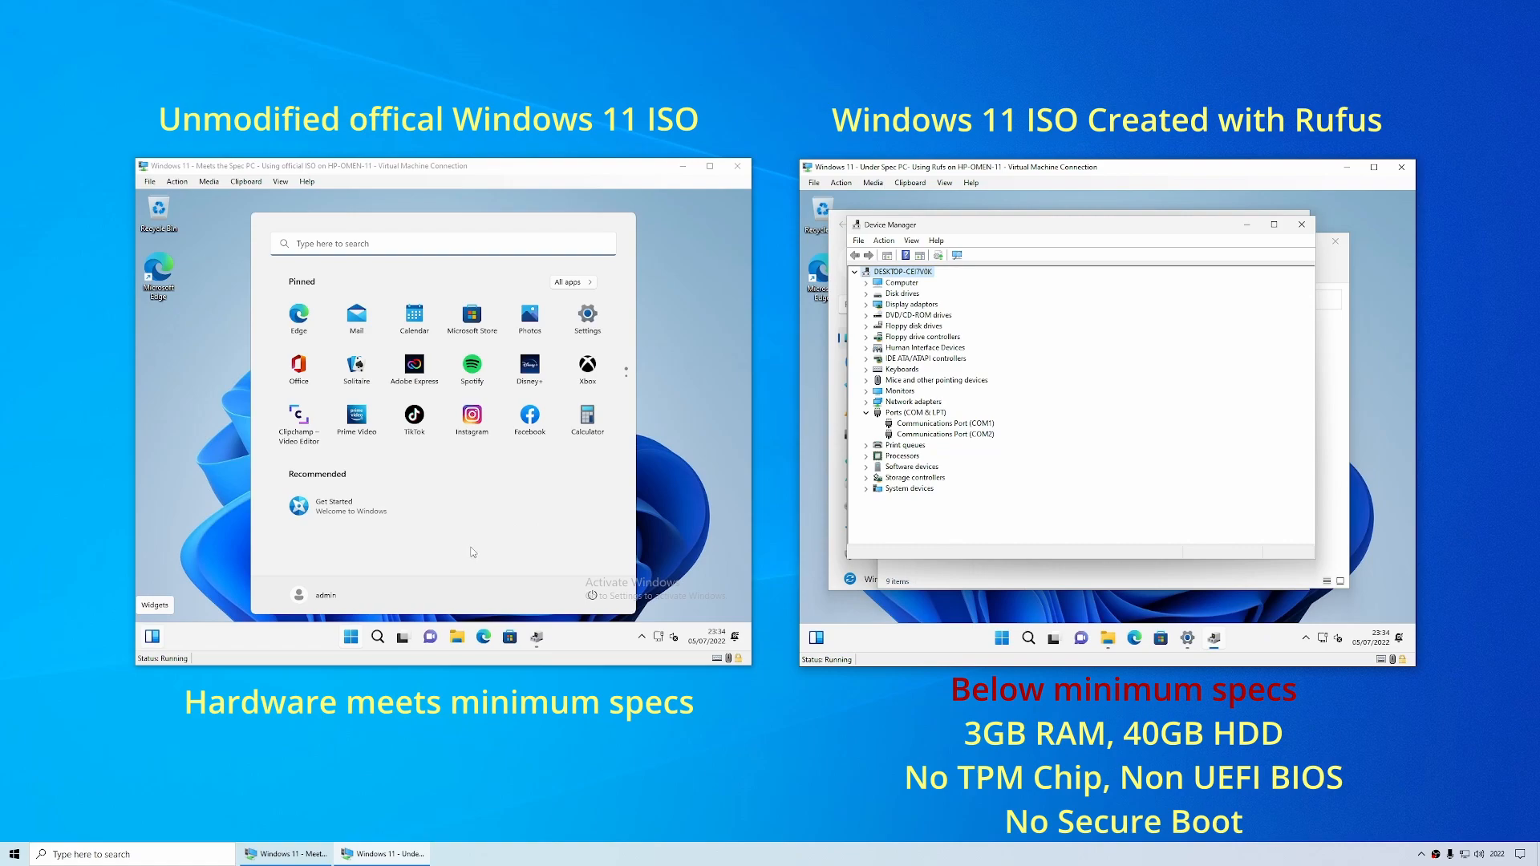
right_click(351, 636)
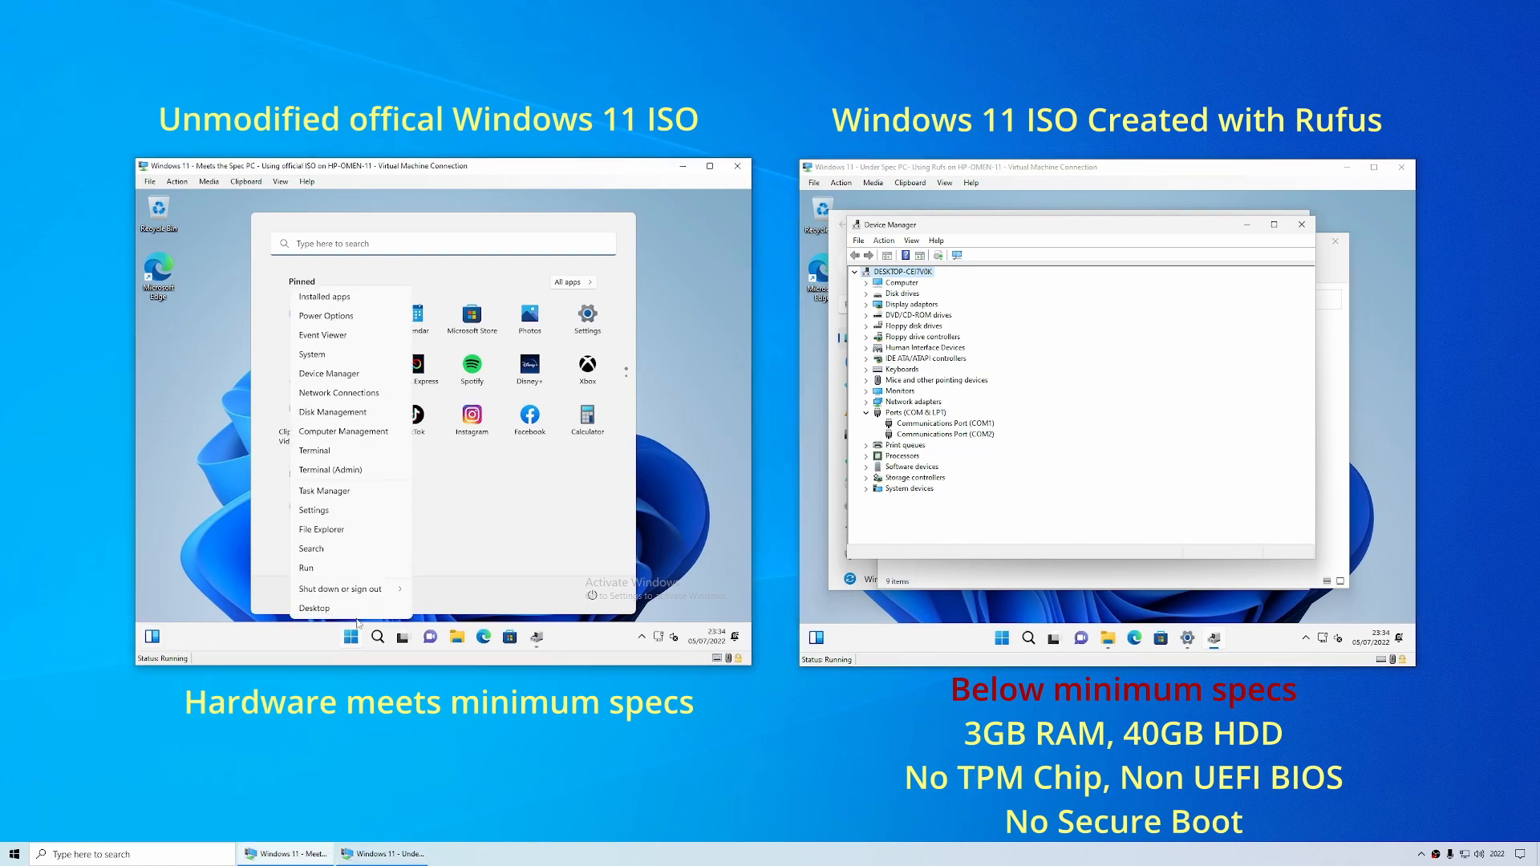
left_click(329, 373)
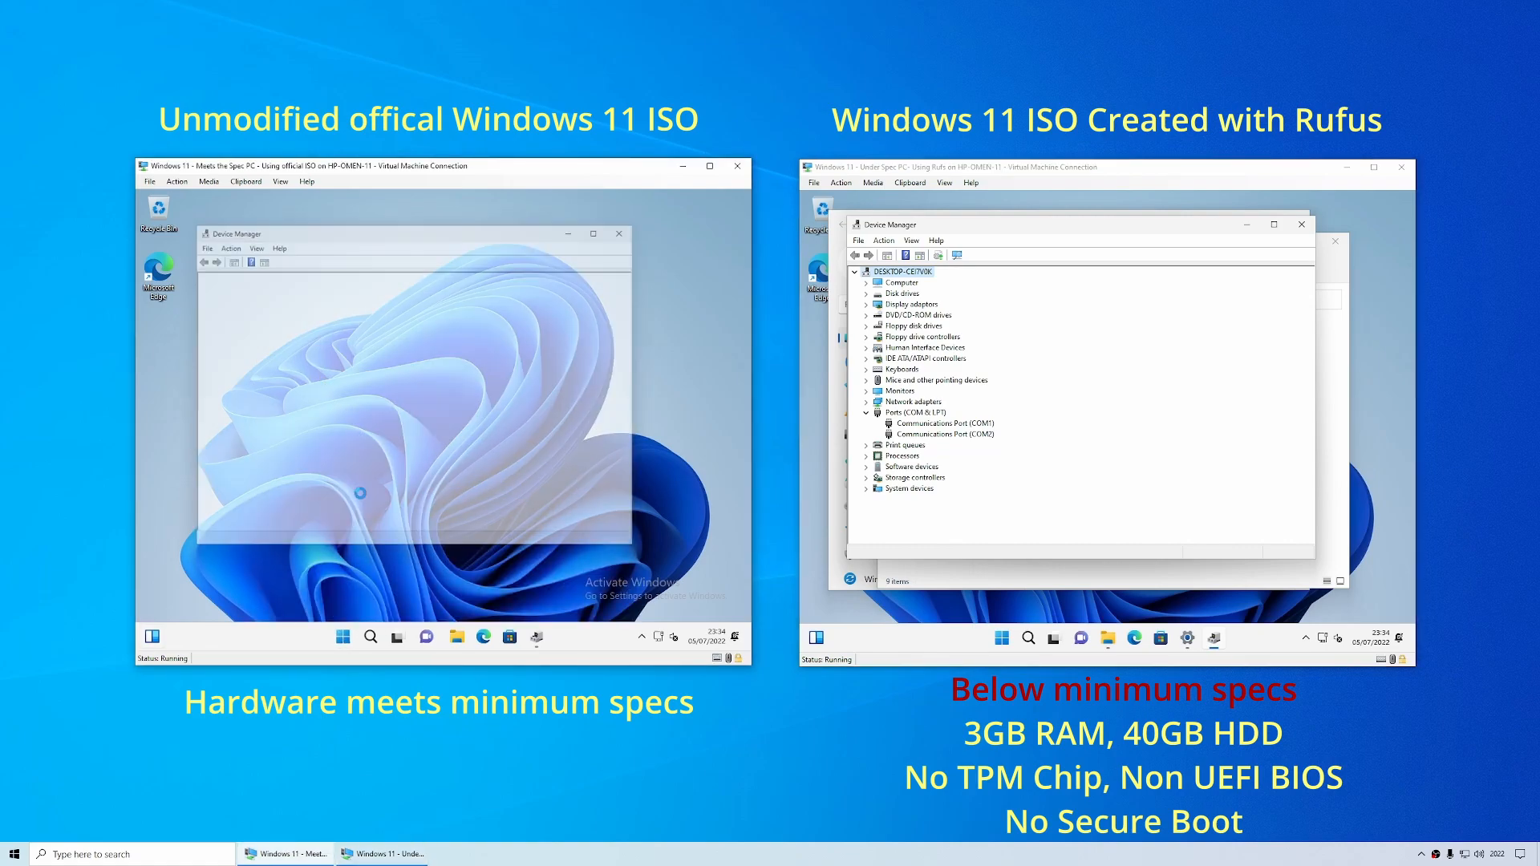